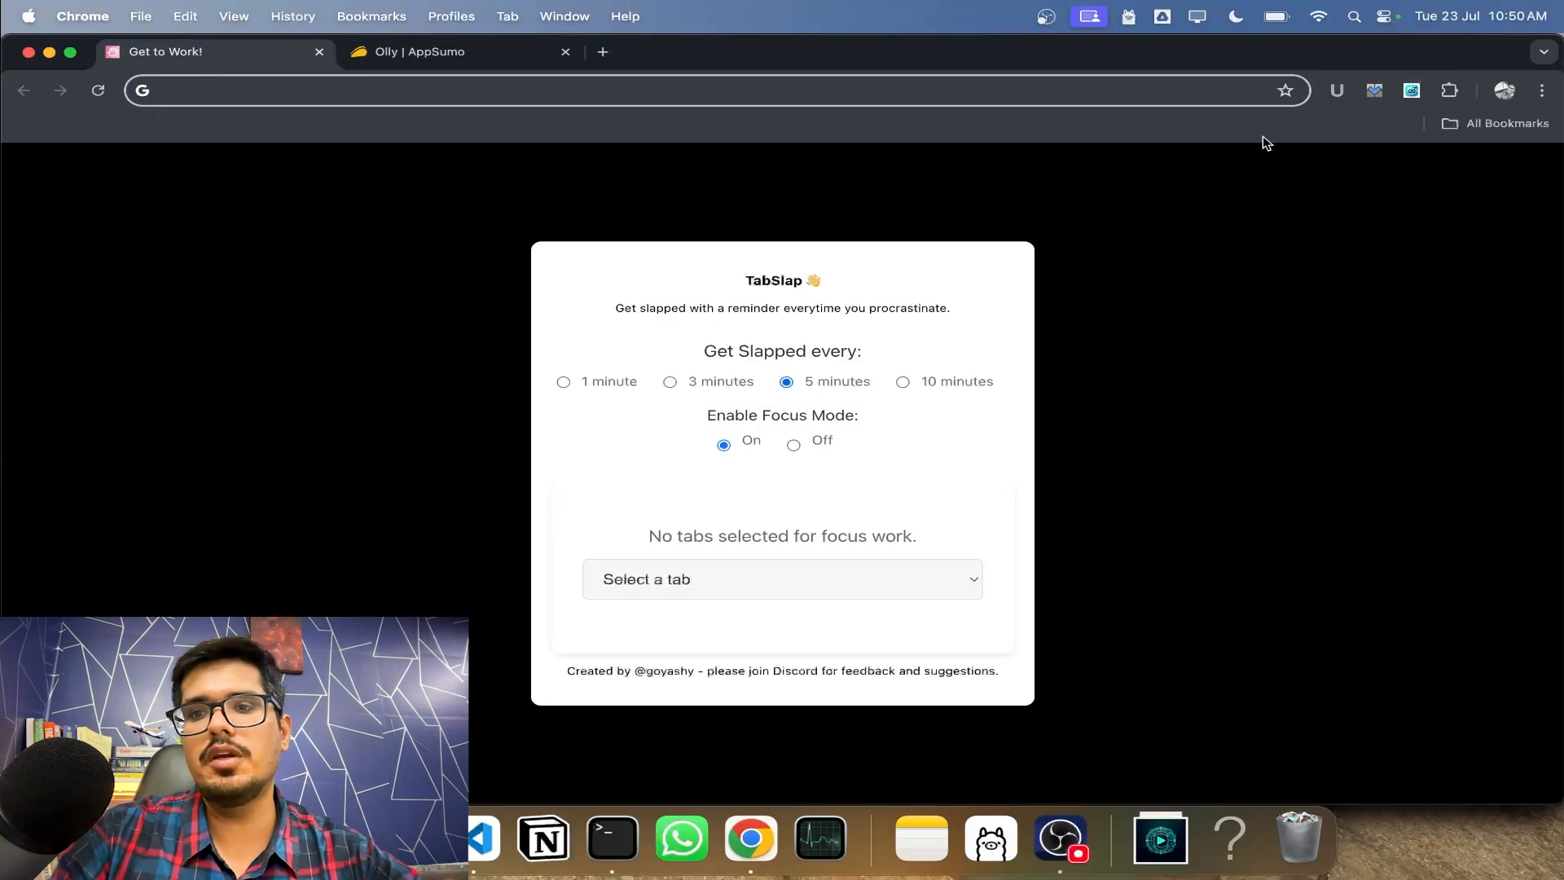
- Choose Local (Using Ollama) as the vendor under Step 2: API Key & LLM Vendor
click(1410, 90)
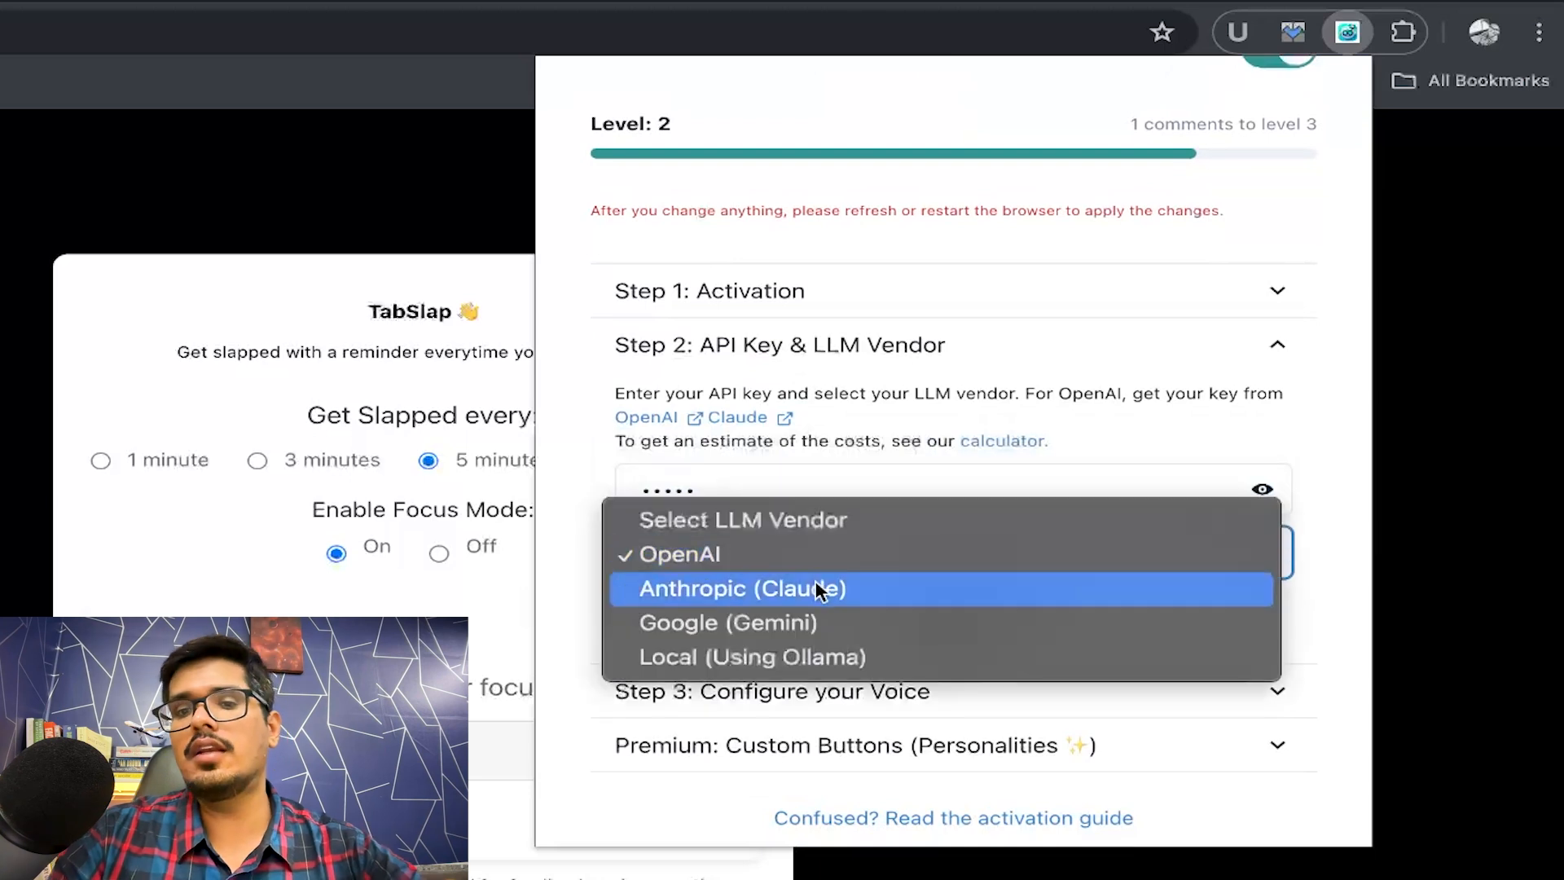
mouse_move(792, 657)
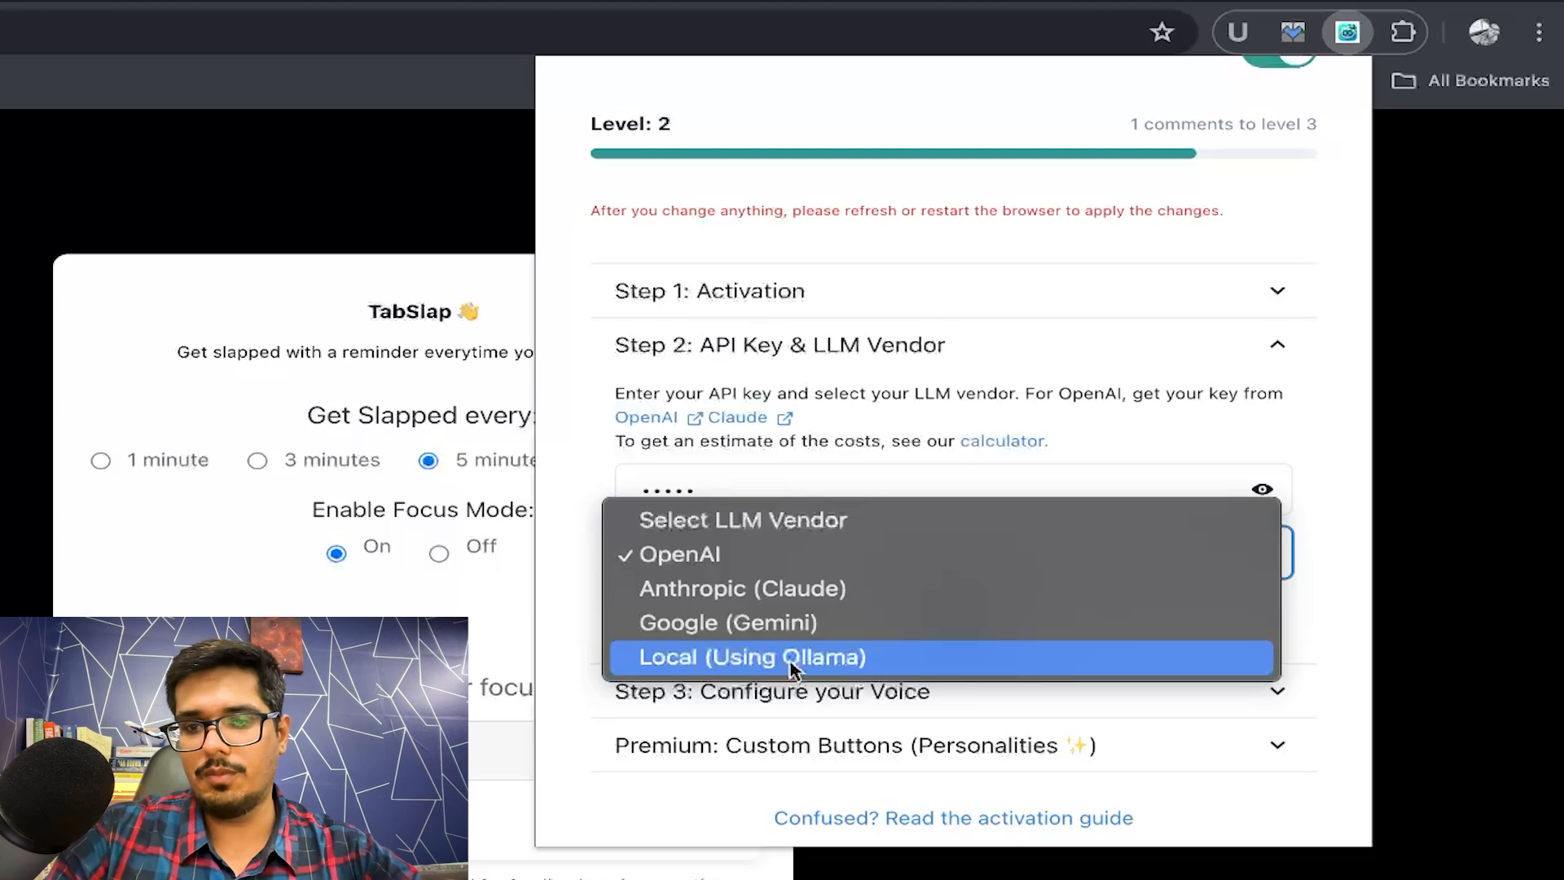
click(749, 657)
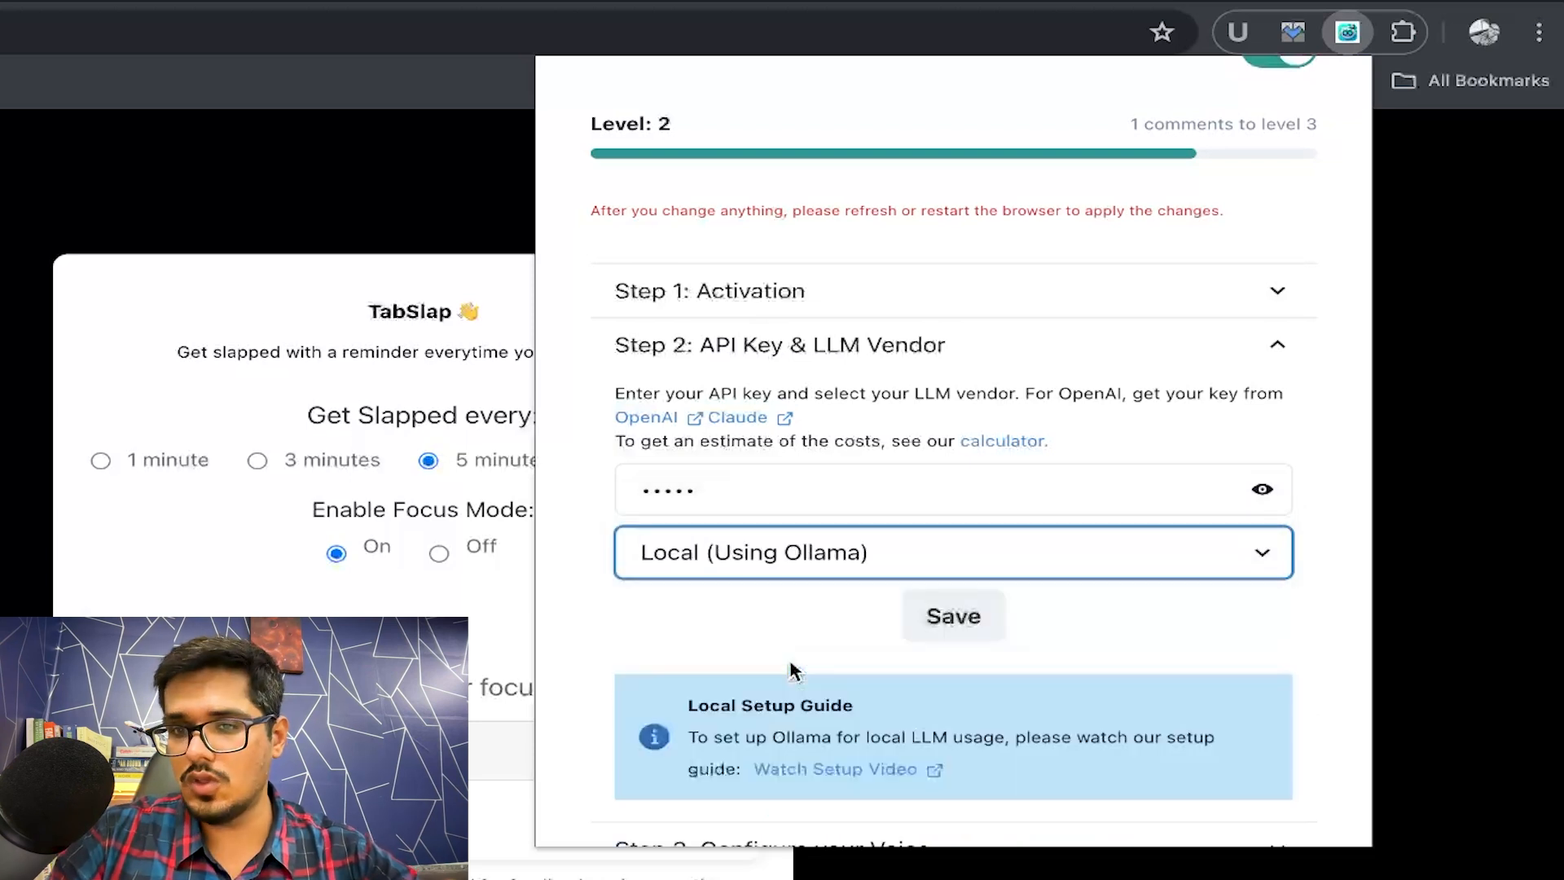
scroll(down, 3)
text(ollama)
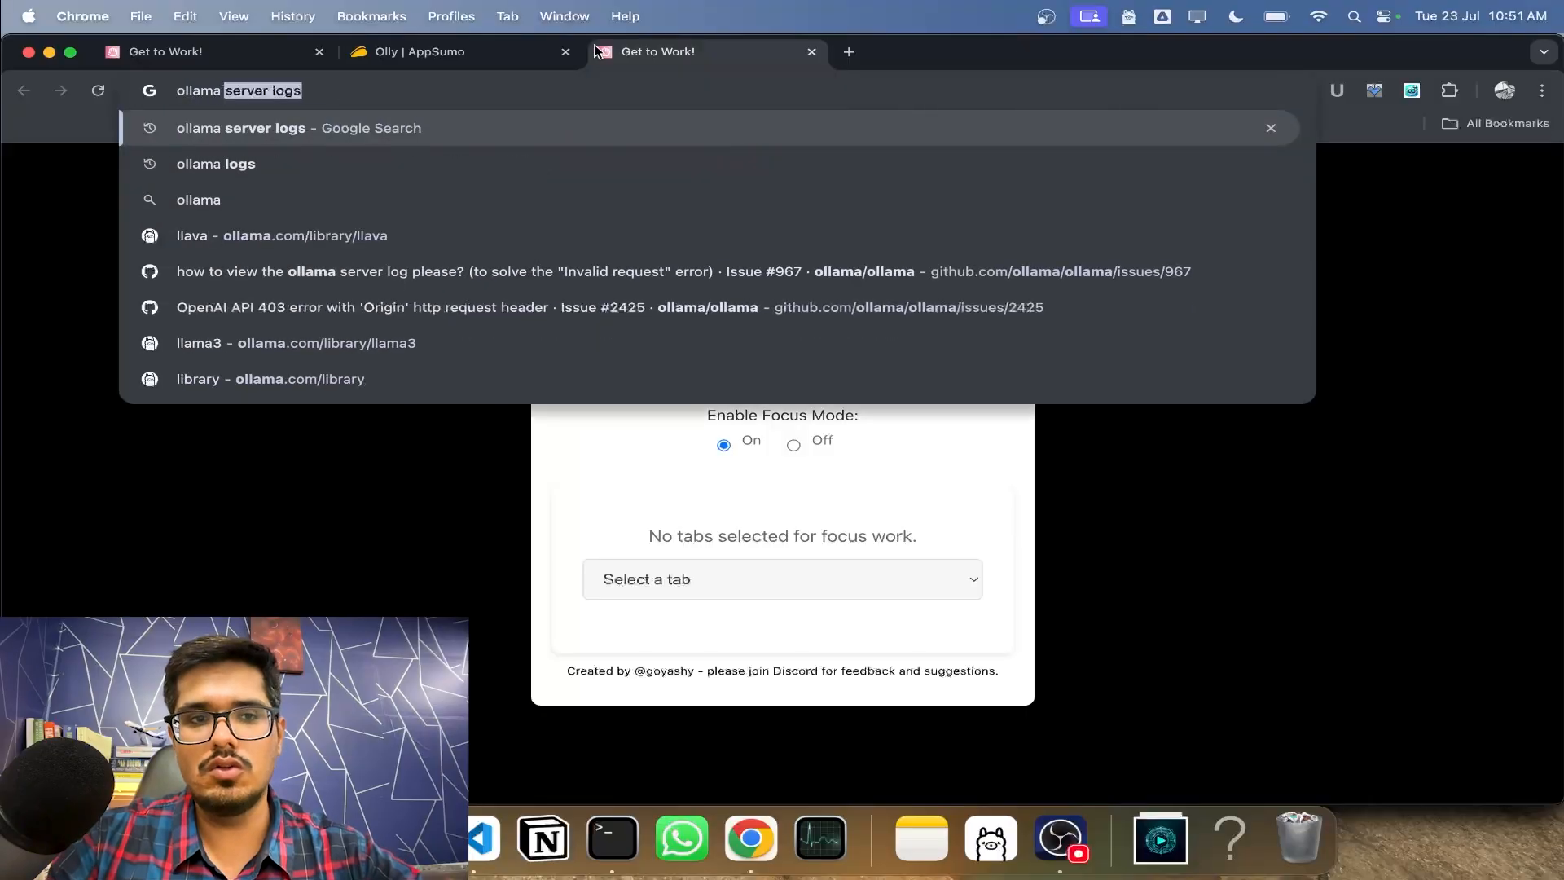
- Search Google for 'ollama' and go to the Ollama website's model library
click(197, 199)
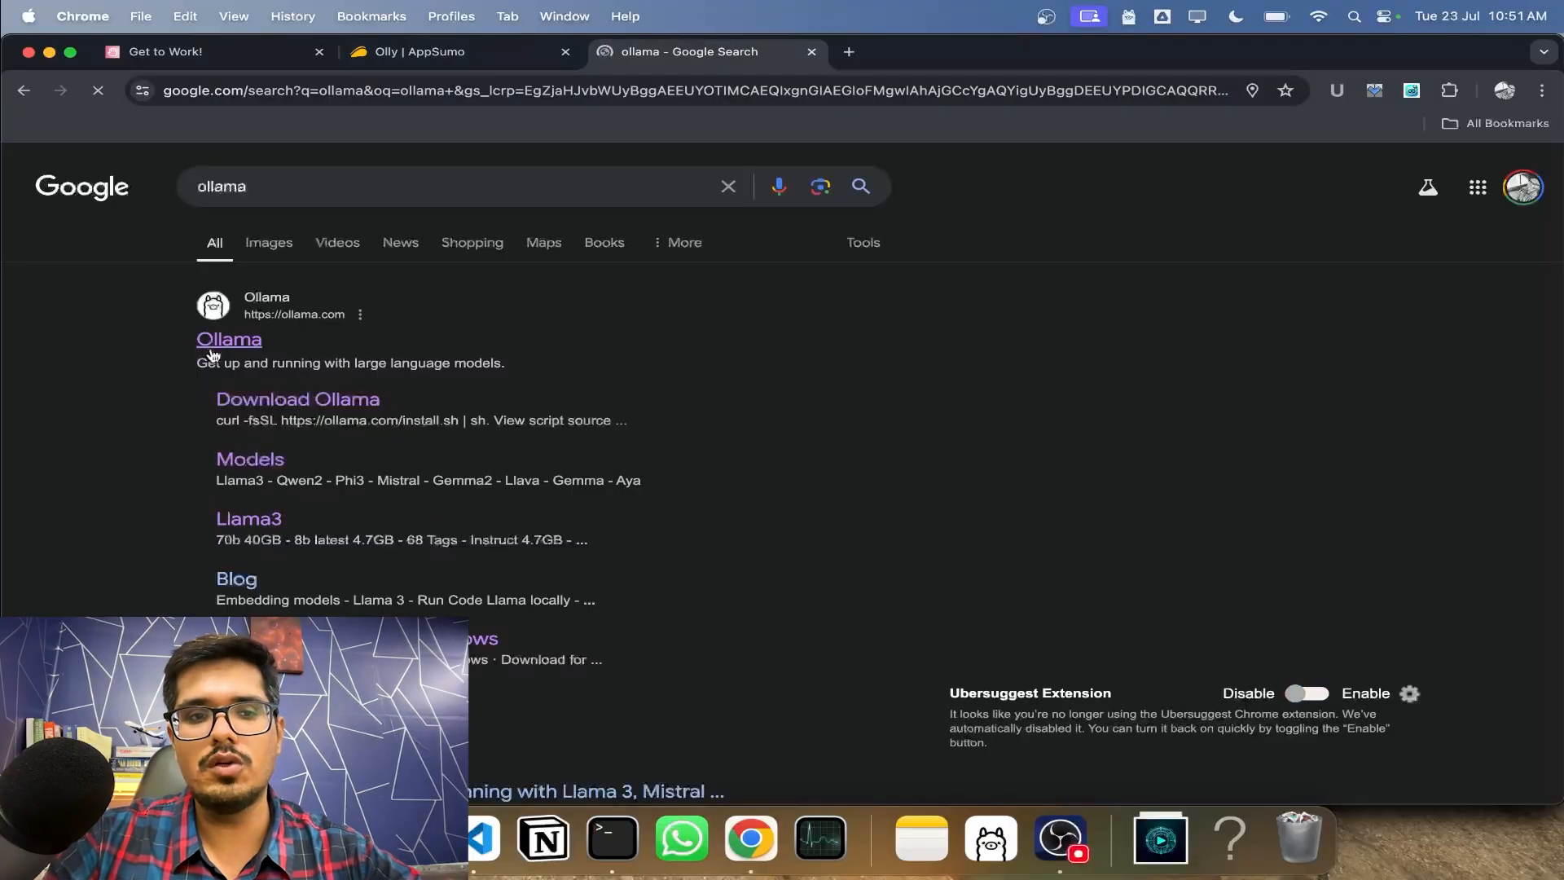
click(229, 339)
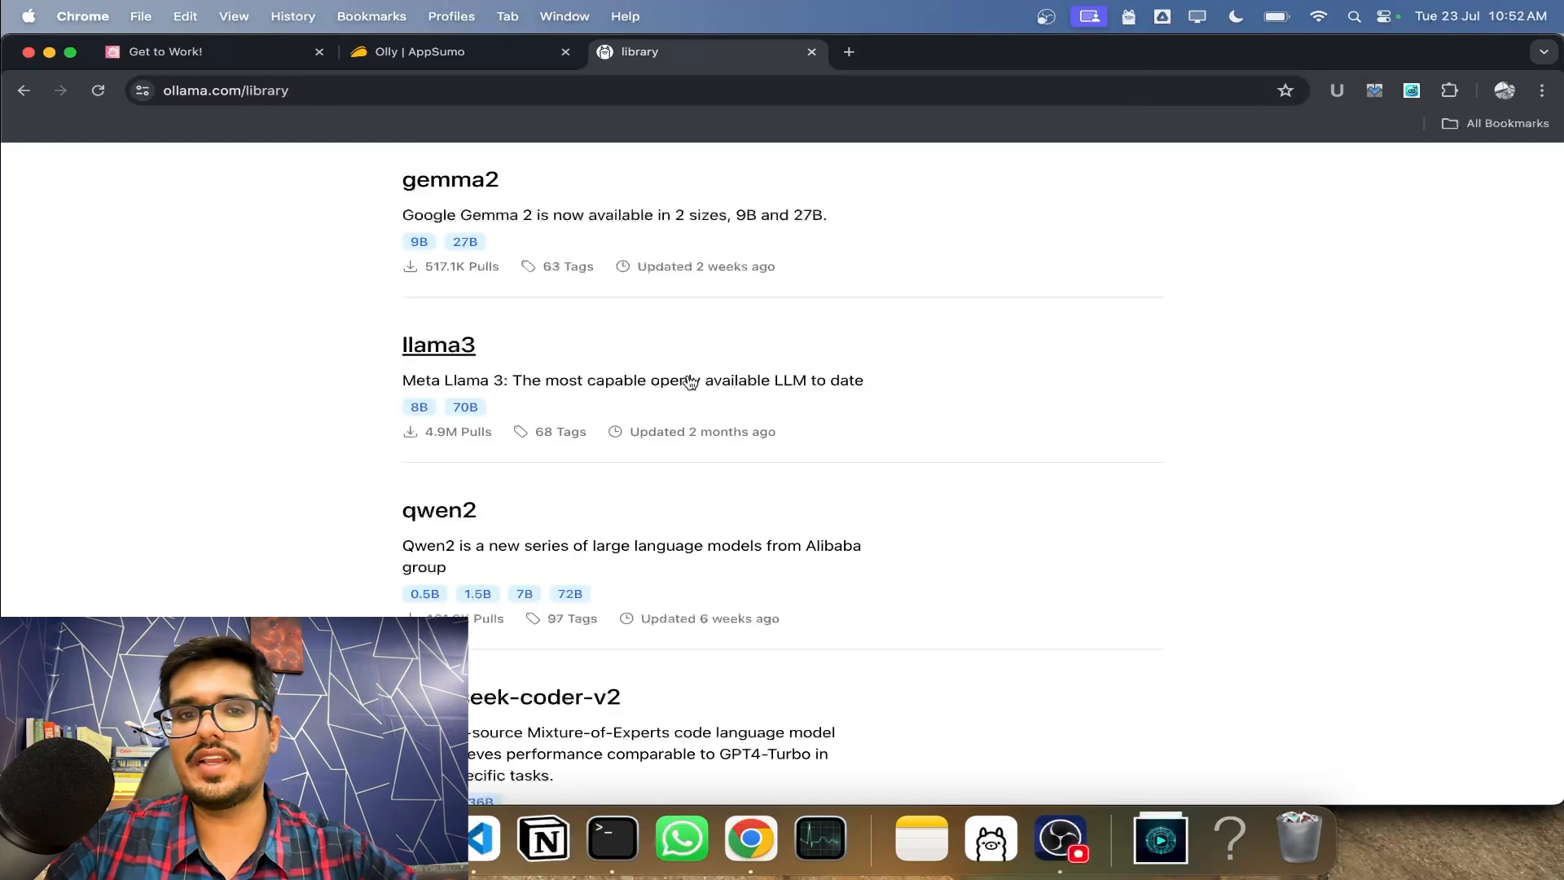
- Close the Olly | AppSumo tab and scroll the Ollama models library
scroll(up, 3)
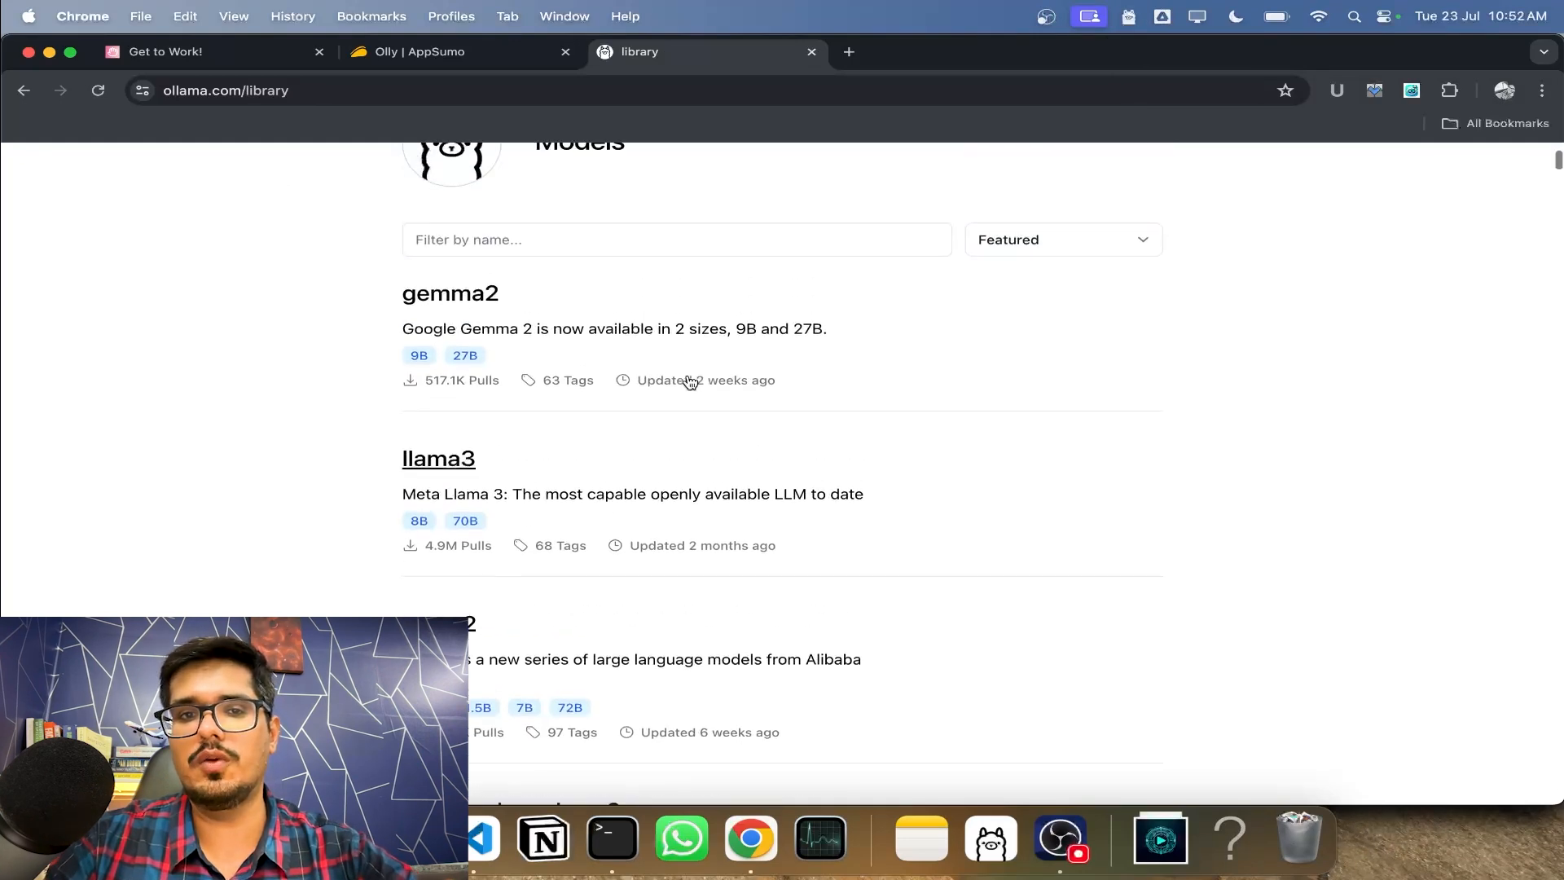
scroll(up, 3)
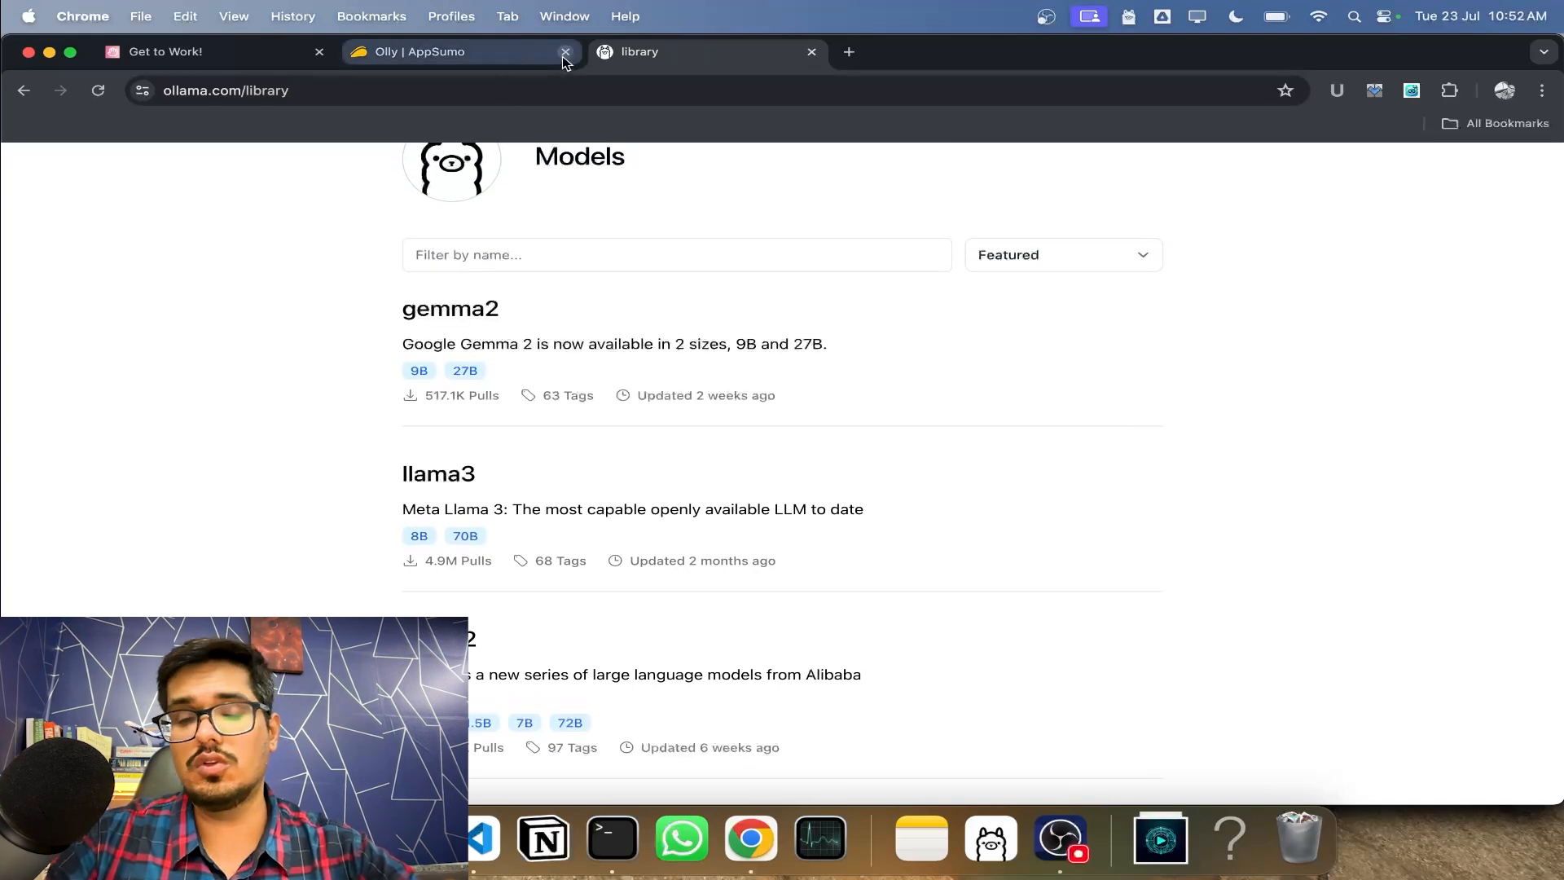
click(565, 51)
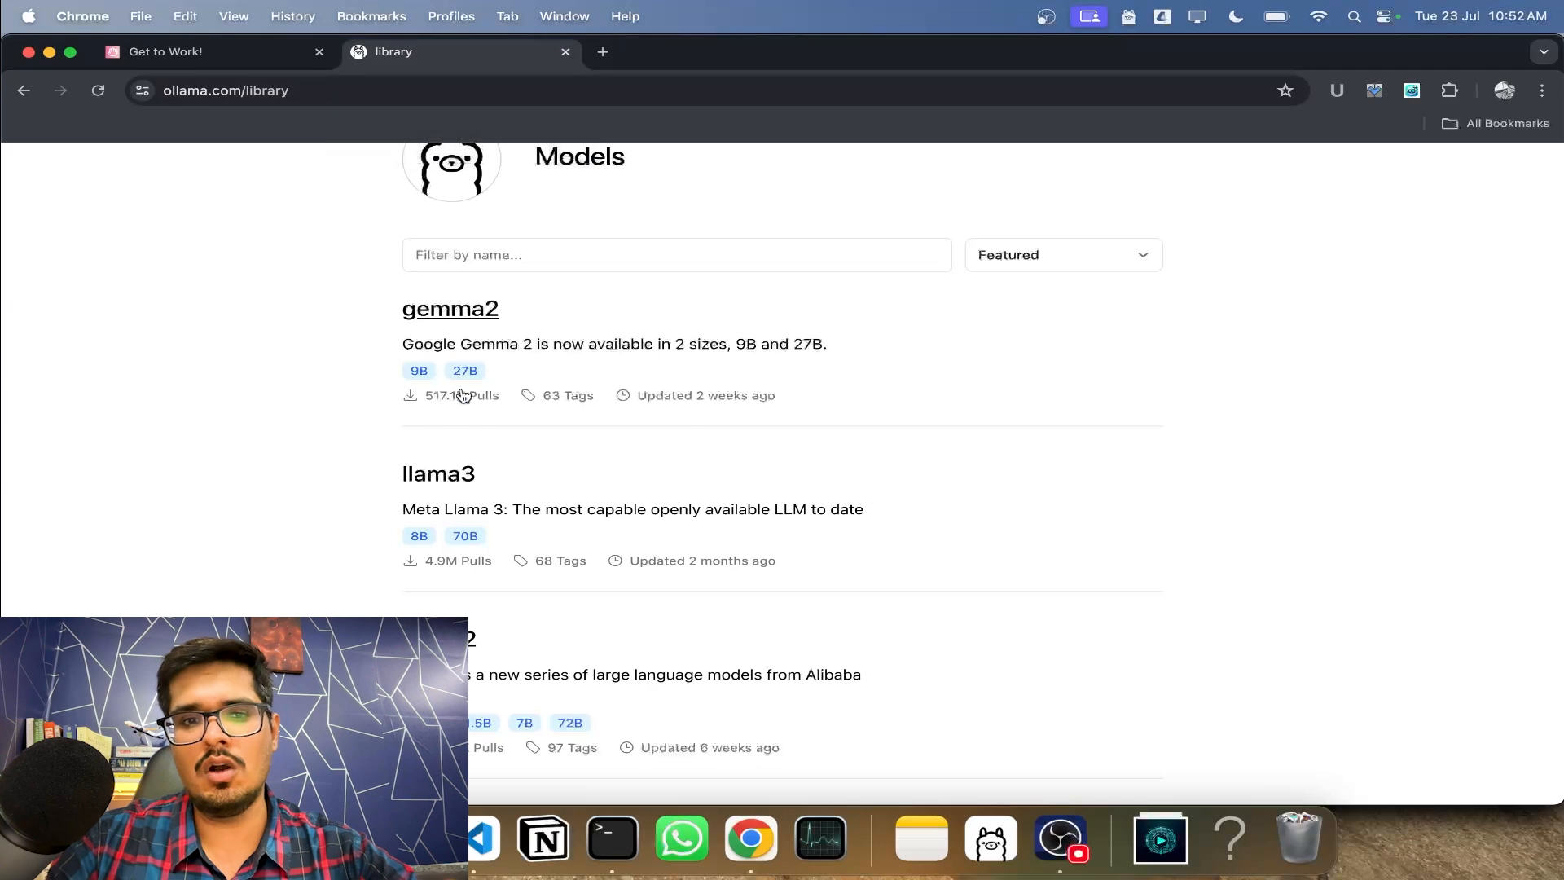
mouse_move(438, 485)
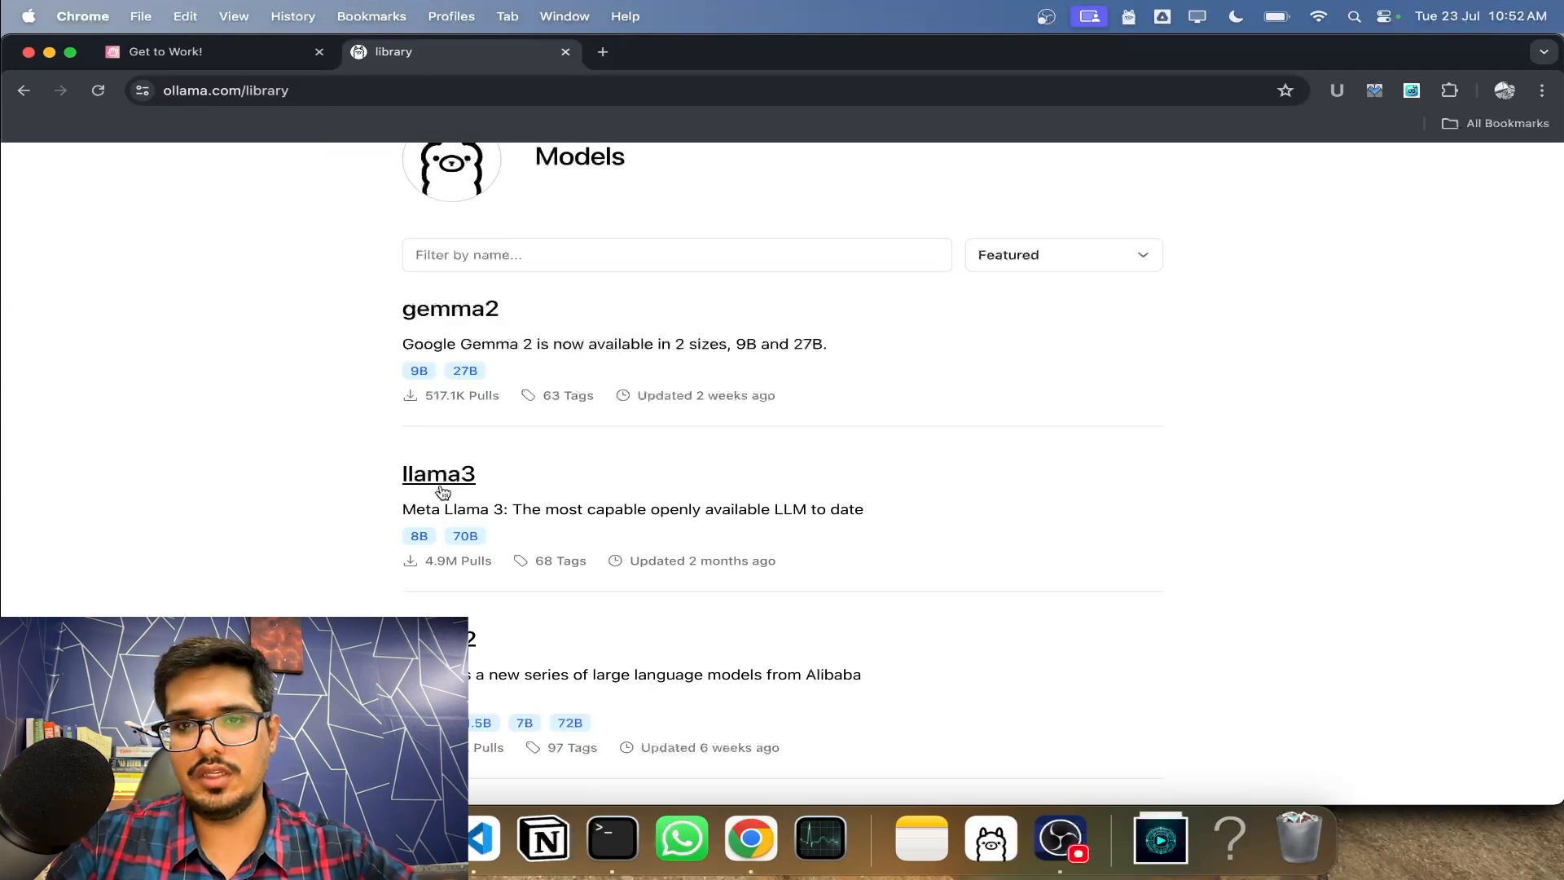
mouse_move(475, 331)
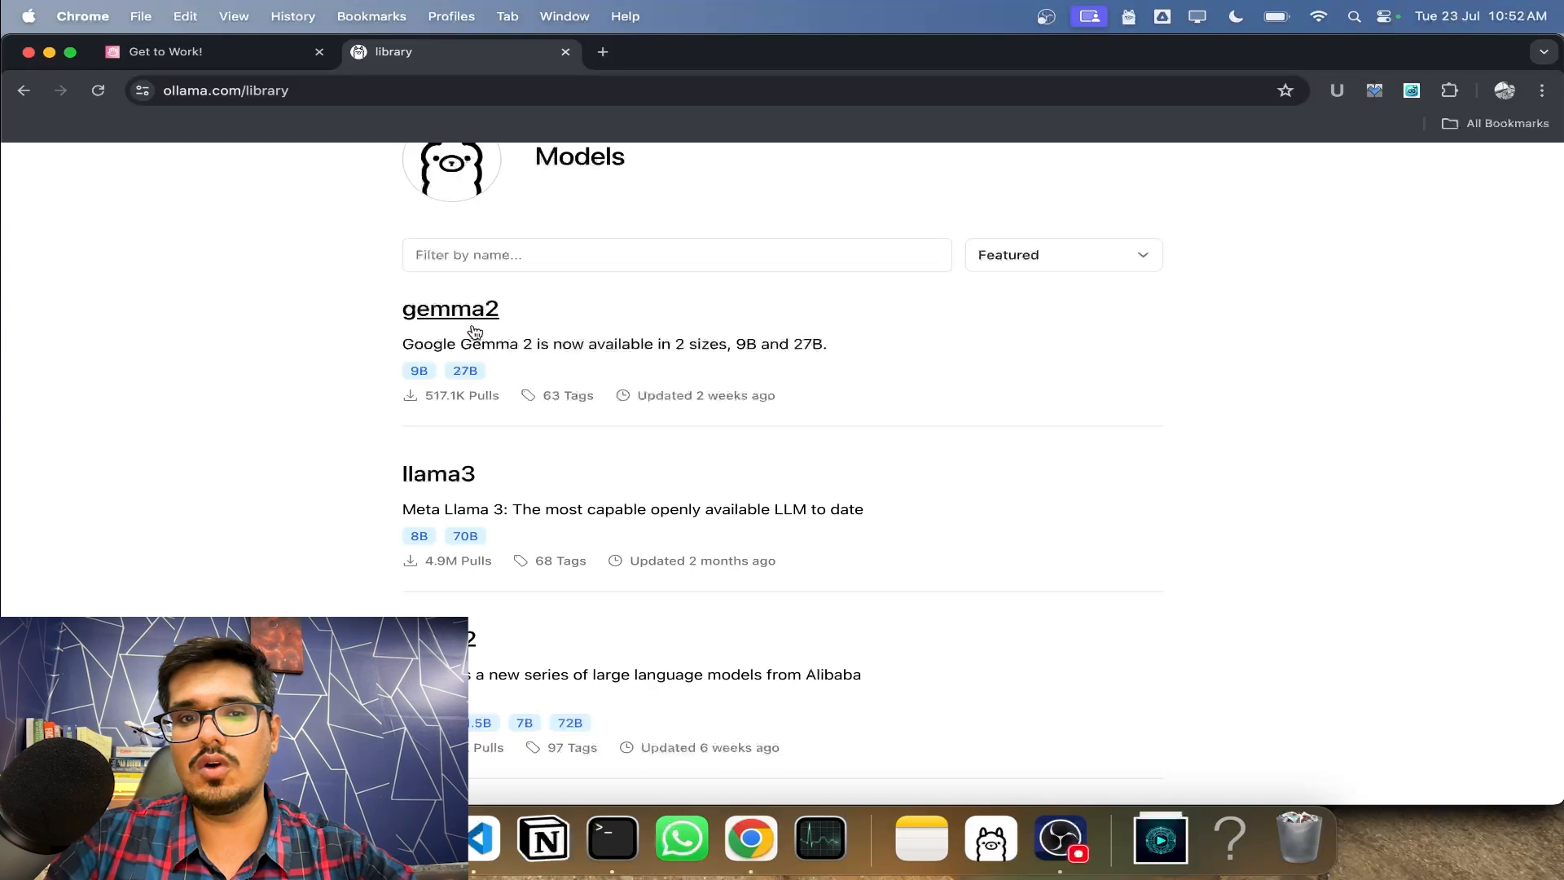
scroll(up, 3)
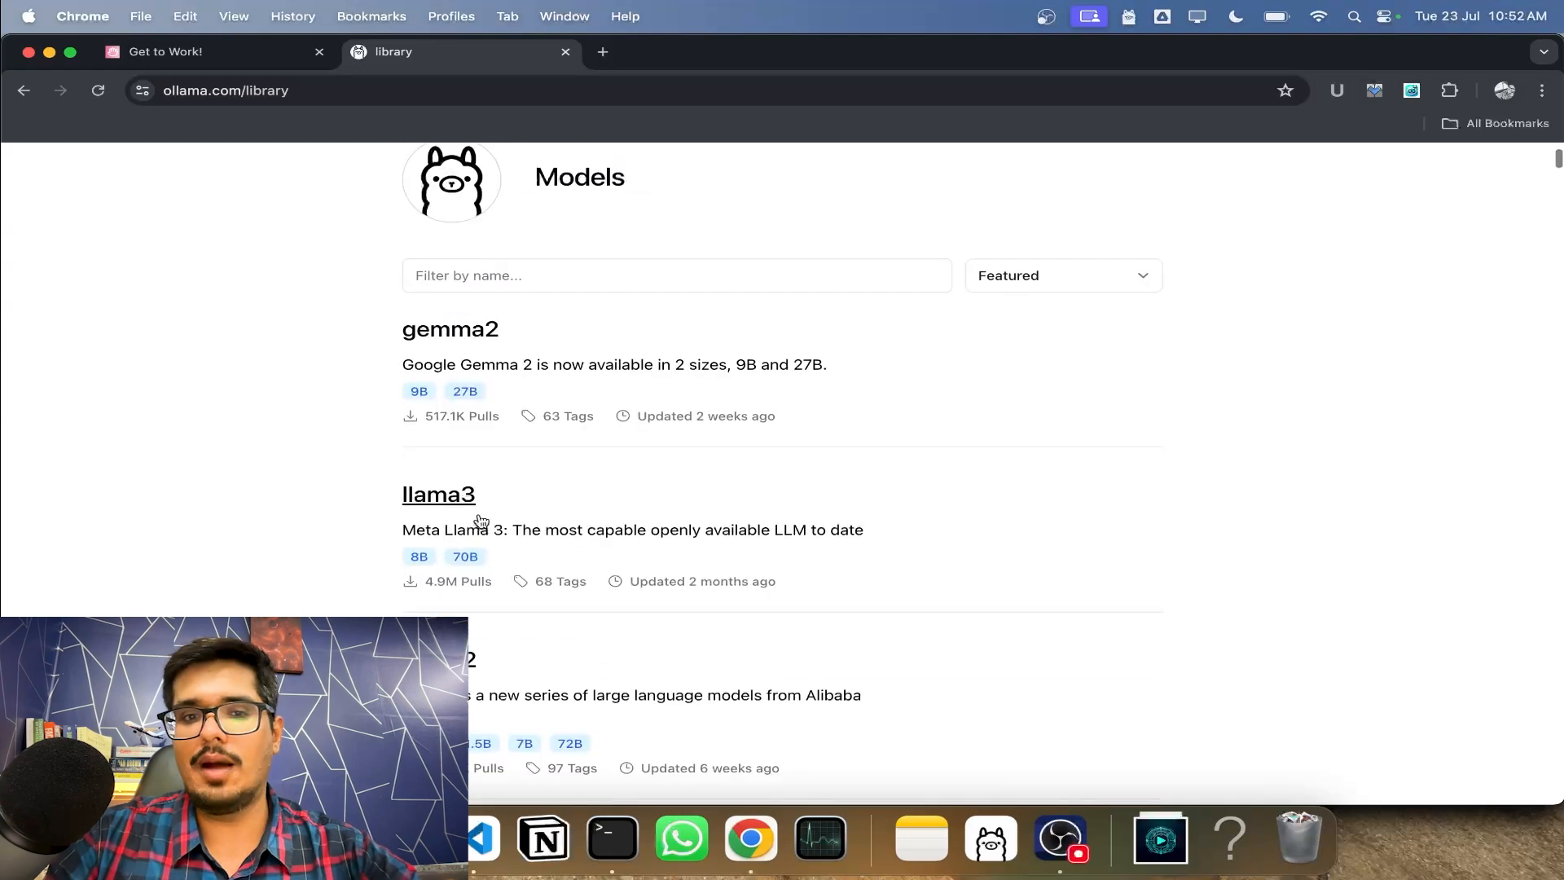
mouse_move(450, 329)
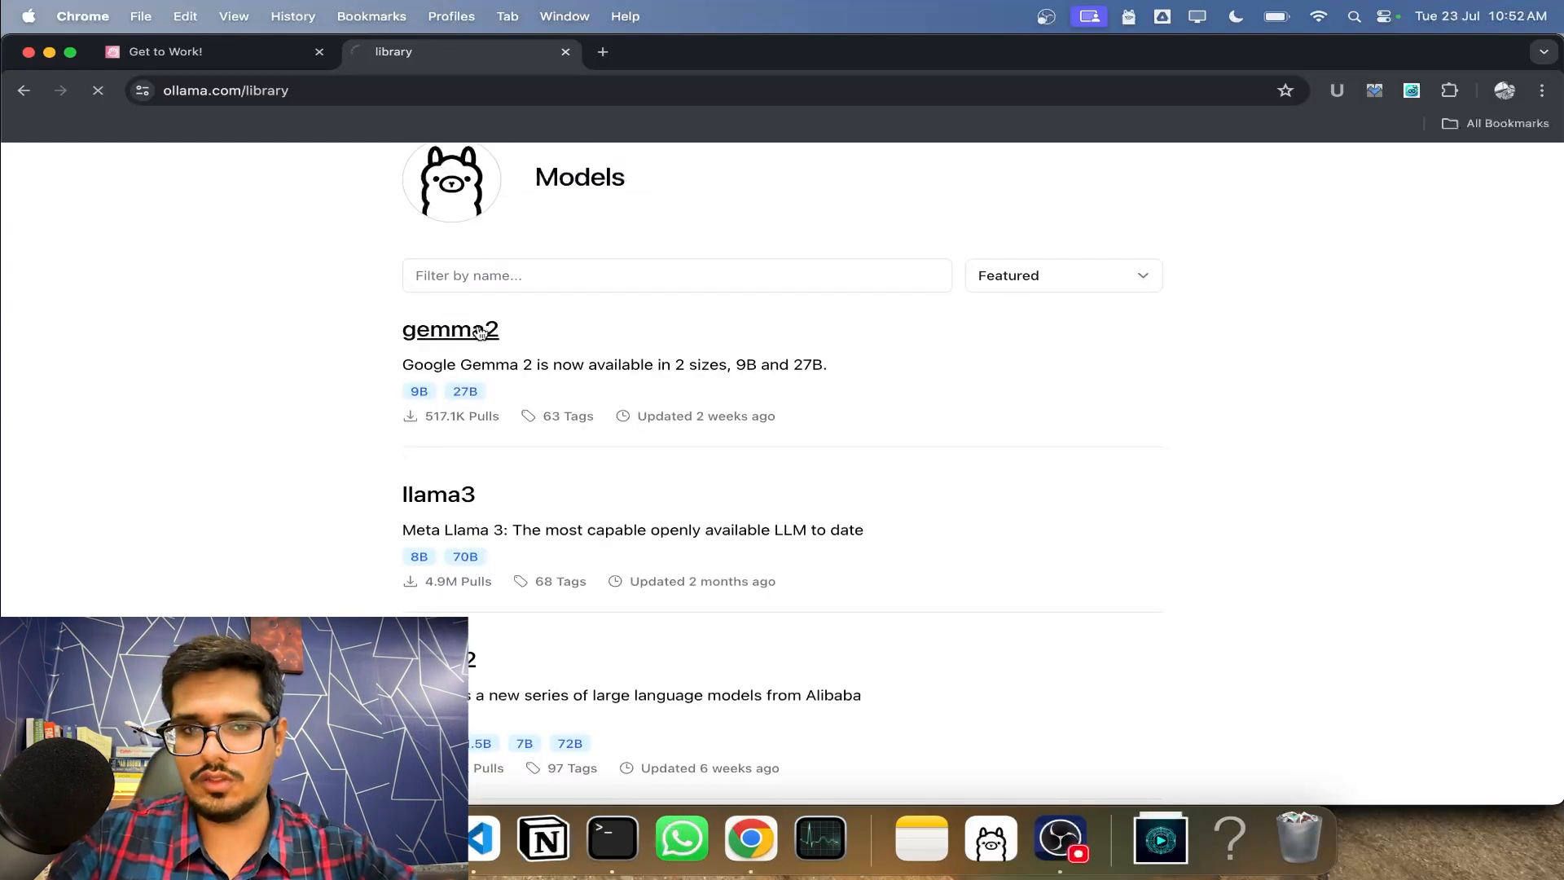
- Copy the 'ollama run gemma2' command from the gemma2 model page
click(450, 330)
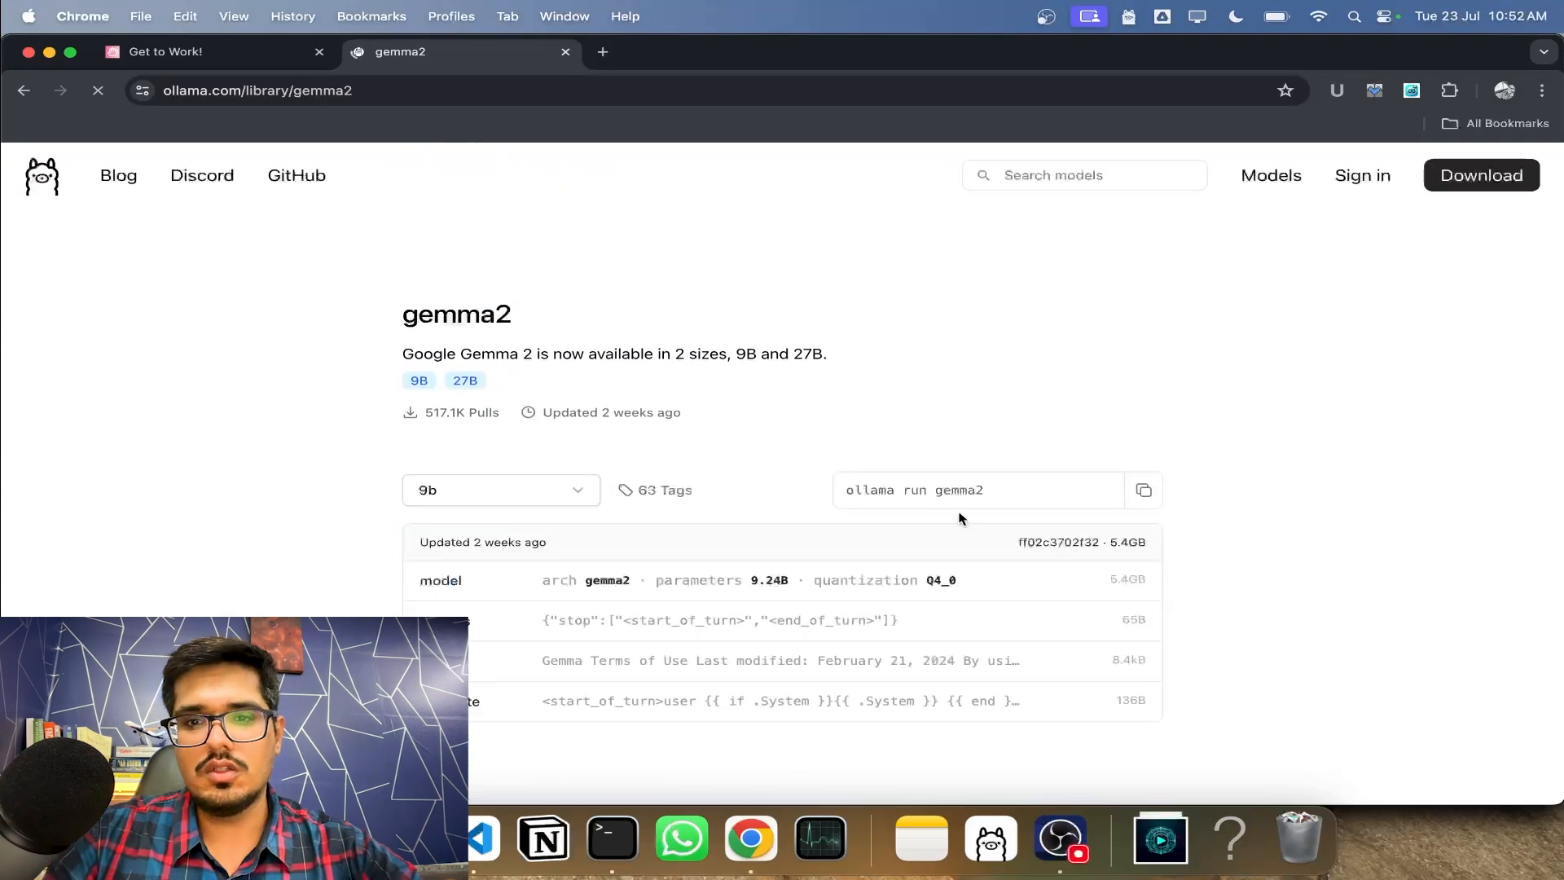
click(1144, 490)
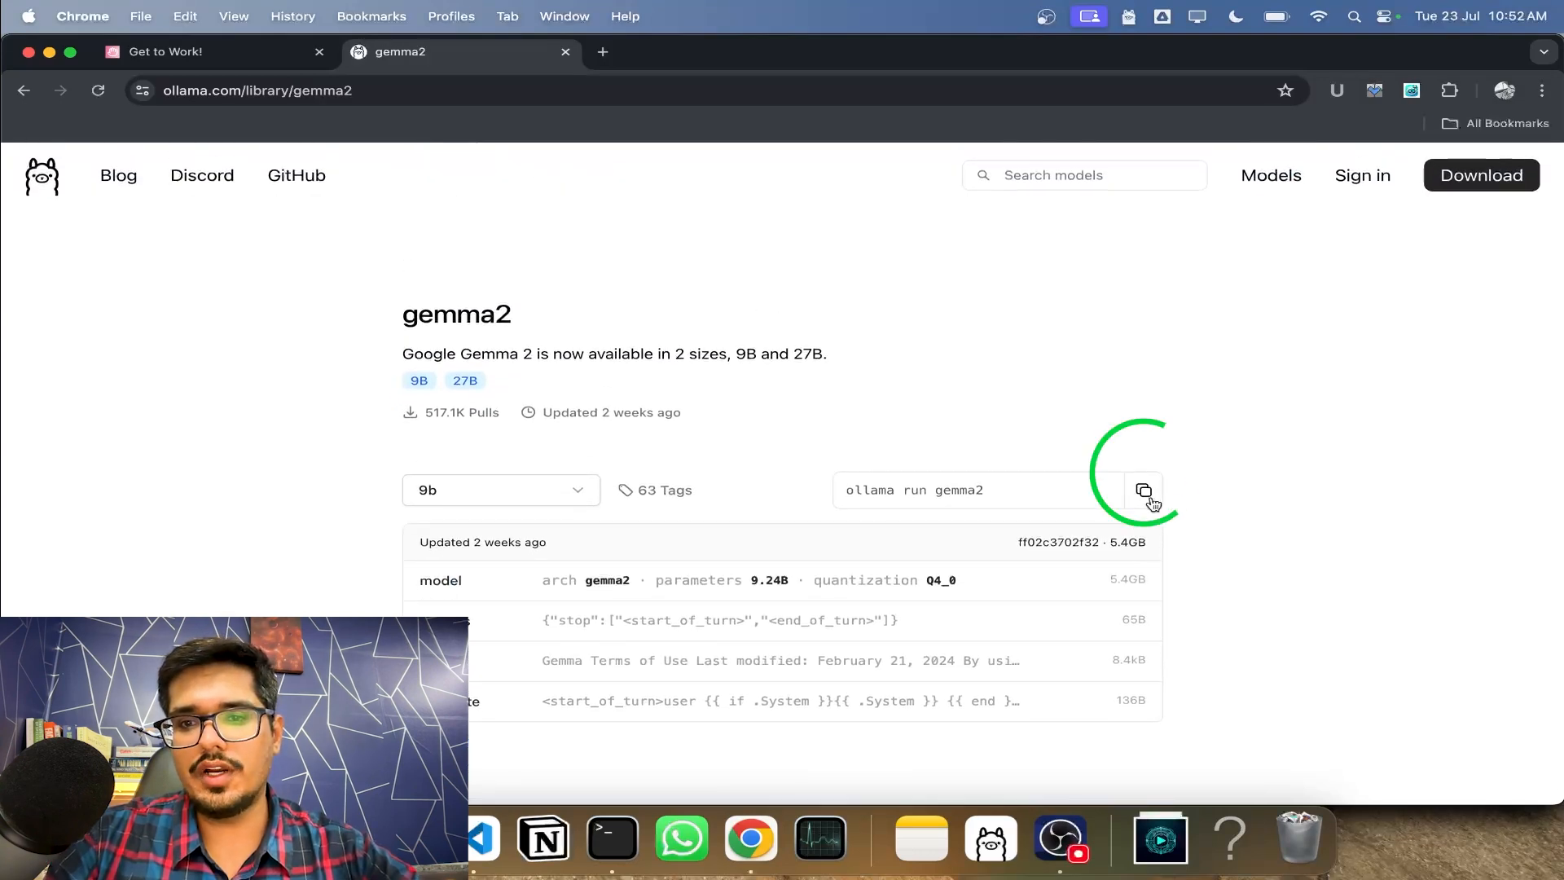
click(611, 838)
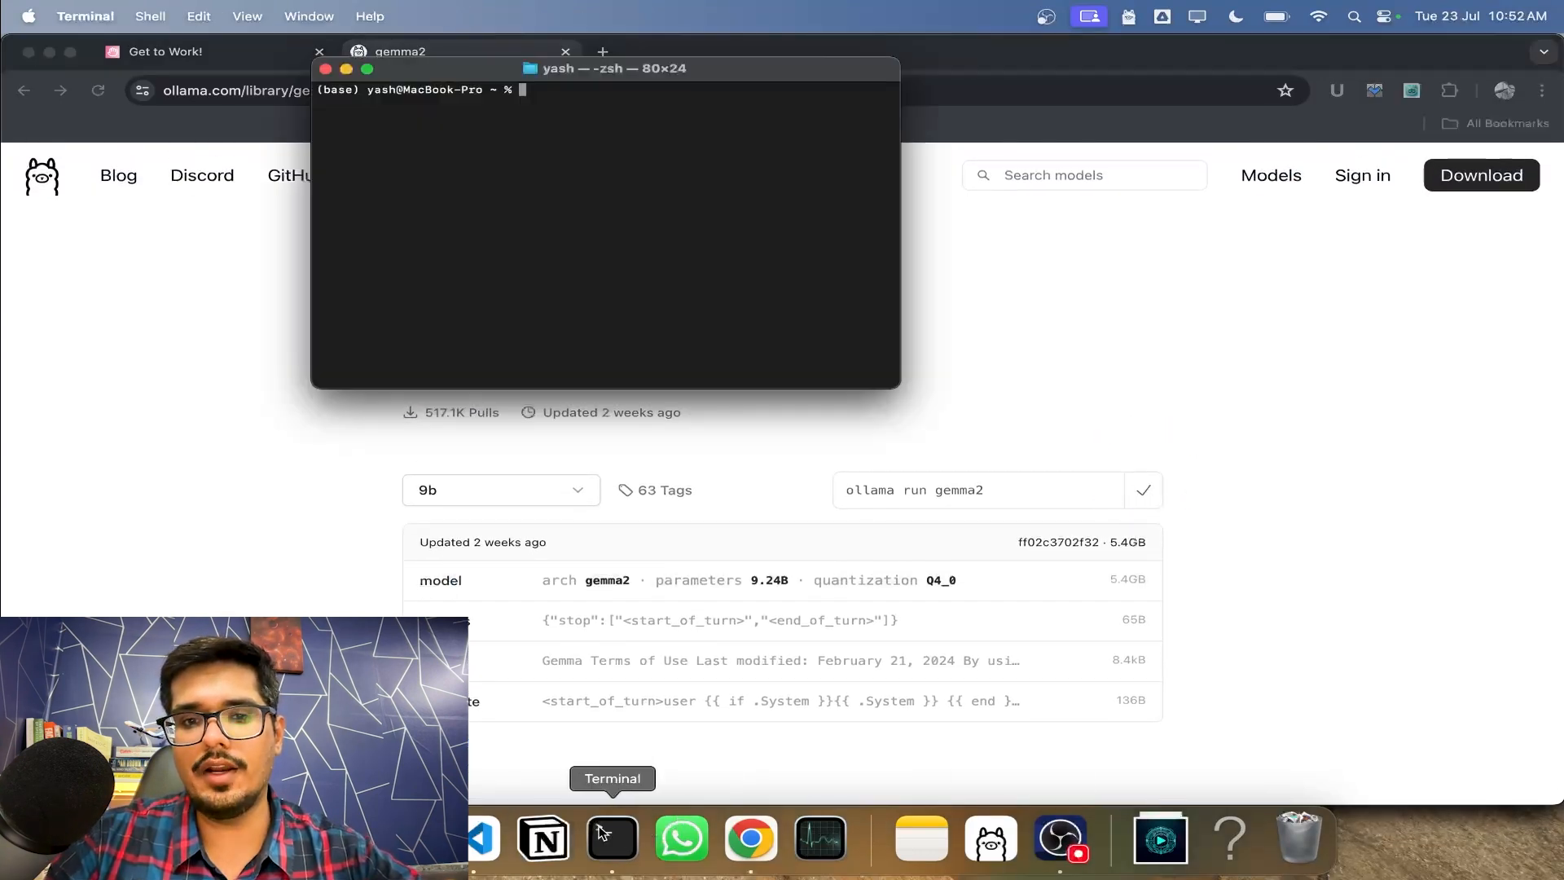
mouse_move(668, 513)
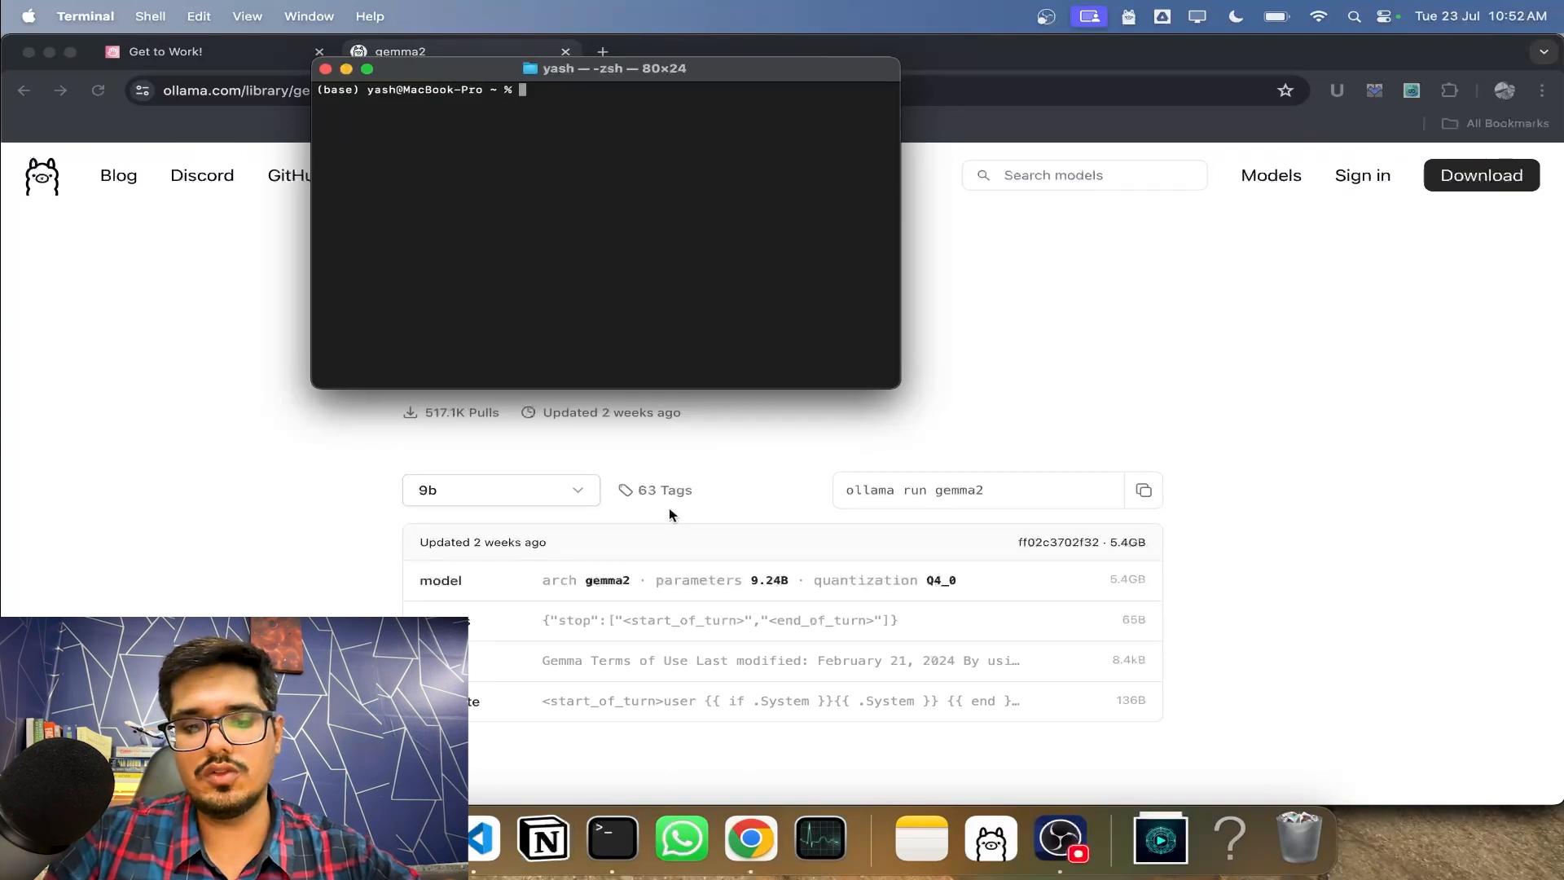
- Run 'ollama run gemma2' in Terminal, then abort the 5.4 GB download around 1% with Ctrl+C
text(terminal)
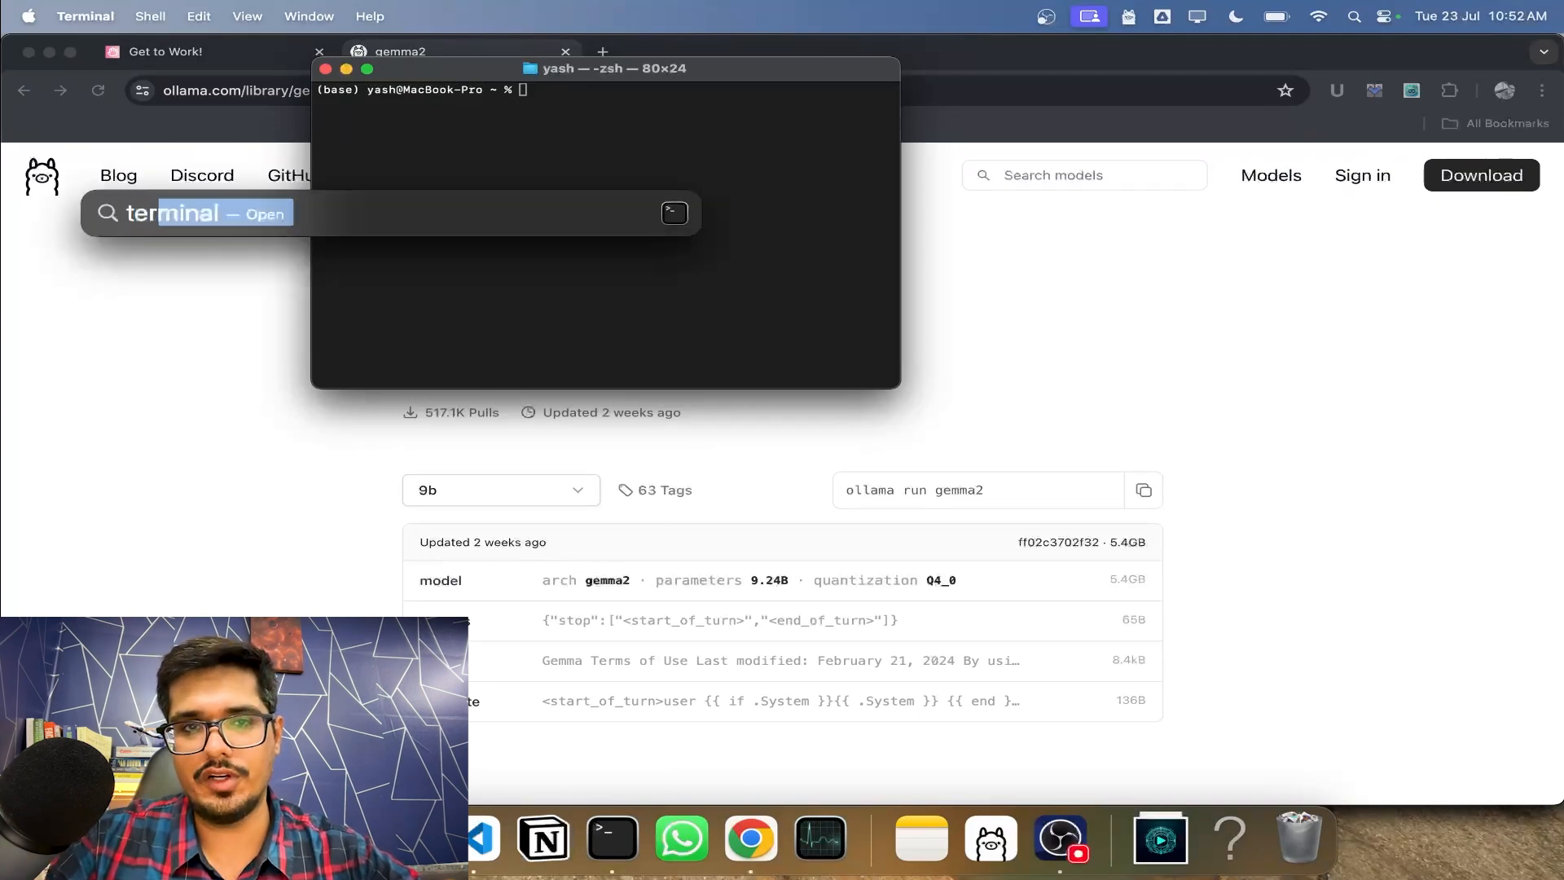
text(ollama run gemma2)
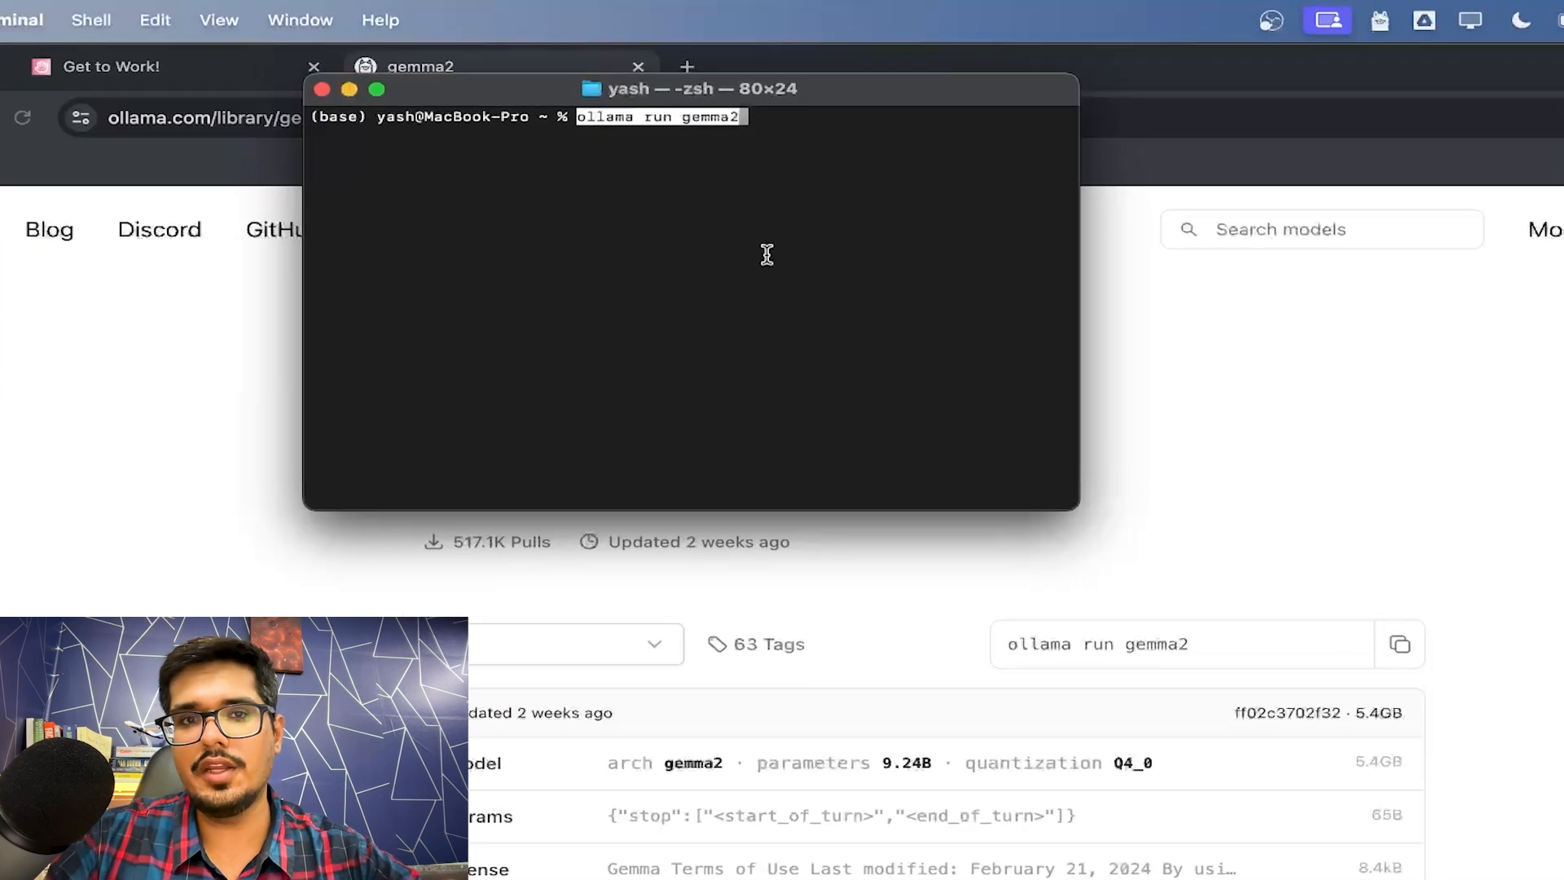
key(Return)
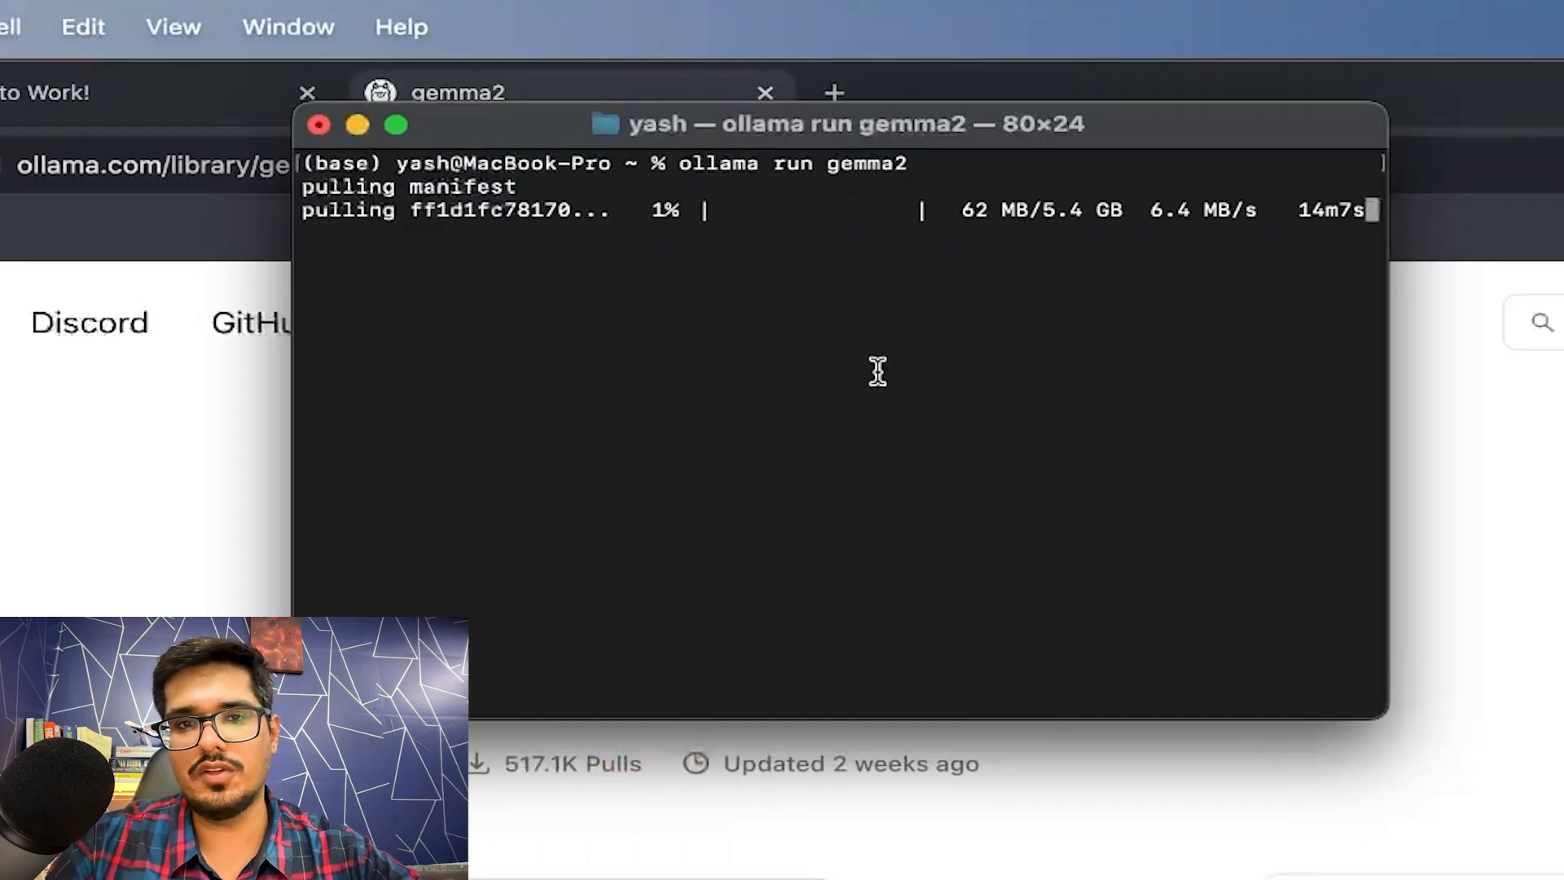
key(ctrl+c)
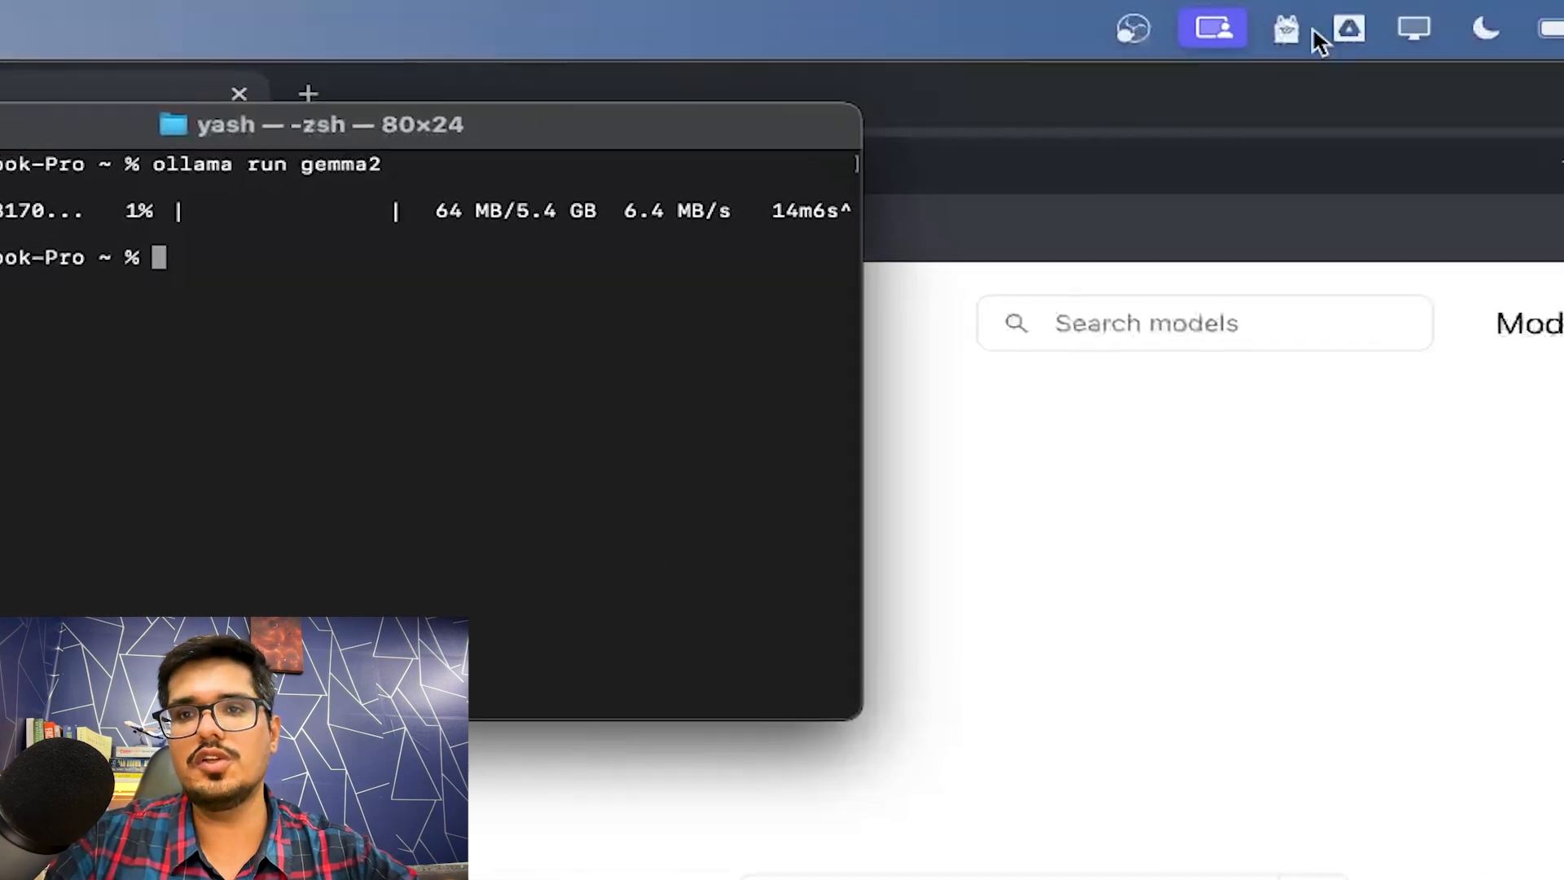
click(761, 28)
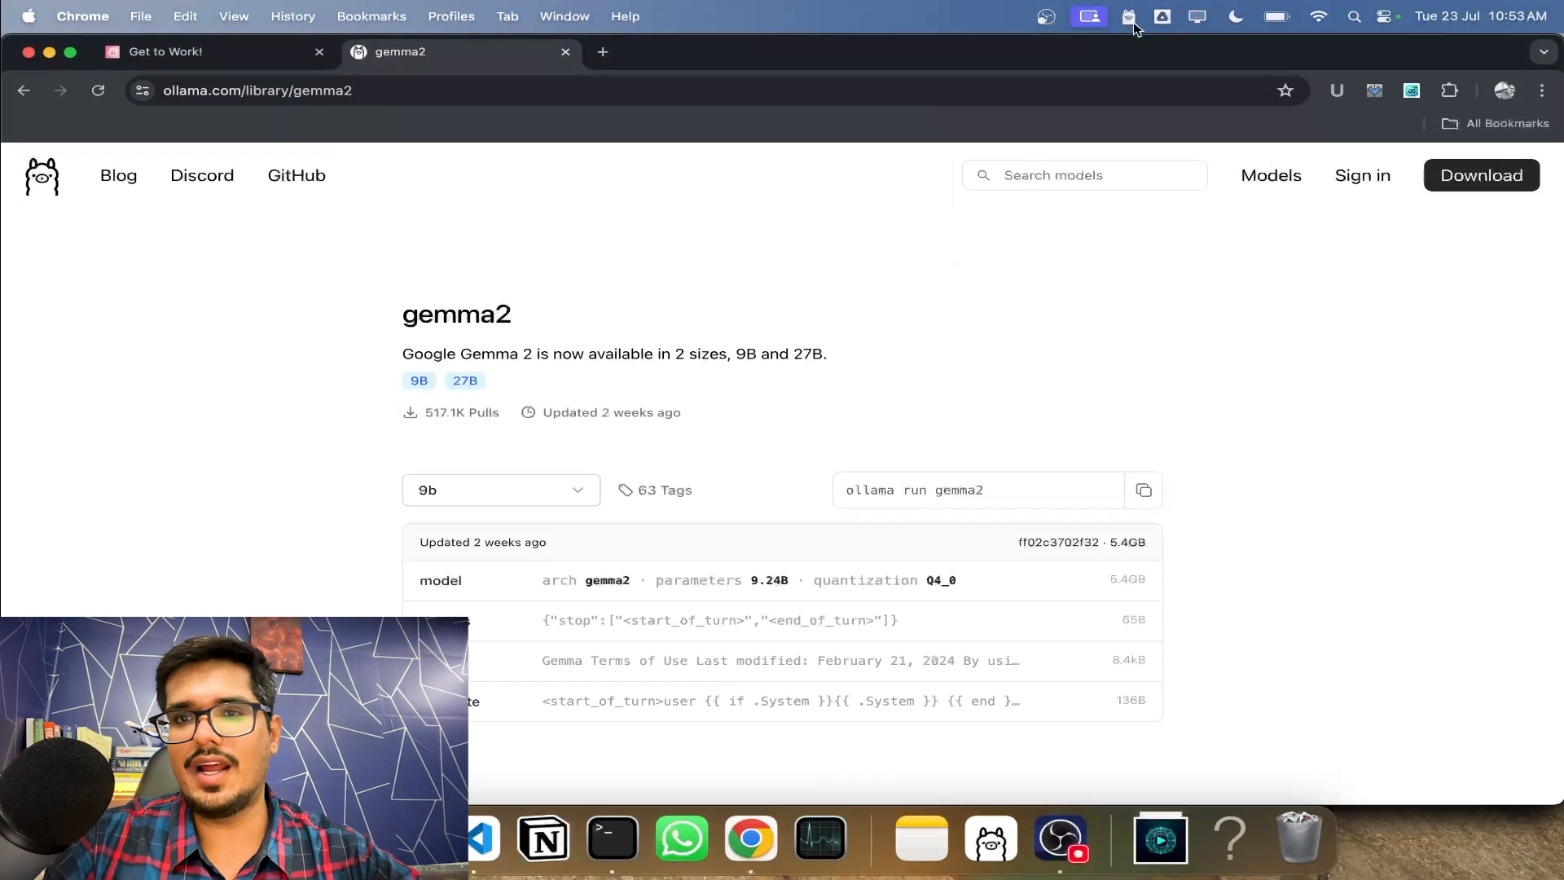
mouse_move(1079, 230)
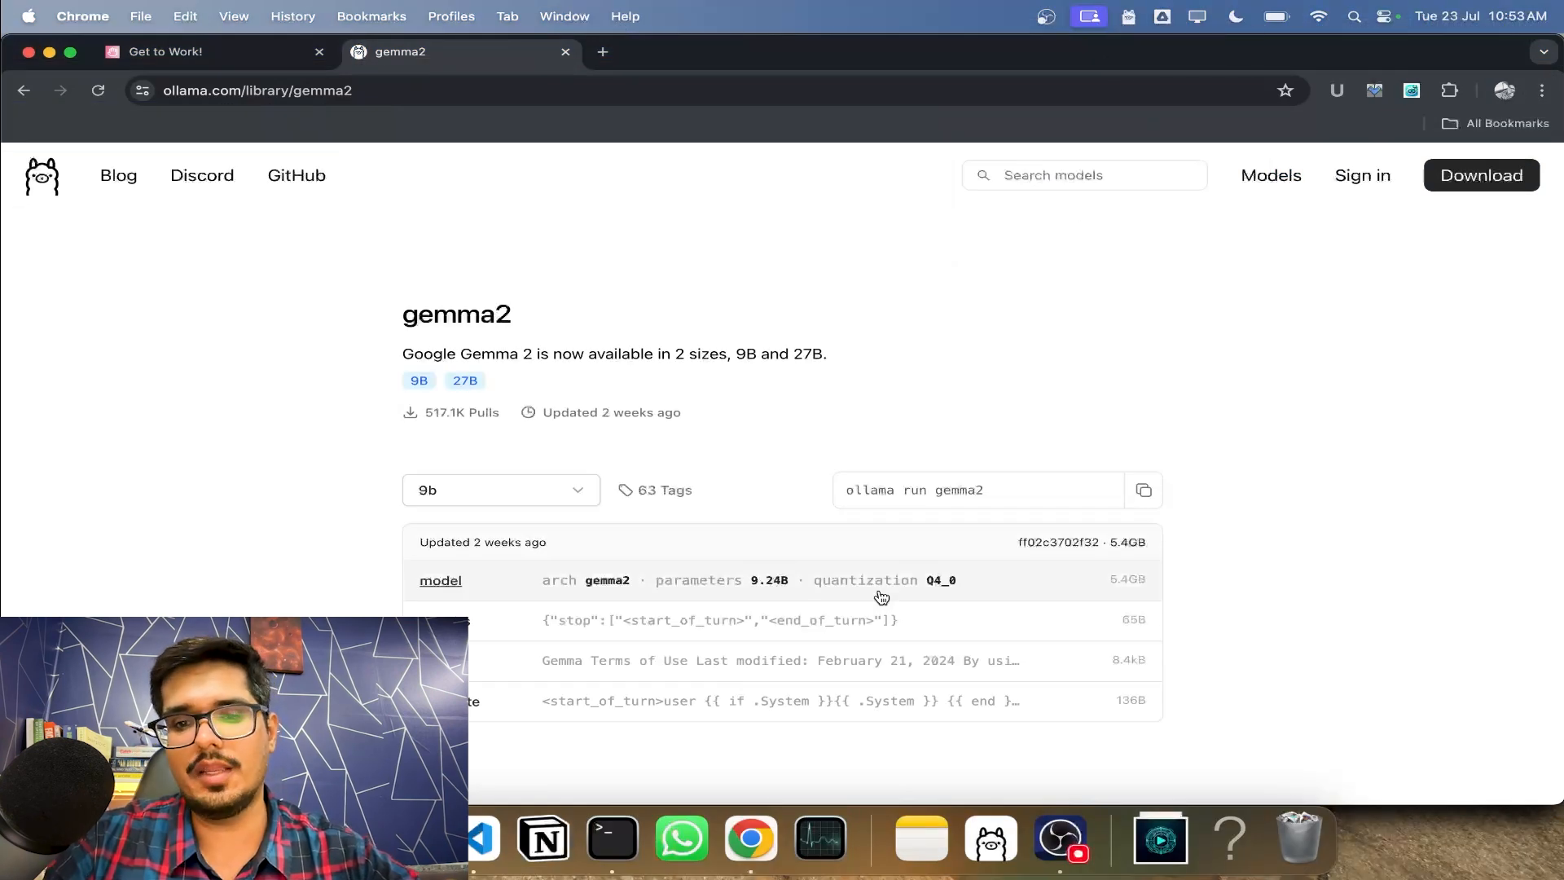
click(611, 837)
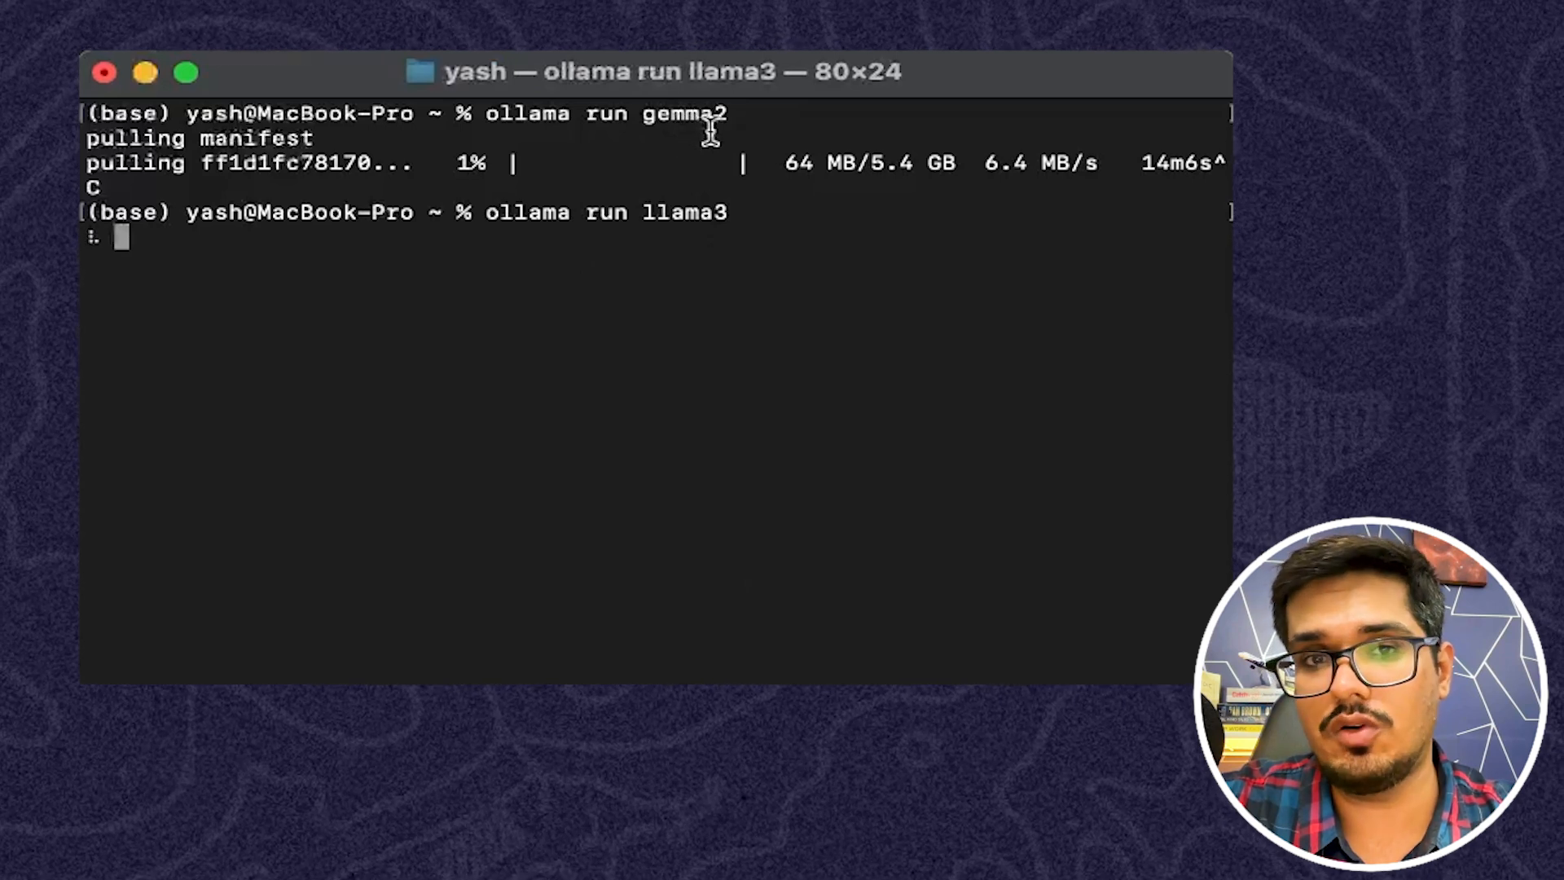
- Run 'ollama run llama3' and send it the chat message 'hi'
double_click(684, 212)
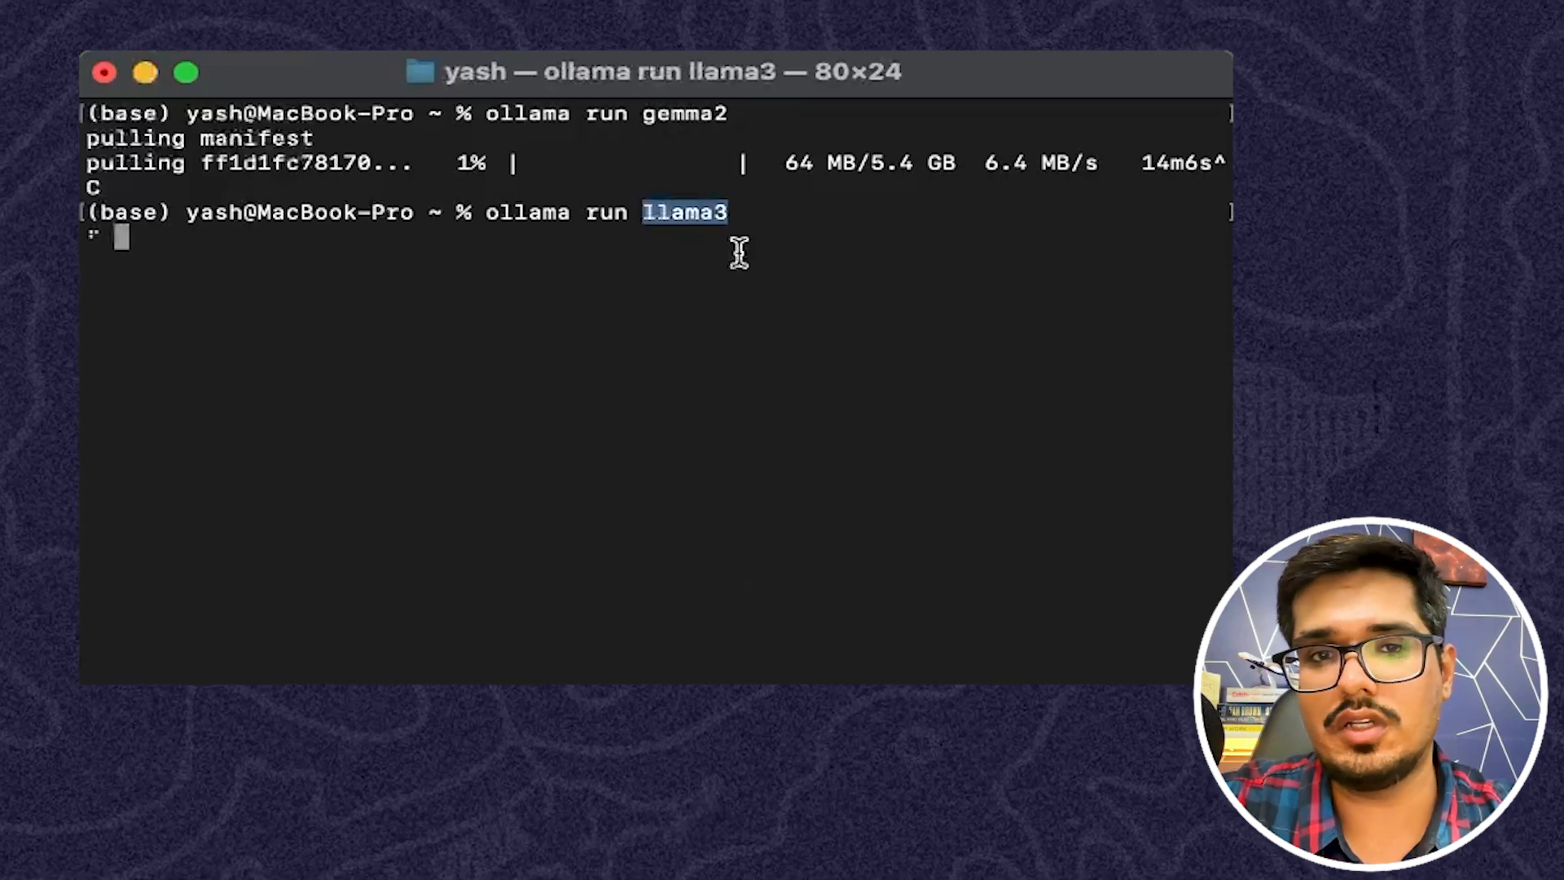
key(Return)
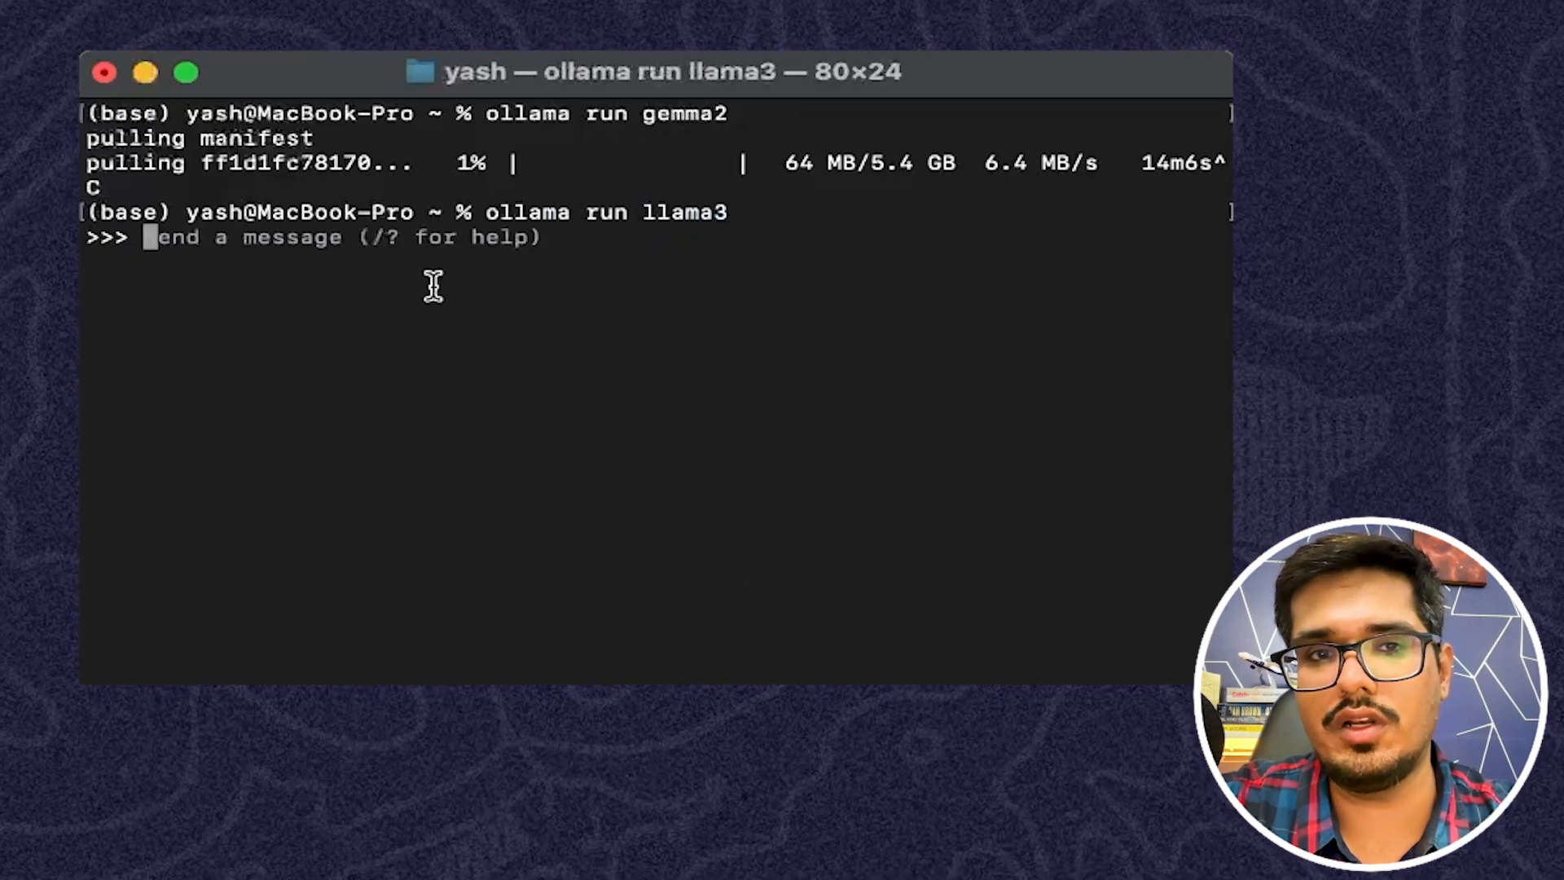
text(hi)
text(cool)
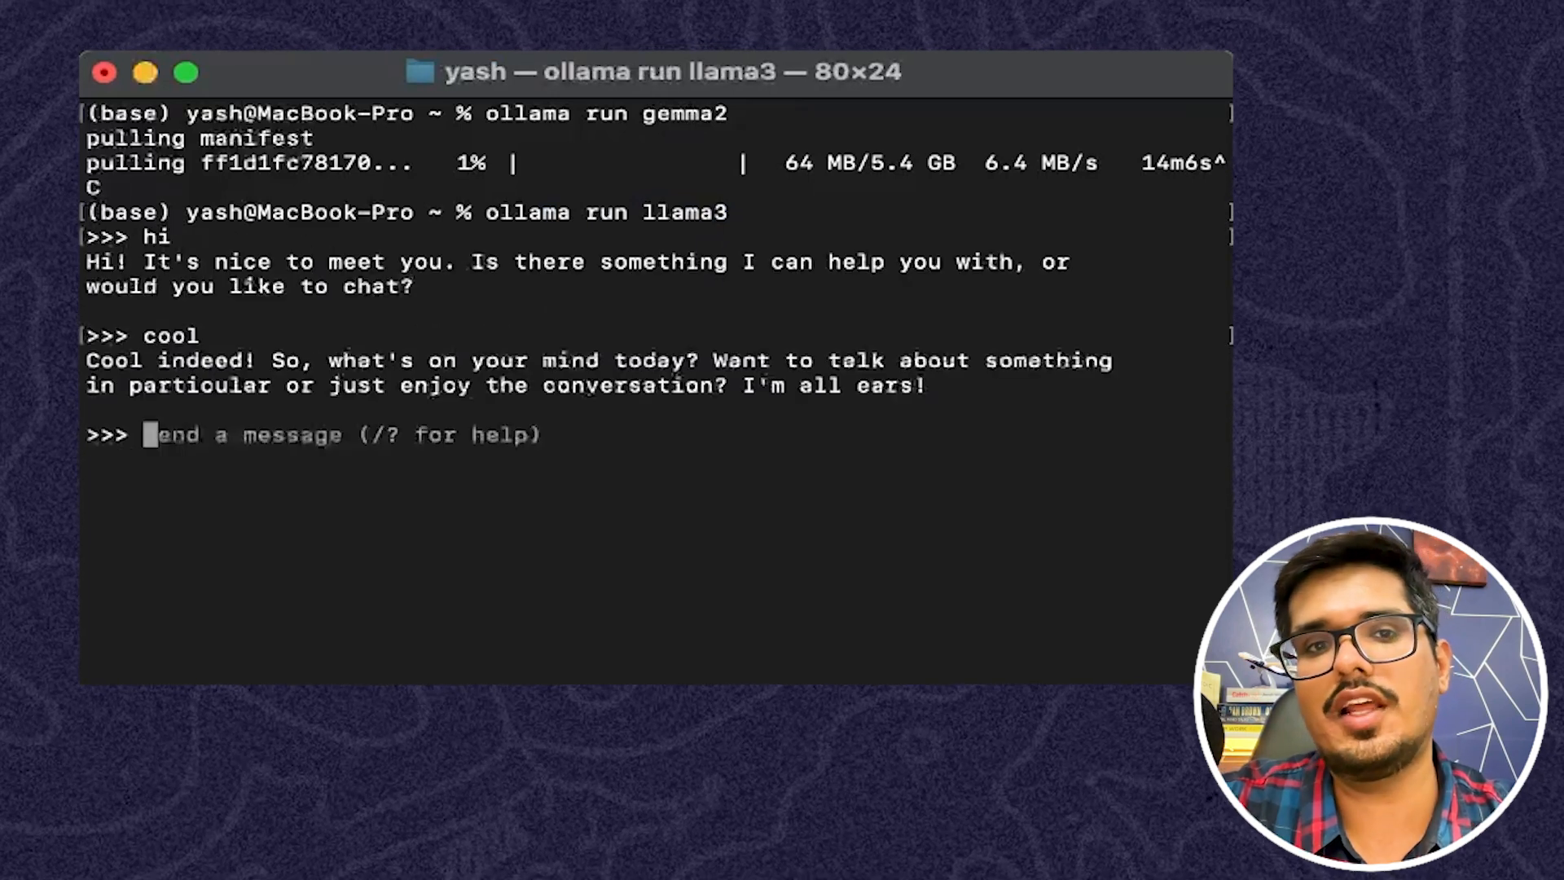
mouse_move(581, 279)
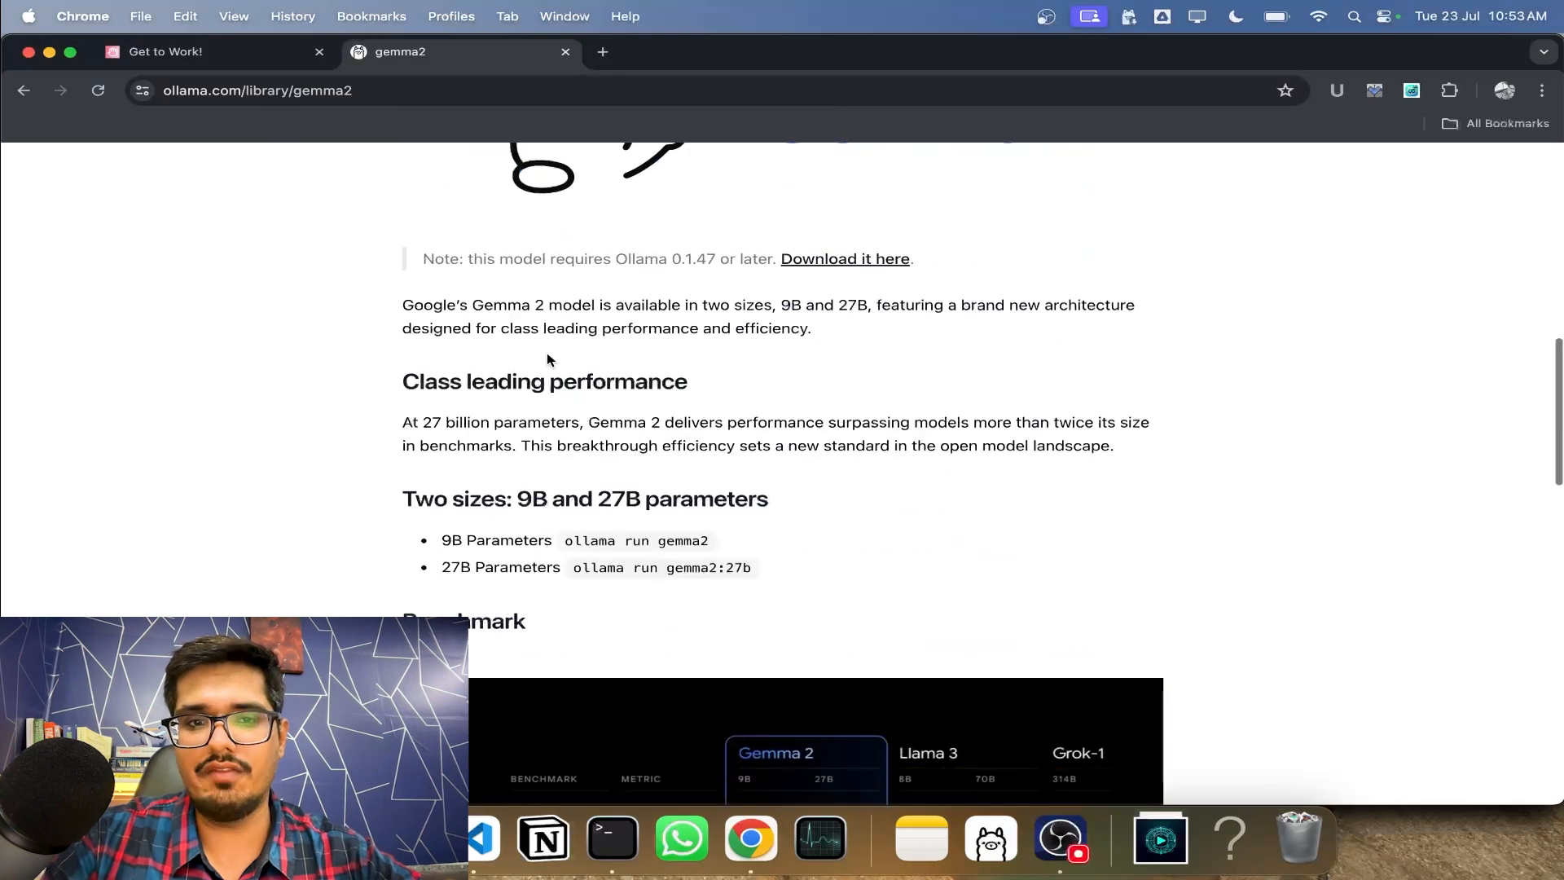
- Exit the llama3 chat with '/bye', returning to the shell prompt
scroll(down, 3)
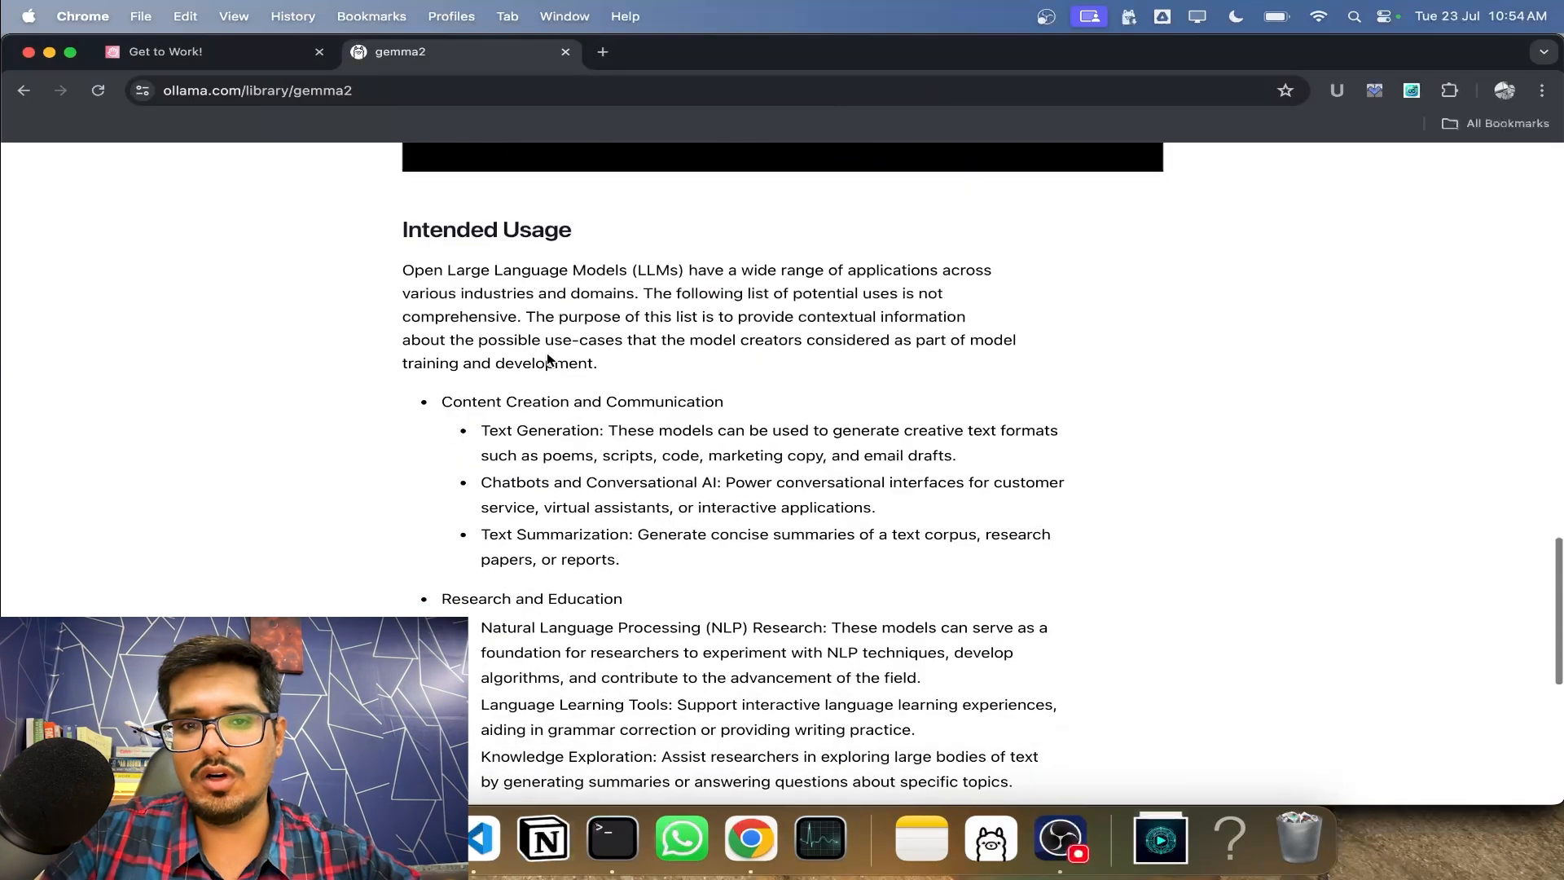
scroll(down, 3)
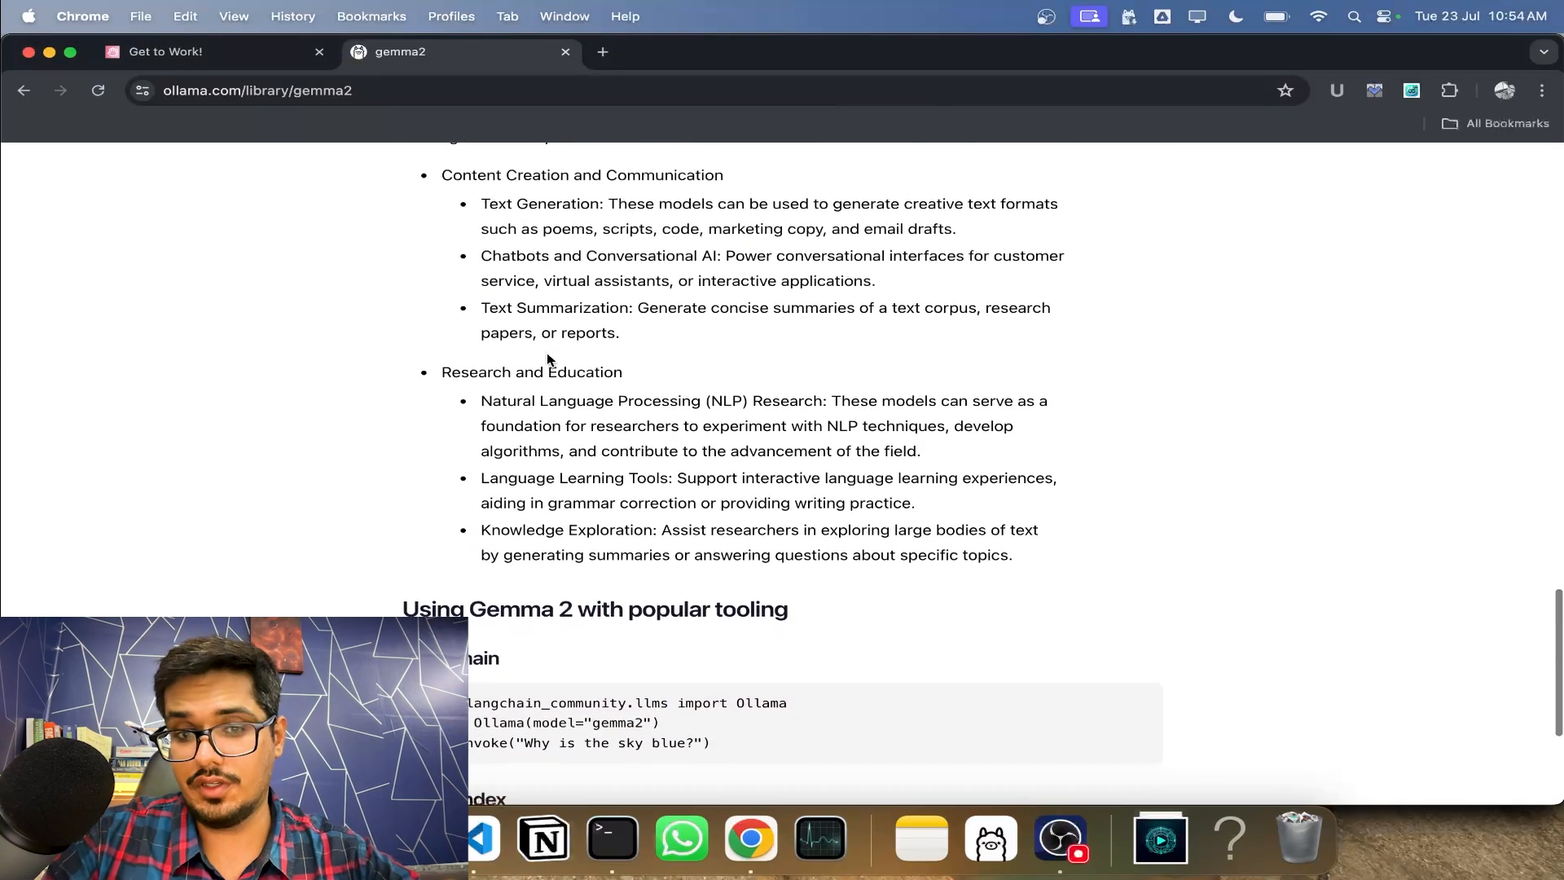
scroll(up, 3)
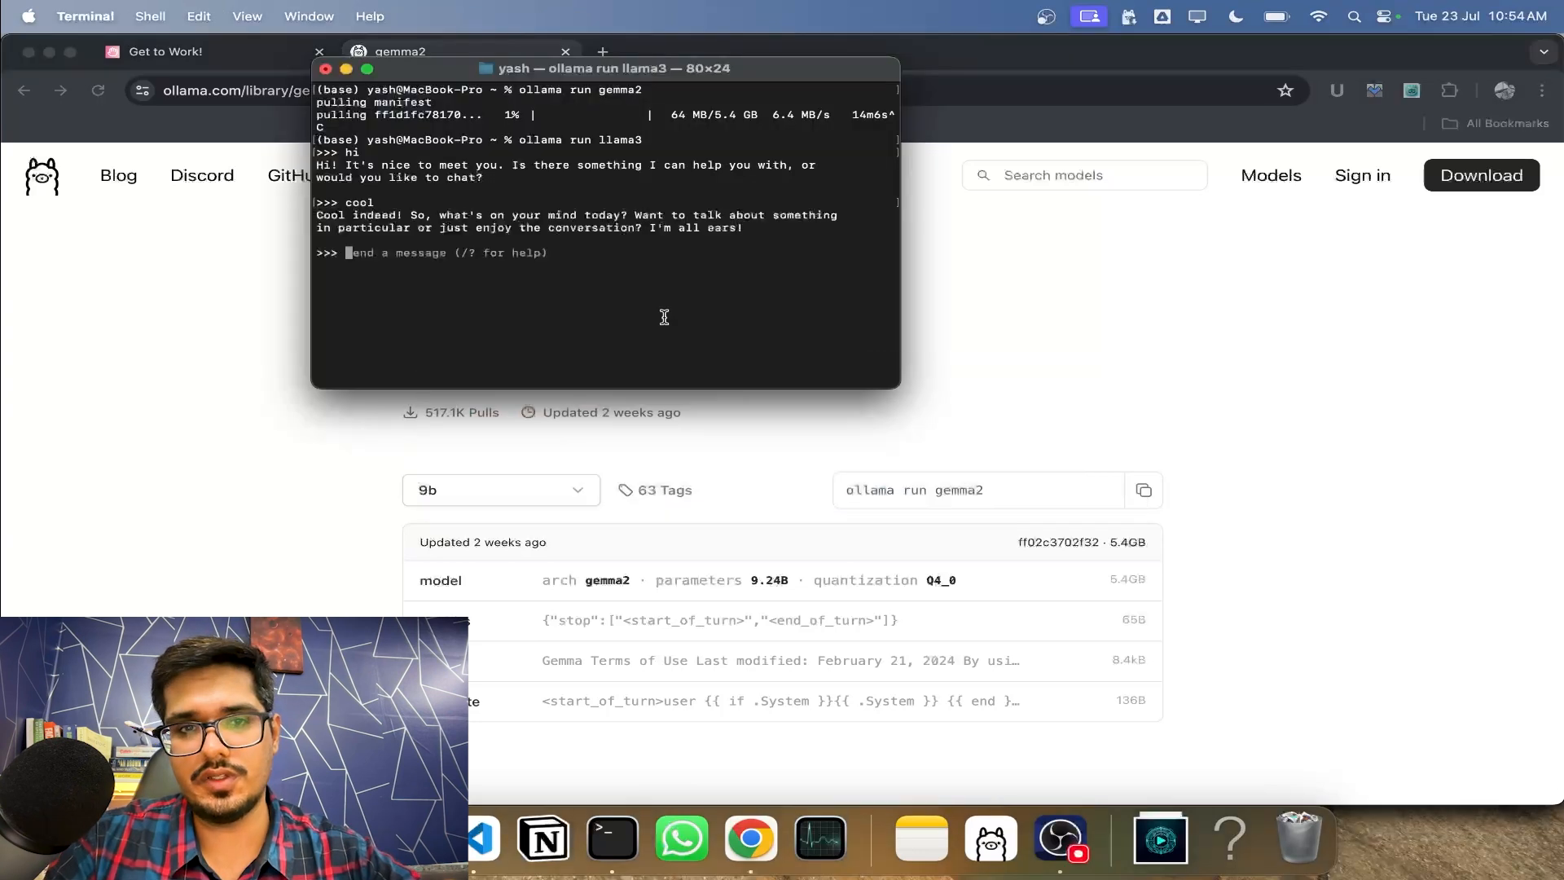
text(/bye)
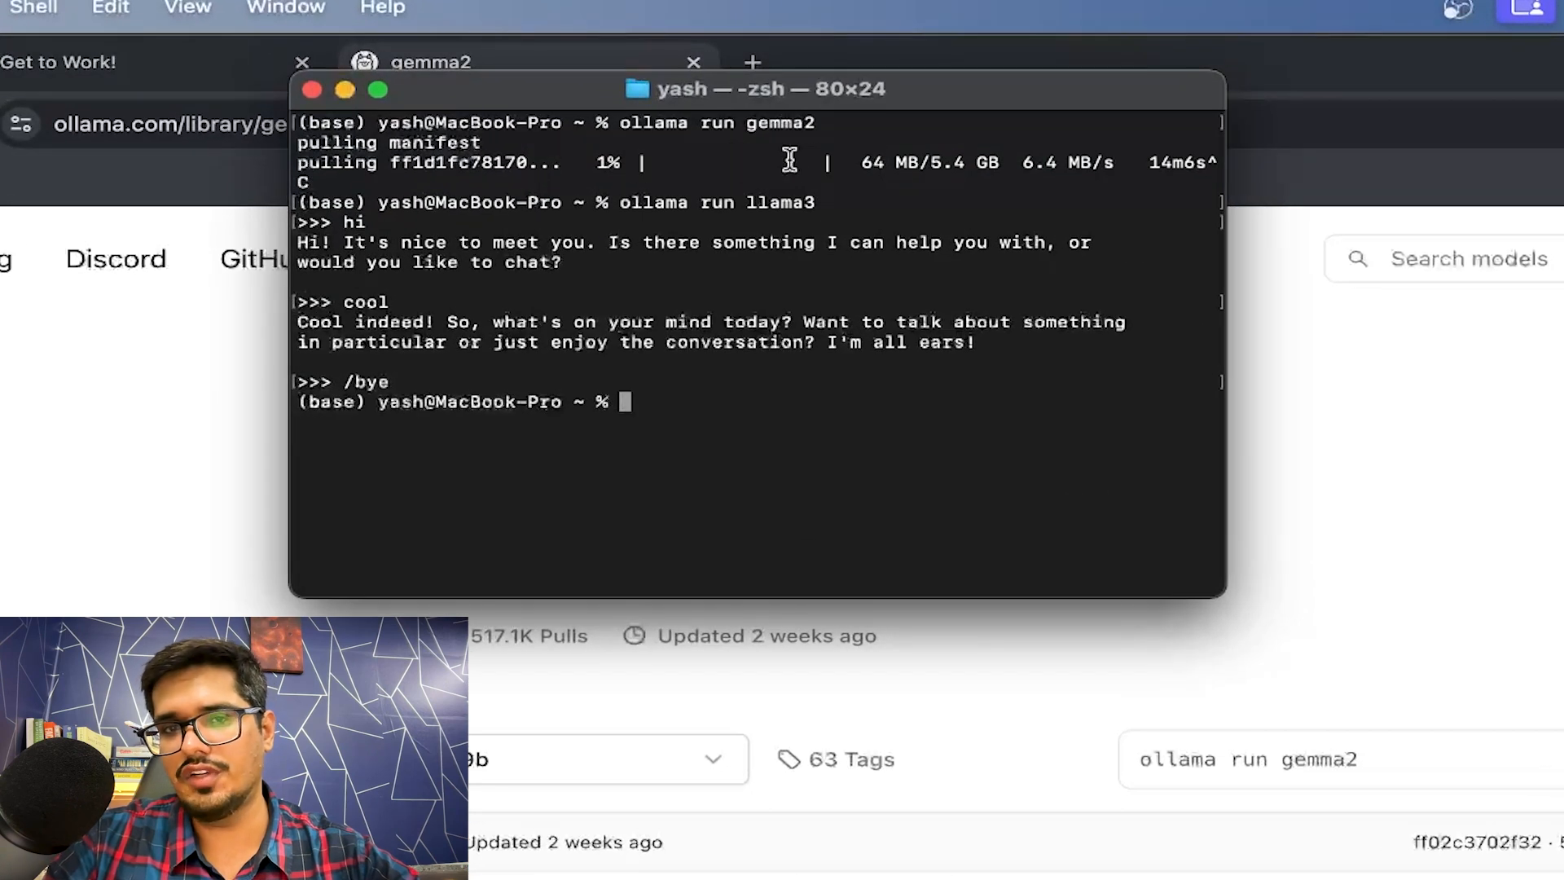
mouse_move(663, 174)
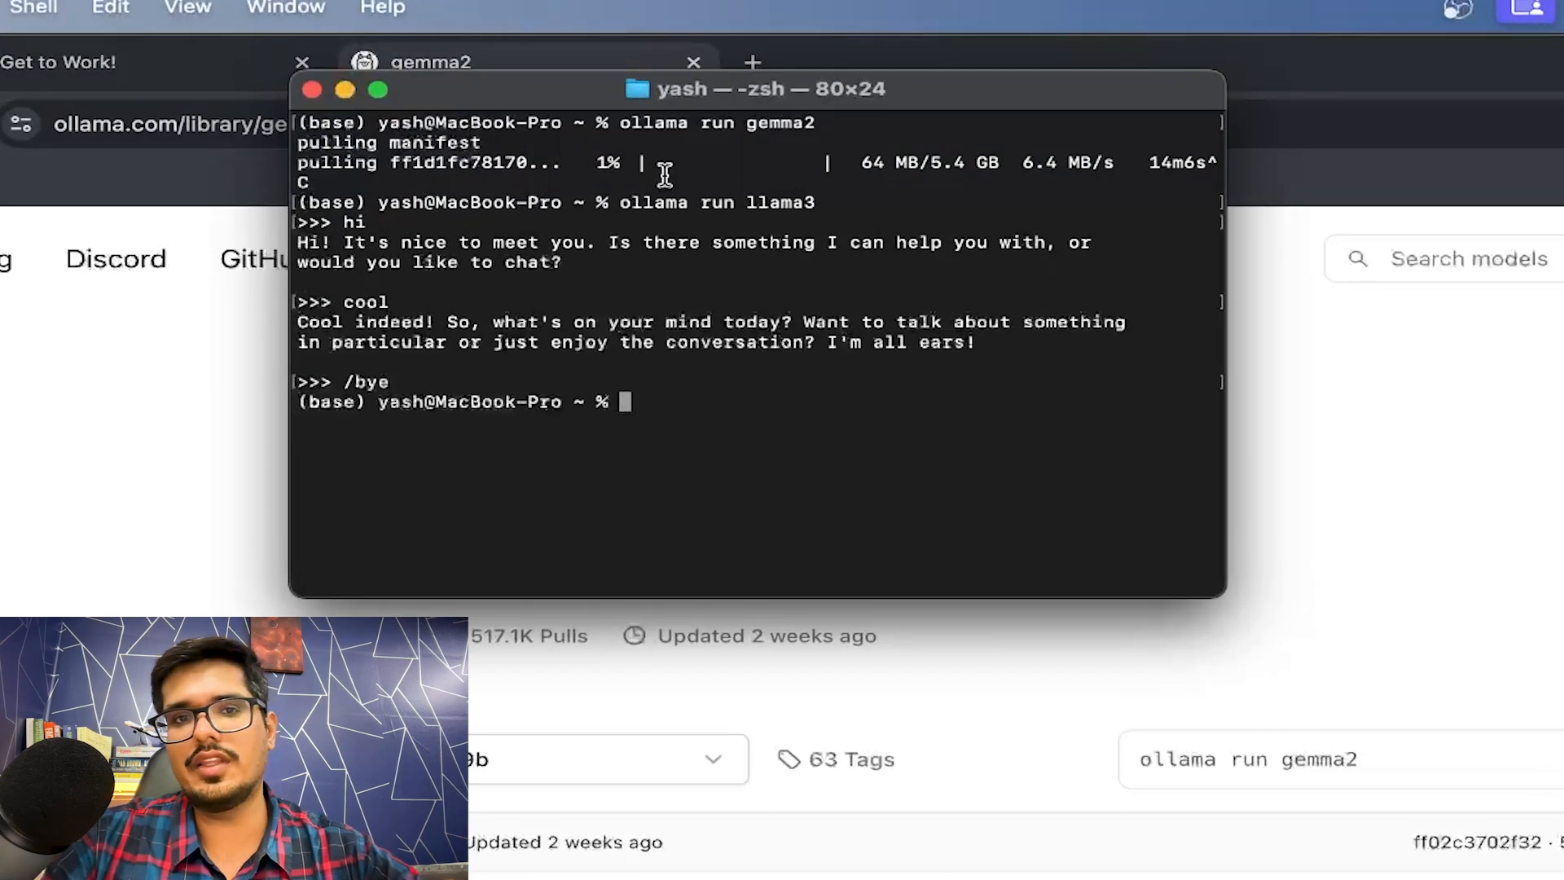
mouse_move(583, 451)
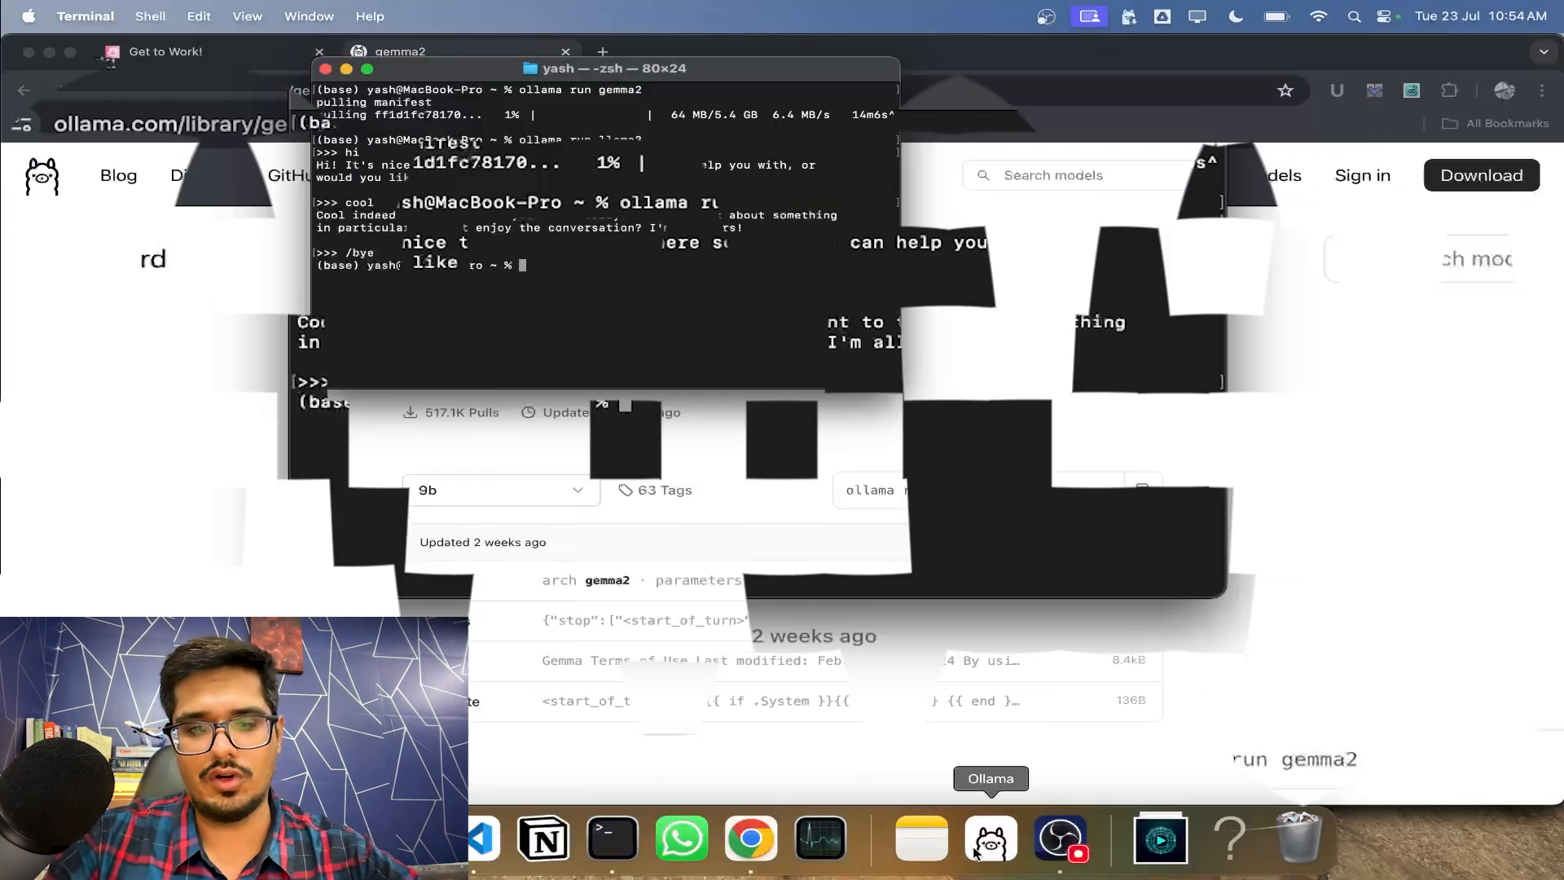
- Copy 'ps aux | grep ollama' from Notes and place it at the Terminal prompt
click(919, 837)
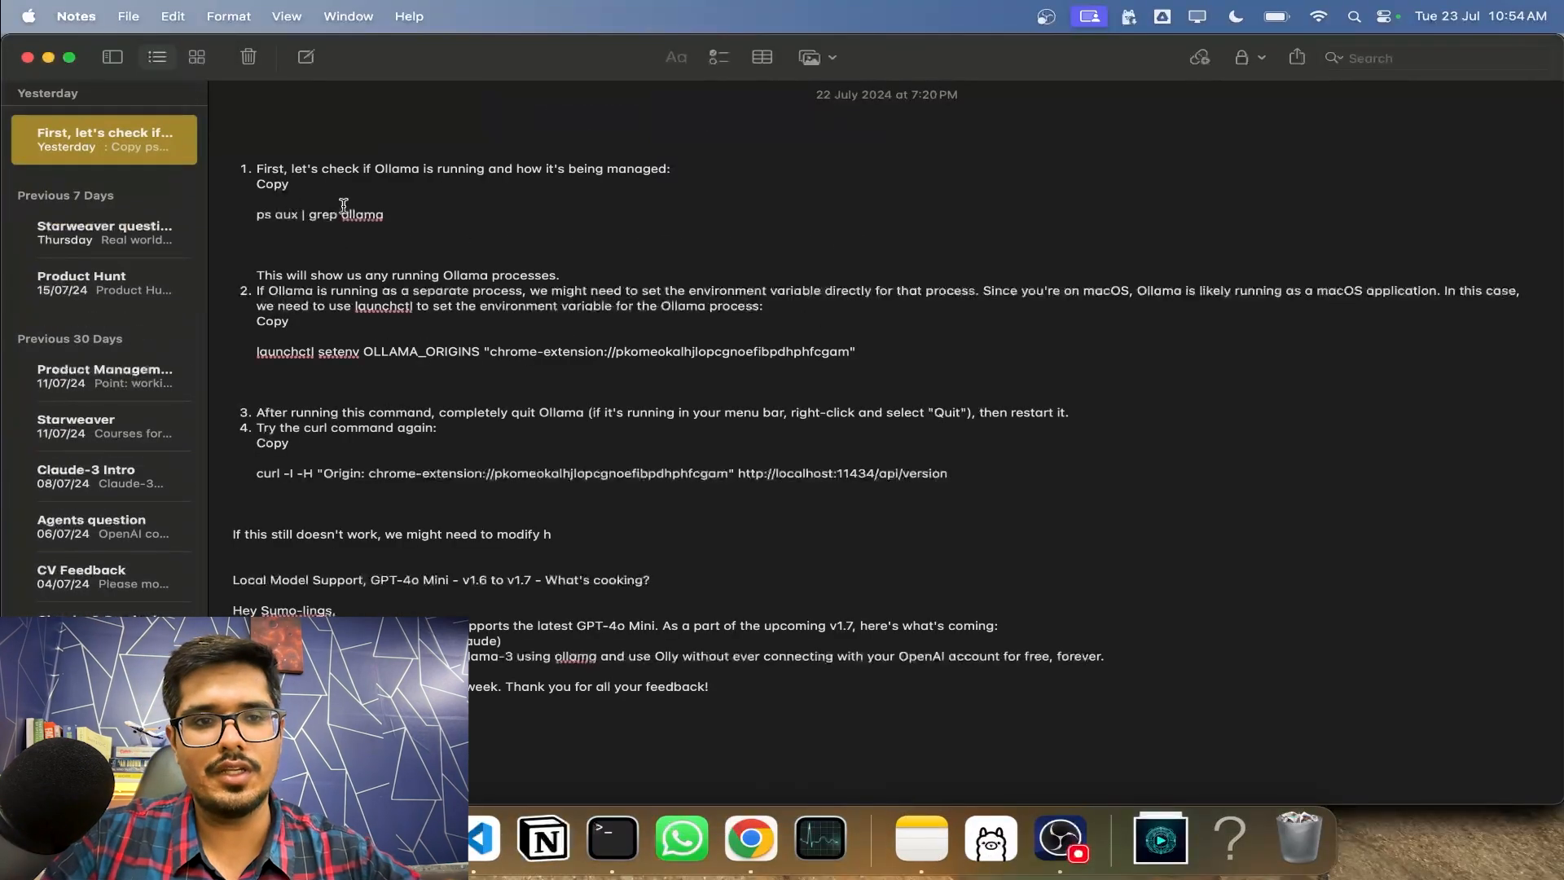
double_click(346, 213)
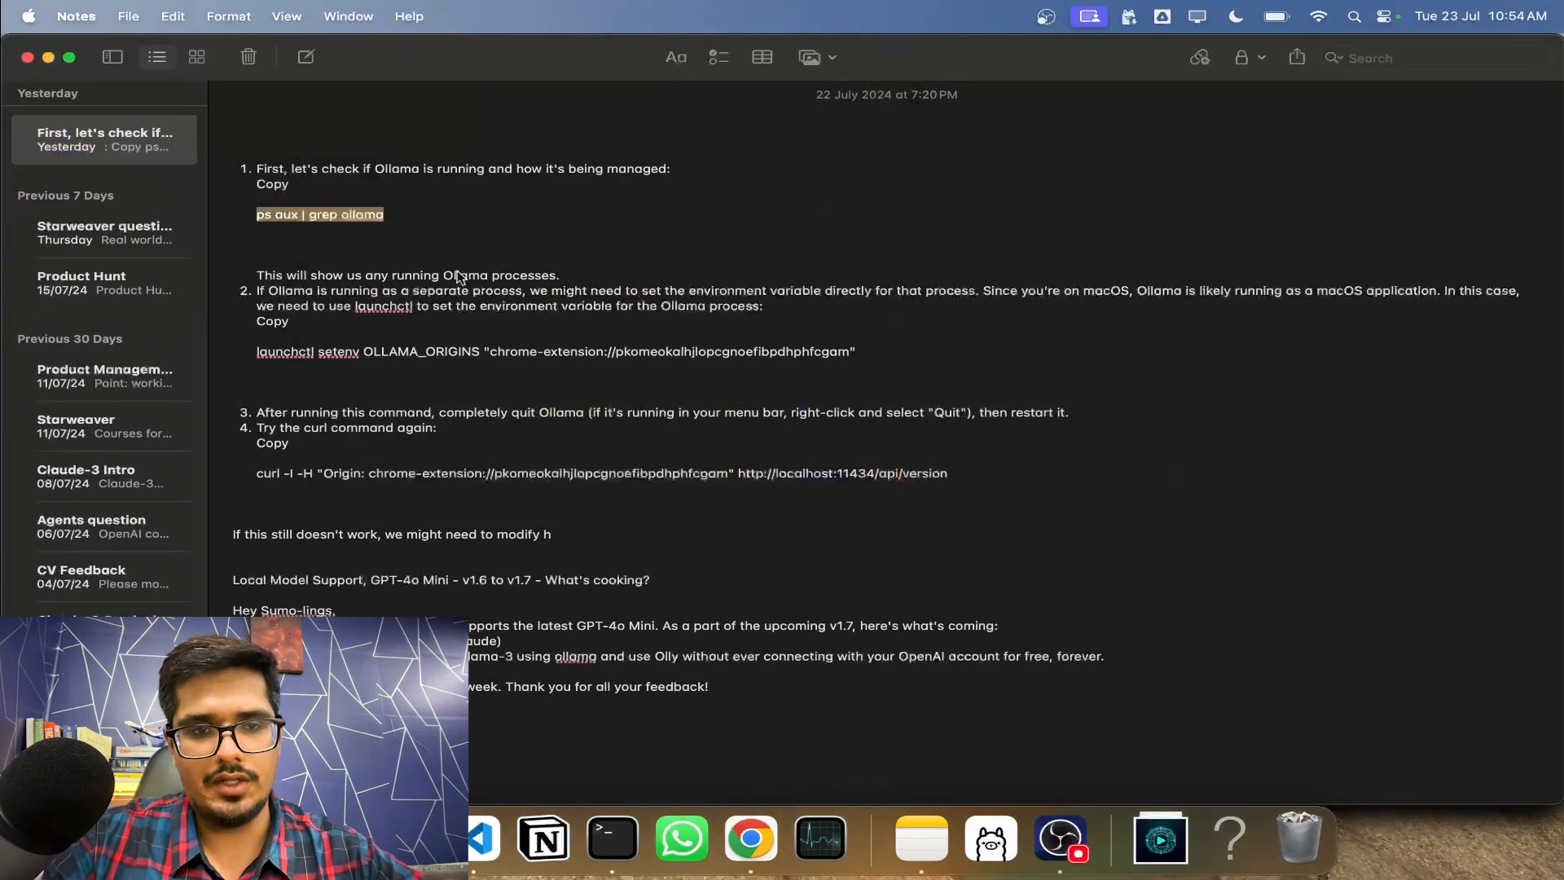
click(612, 837)
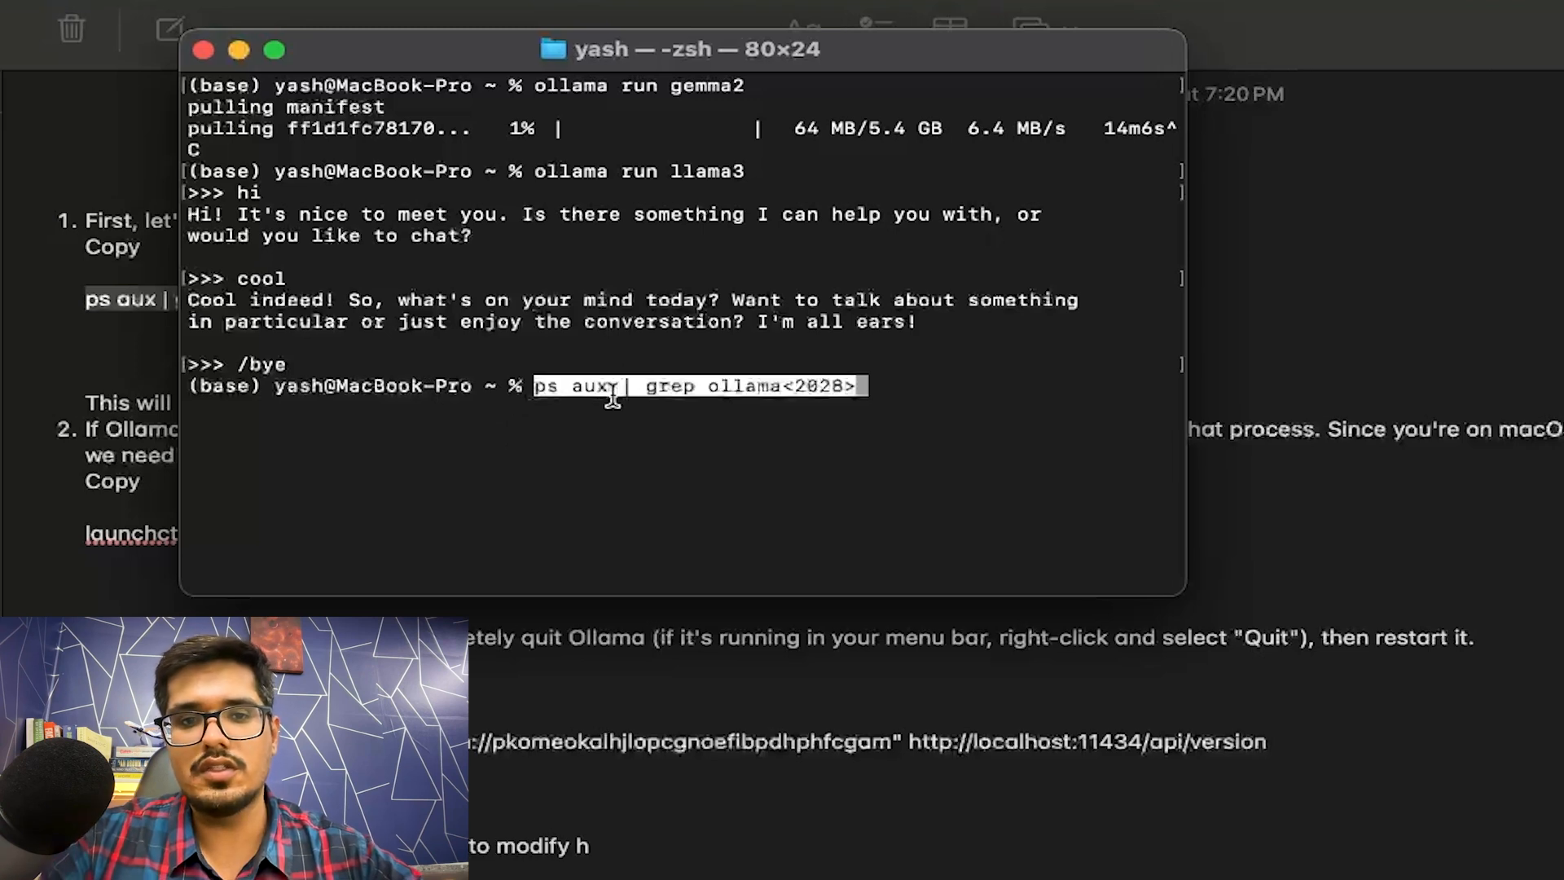
- Run 'ps aux | grep ollama' and paste the launchctl setenv OLLAMA_ORIGINS command with the extension id
key(Return)
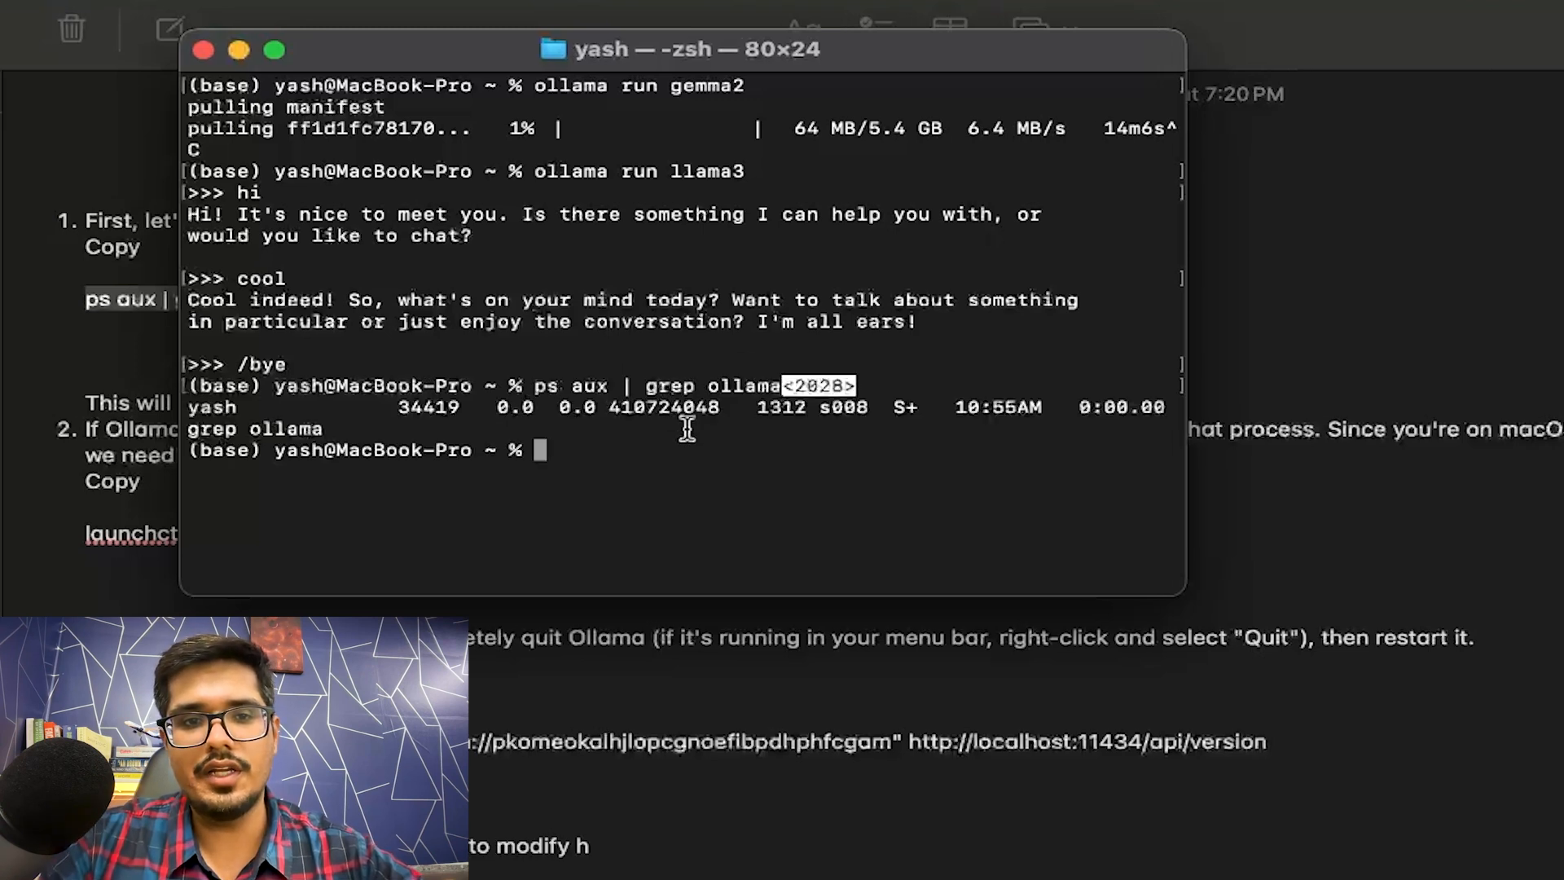
double_click(287, 428)
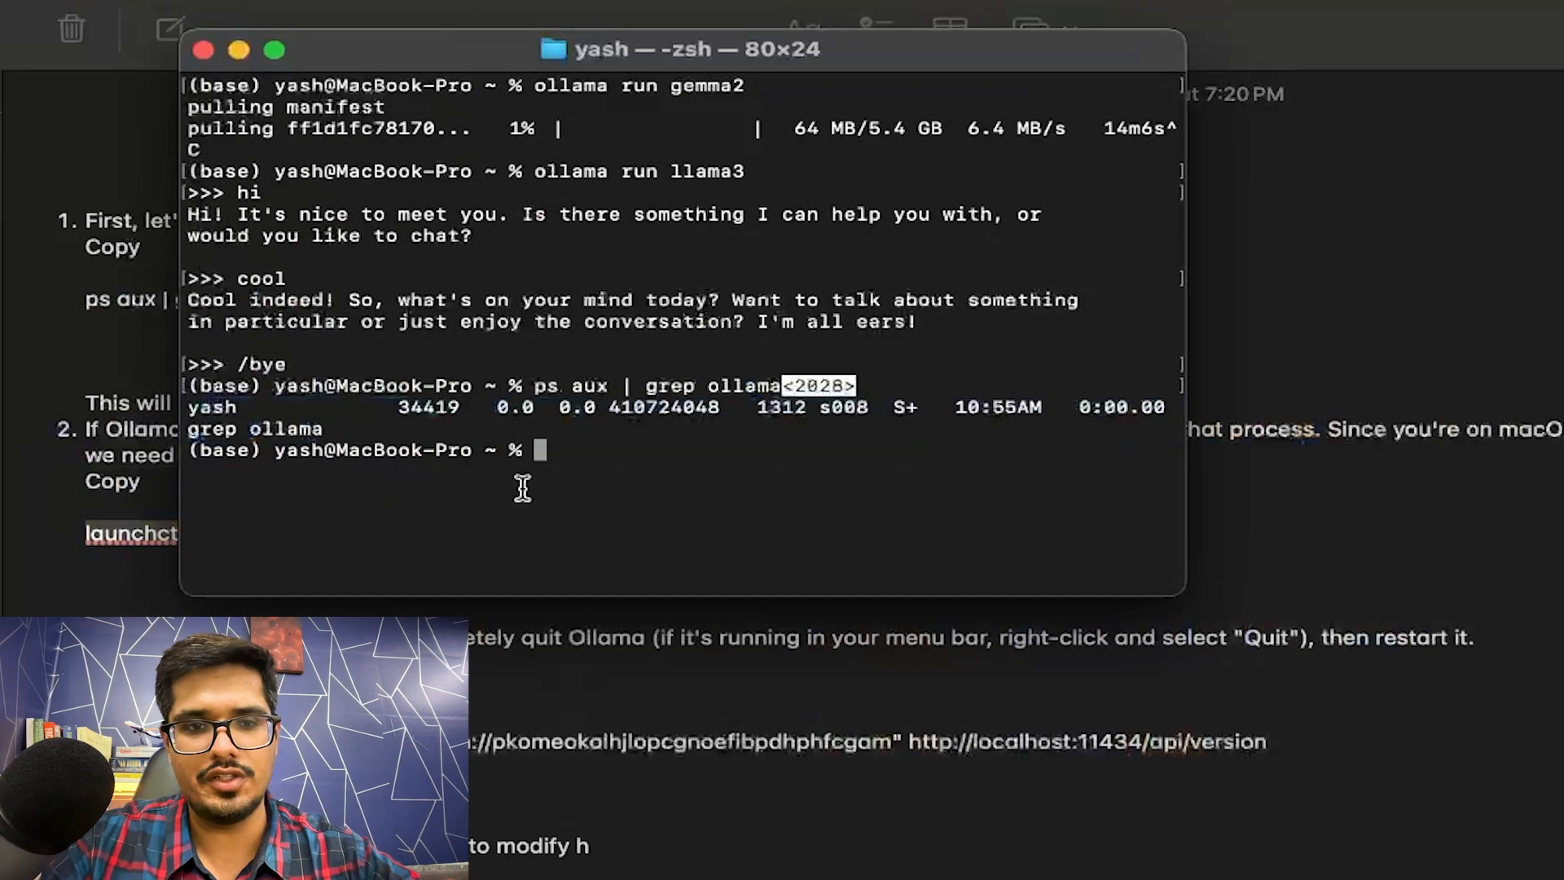
text(launchctl setenv OLLAMA_ORIGINS "chrome-extension://pkomeokalhjlopcgnoefibpdhphfcgam")
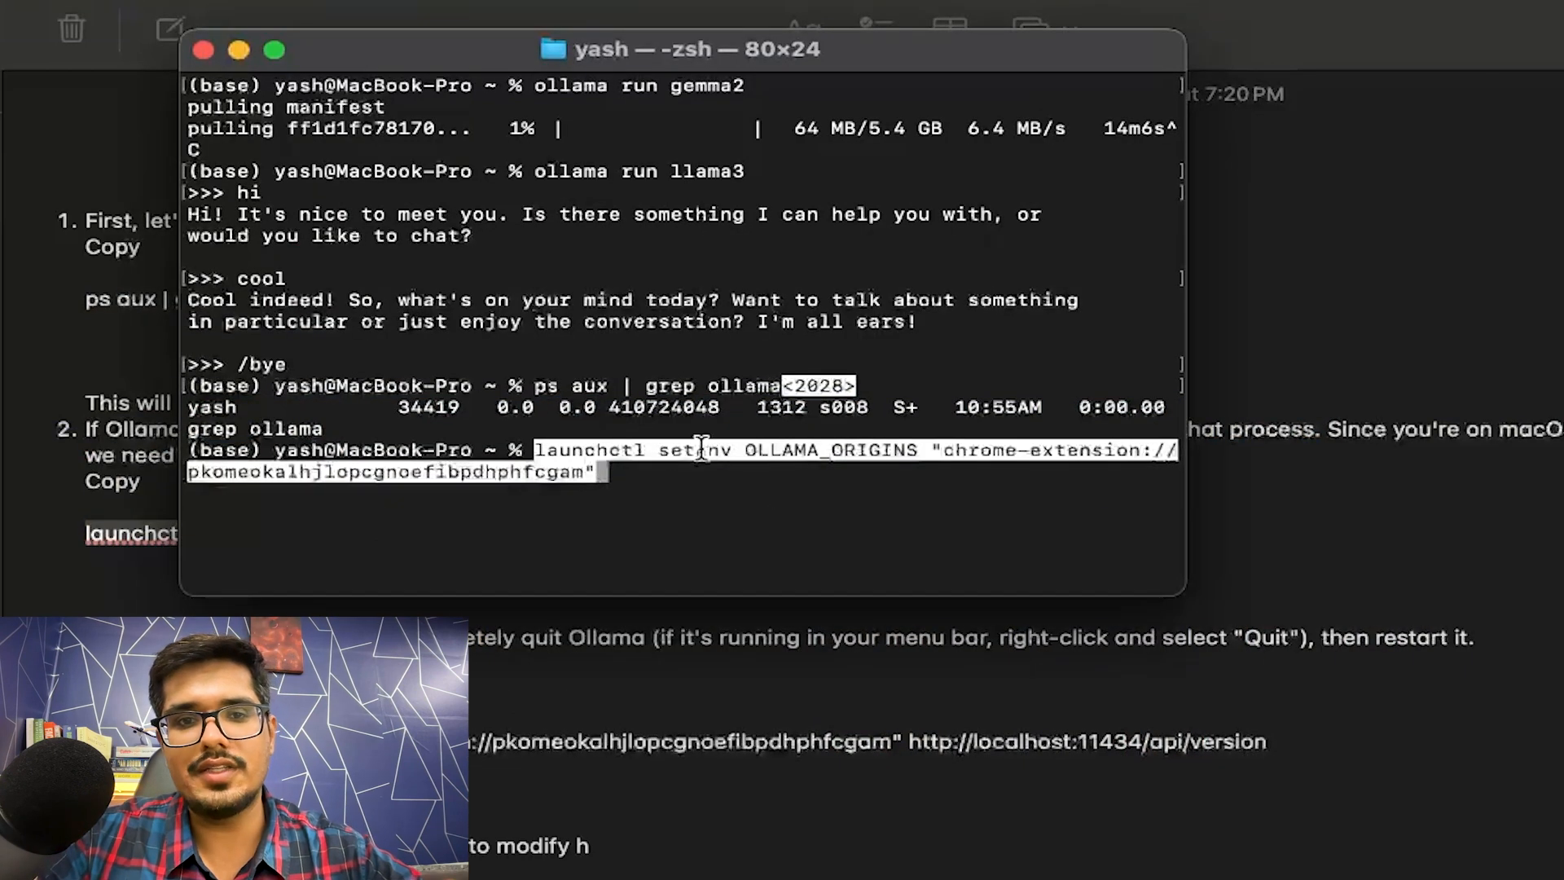
- Set OLLAMA_ORIGINS for the Chrome extension and confirm the curl version check returns 200 OK
double_click(831, 449)
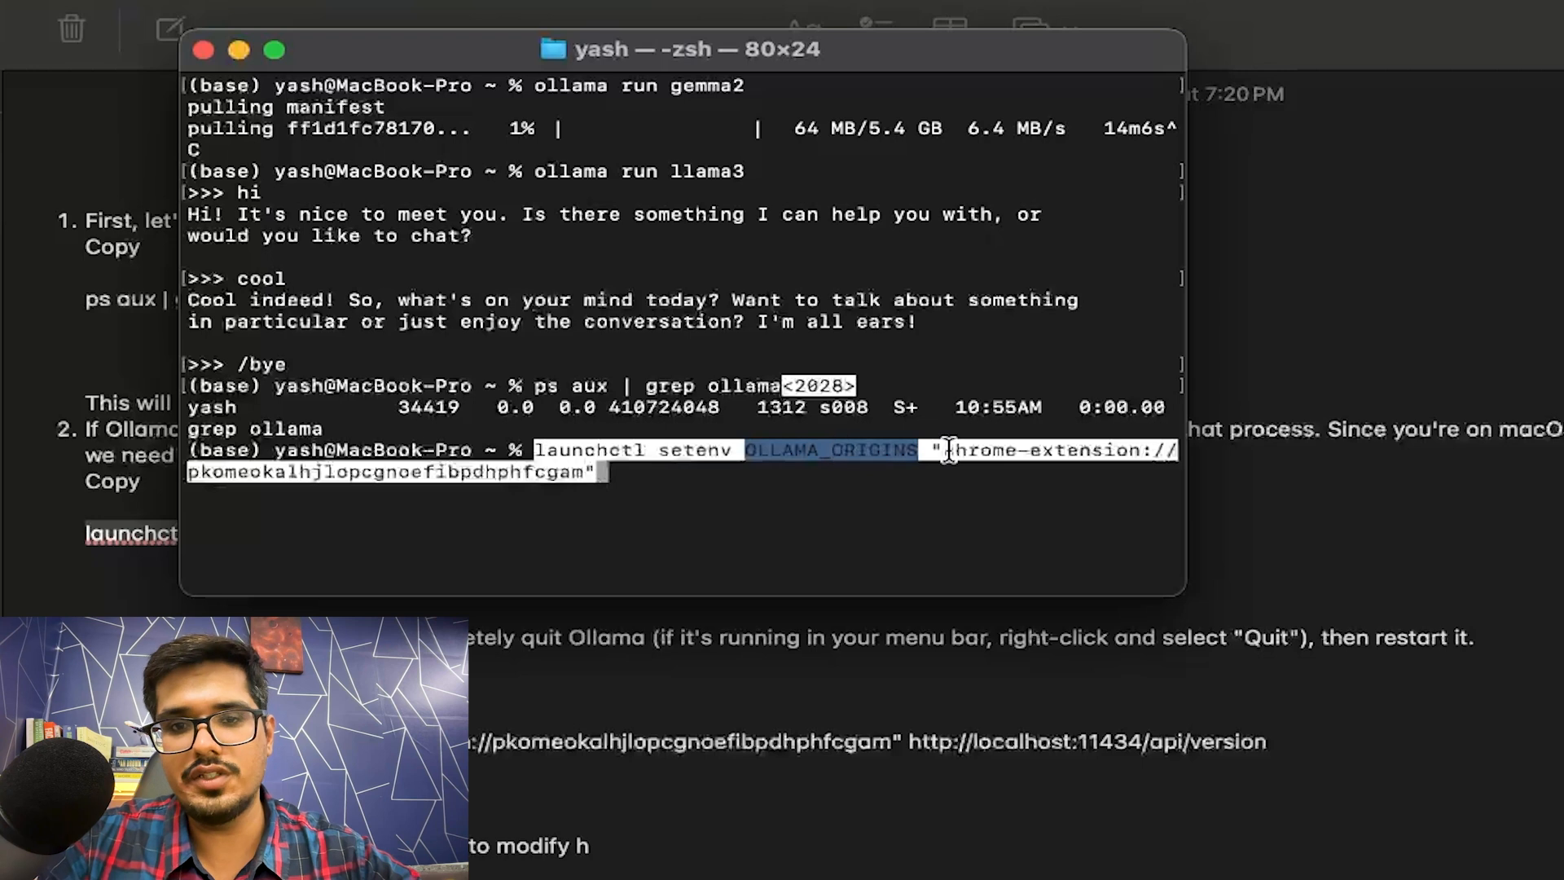
mouse_move(489, 489)
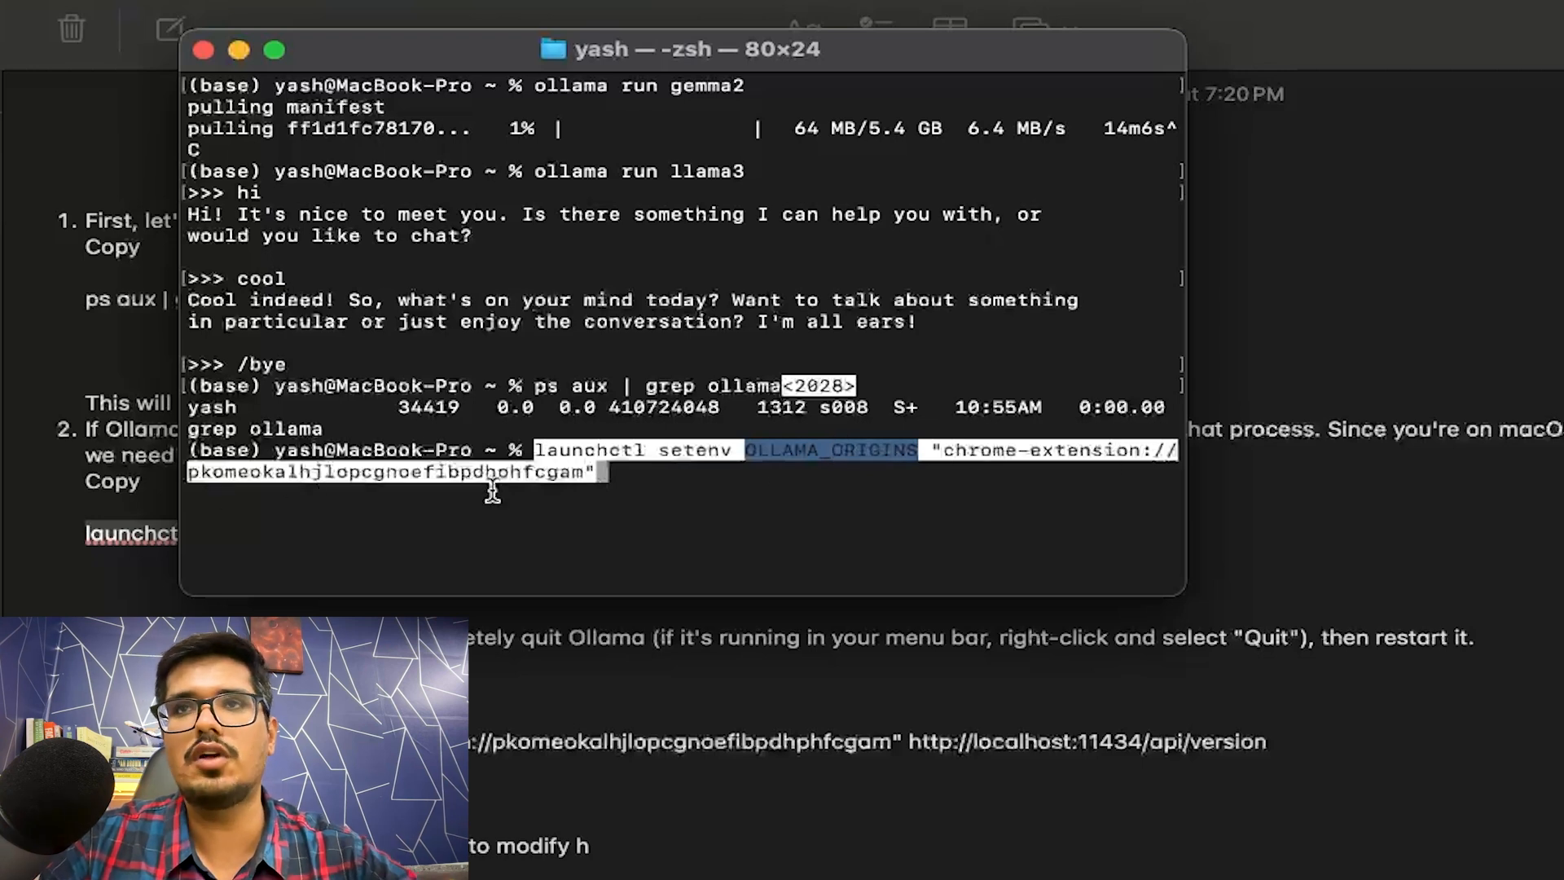
mouse_move(626, 517)
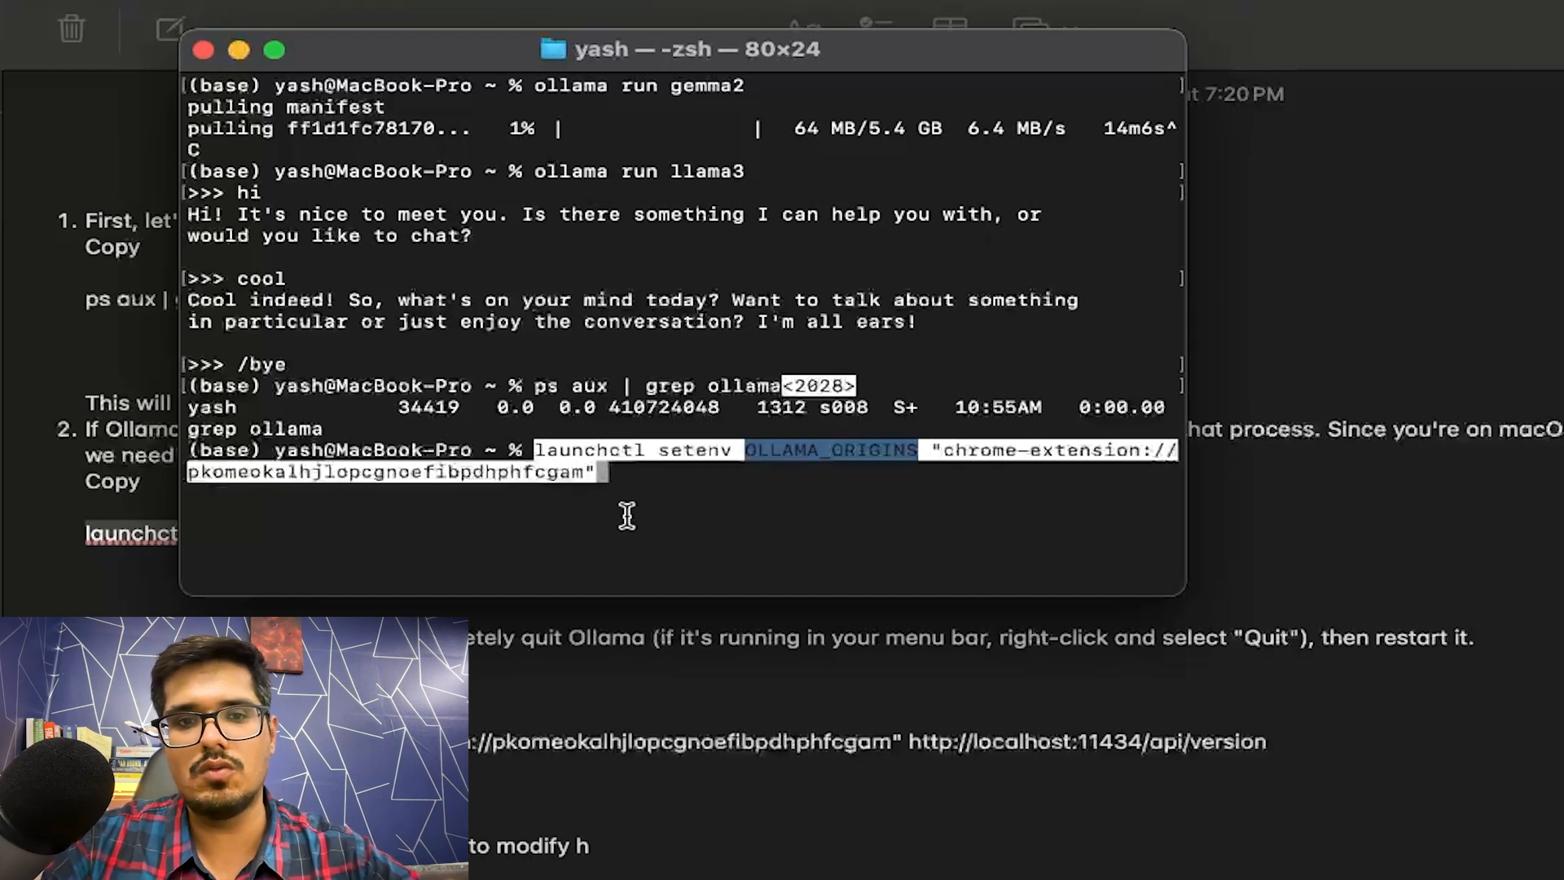
key(Return)
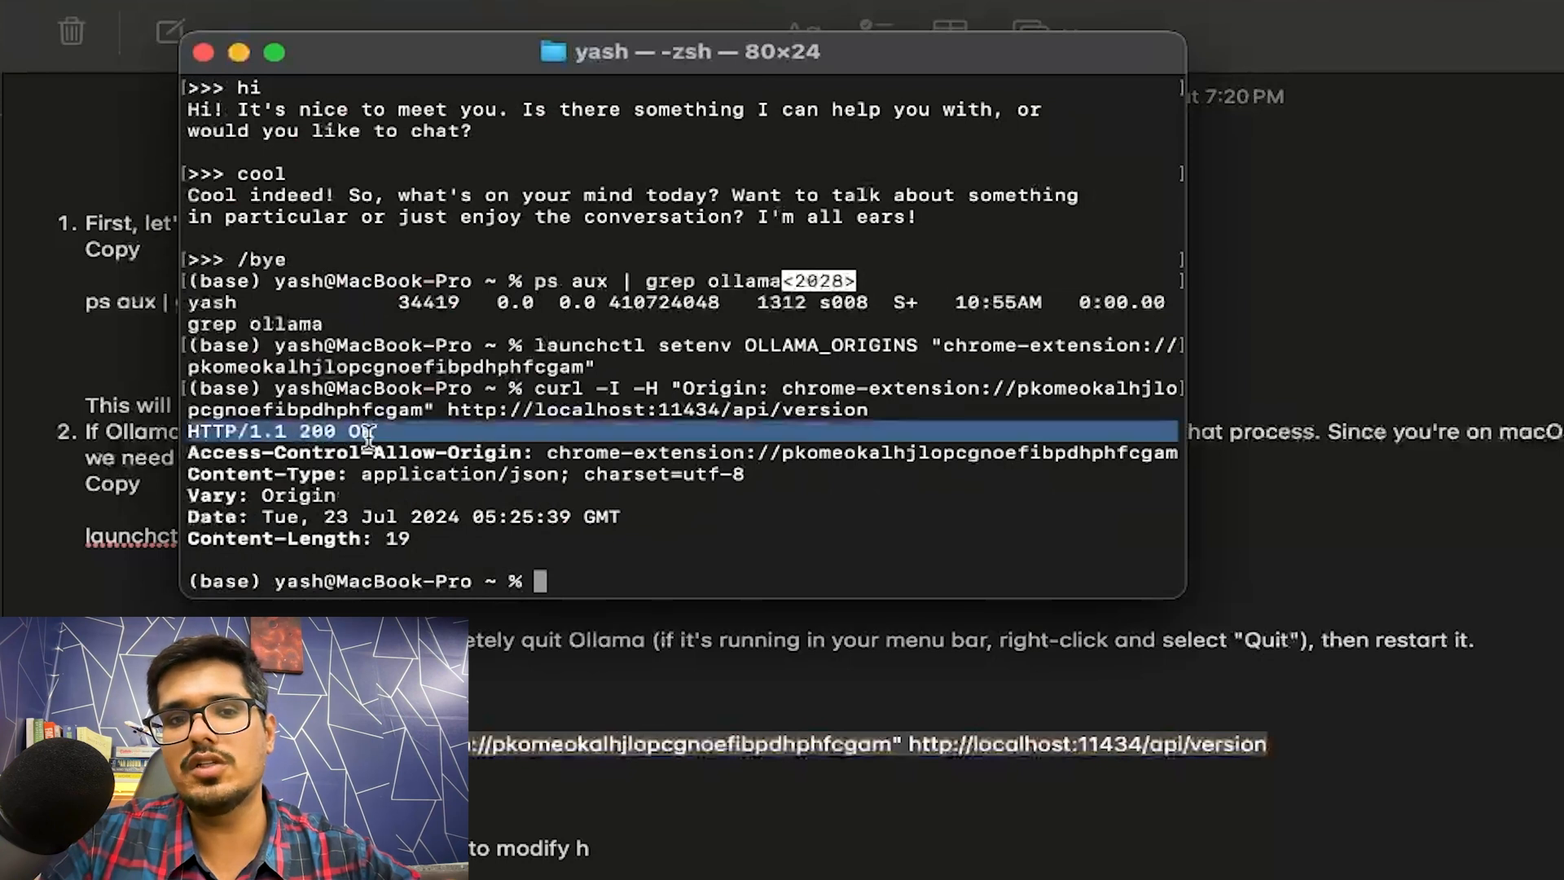
mouse_move(549, 508)
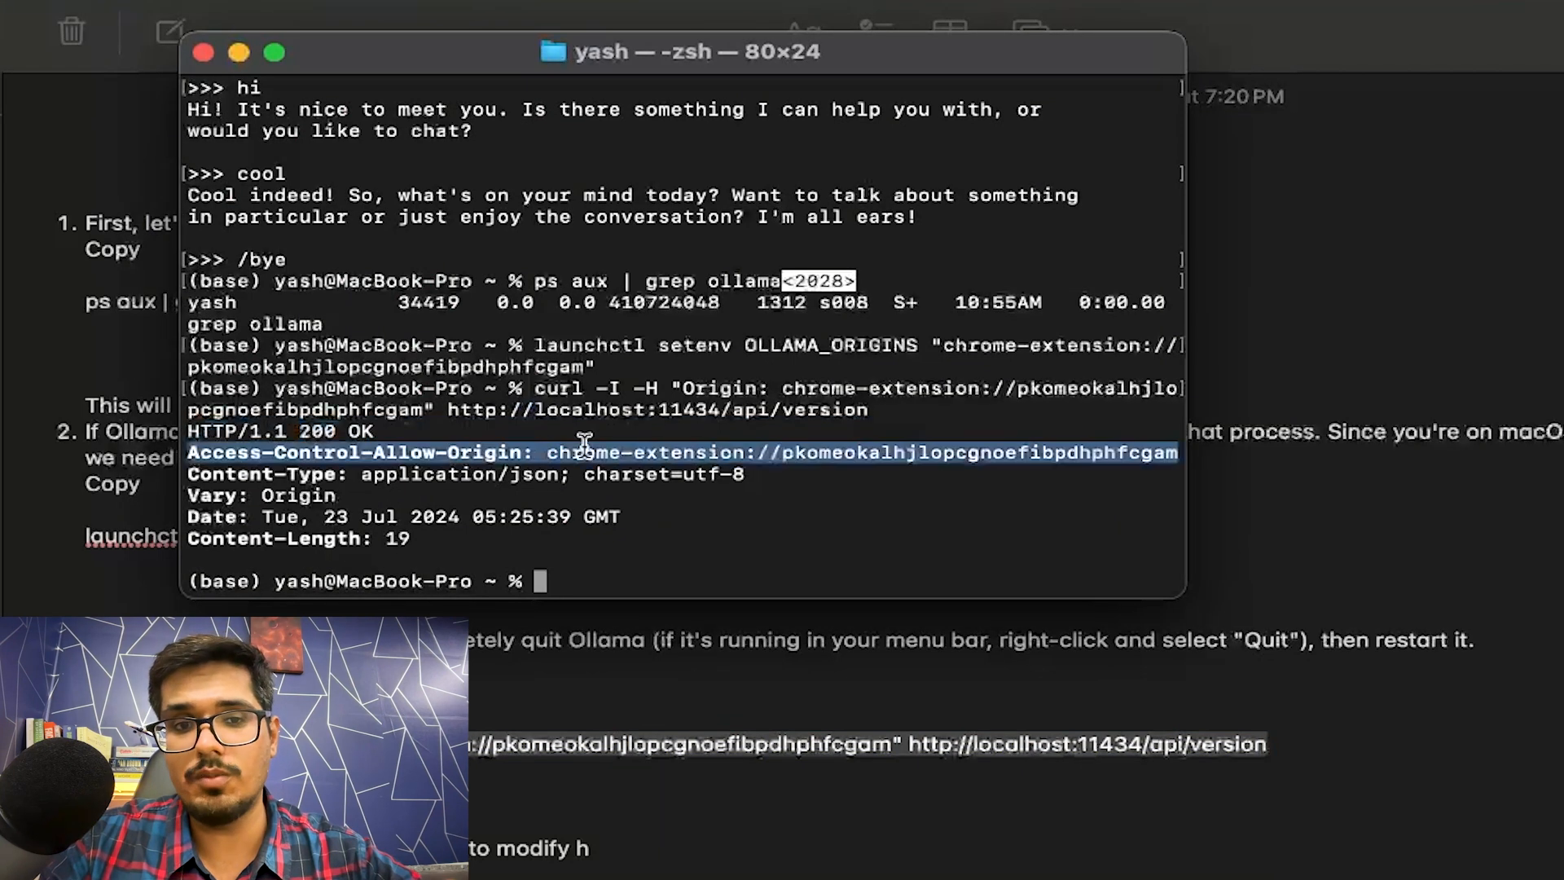
click(574, 400)
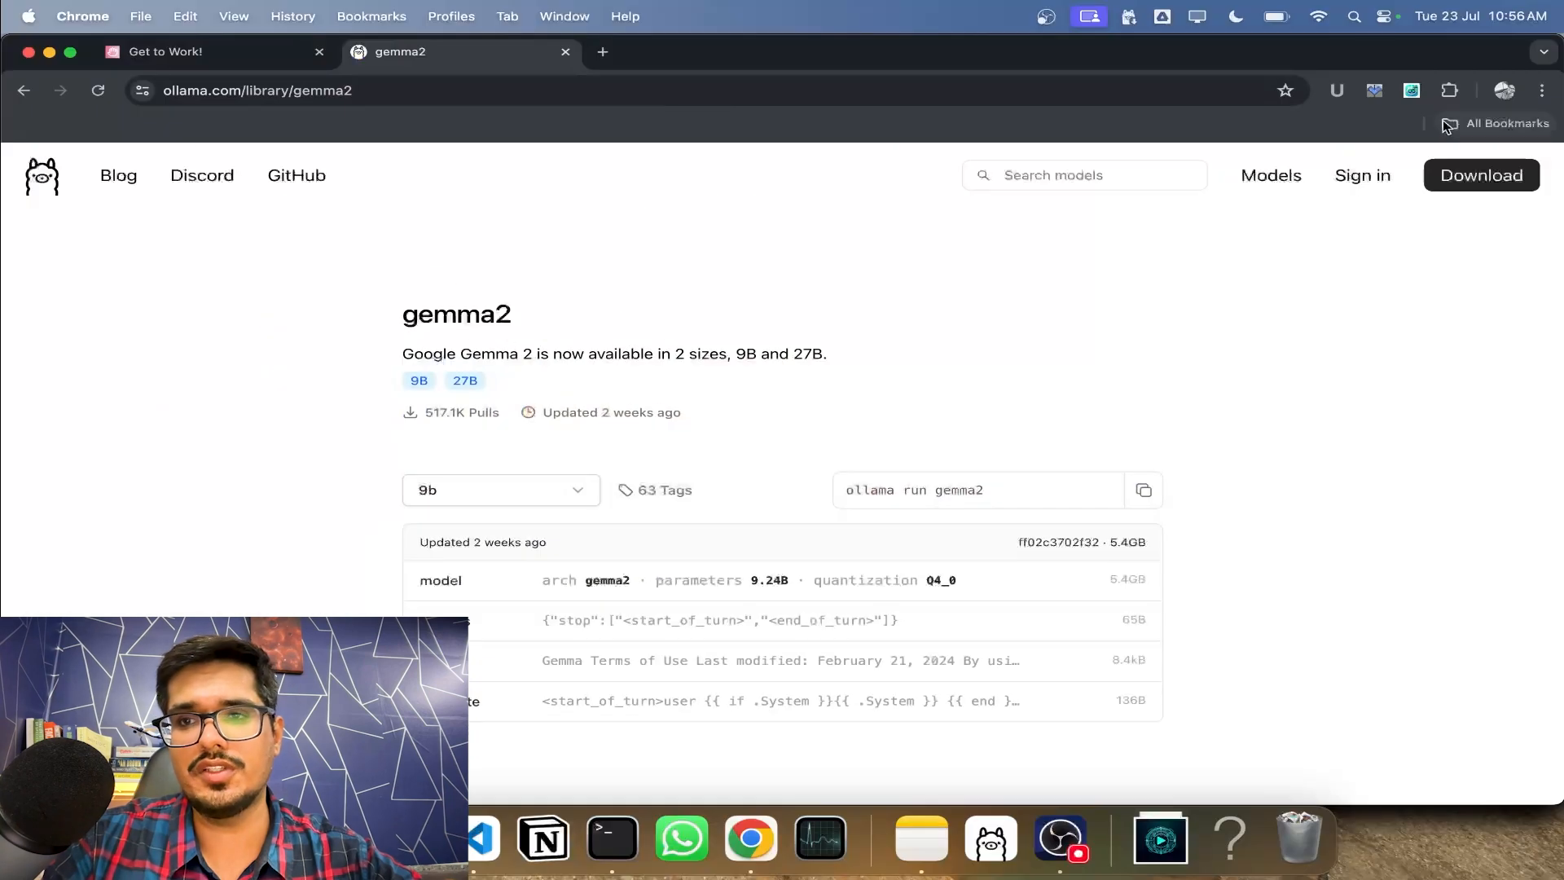
- Review the API key field, keep Local (Using Ollama) as vendor, and save Step 2 settings
click(1411, 90)
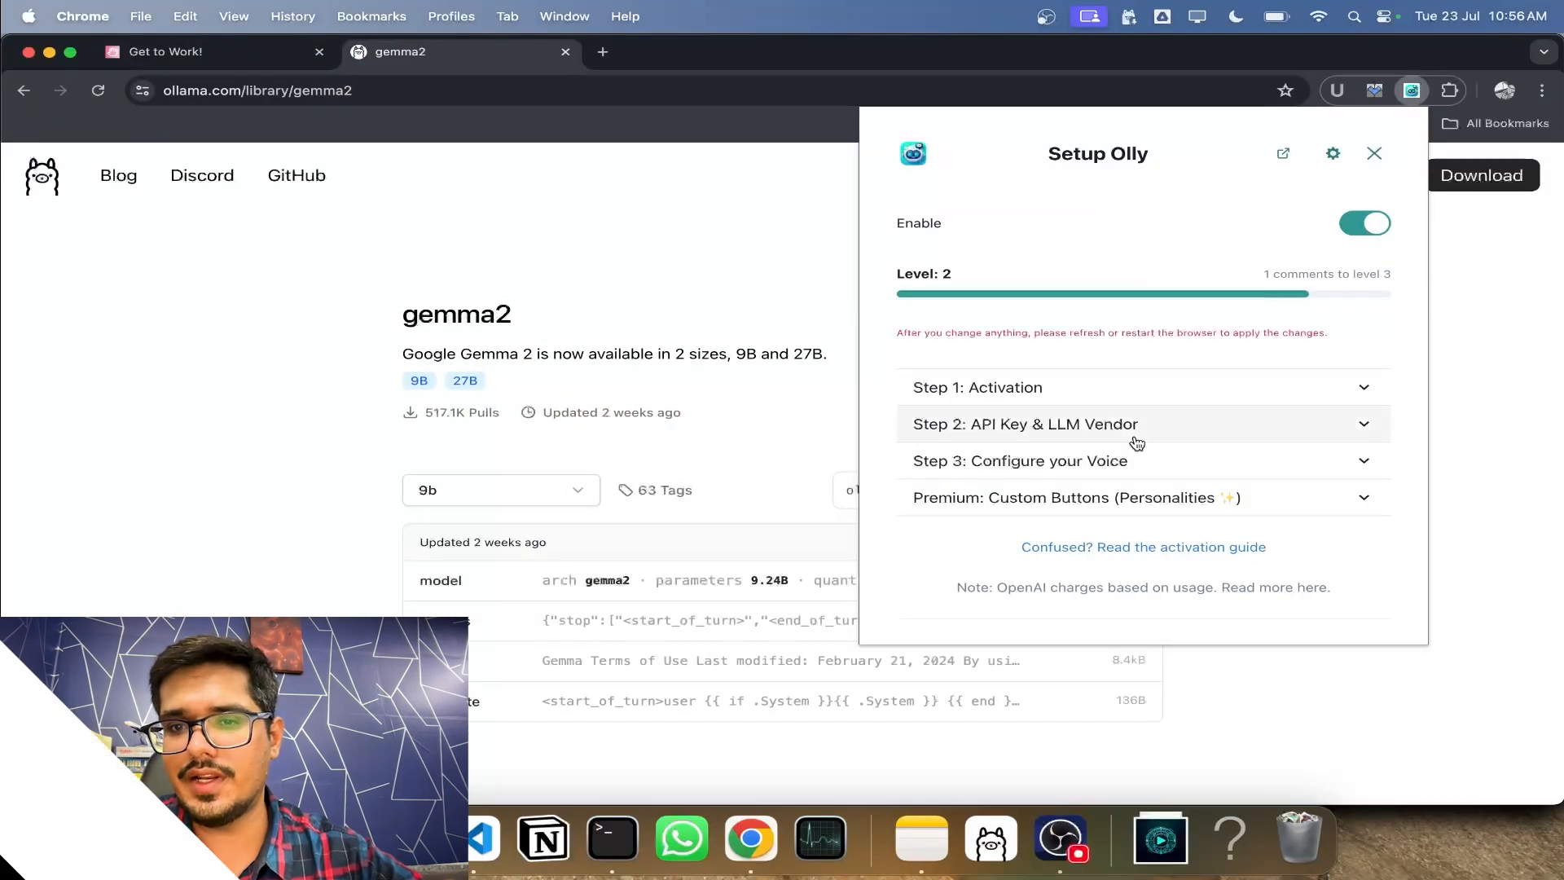
click(1025, 424)
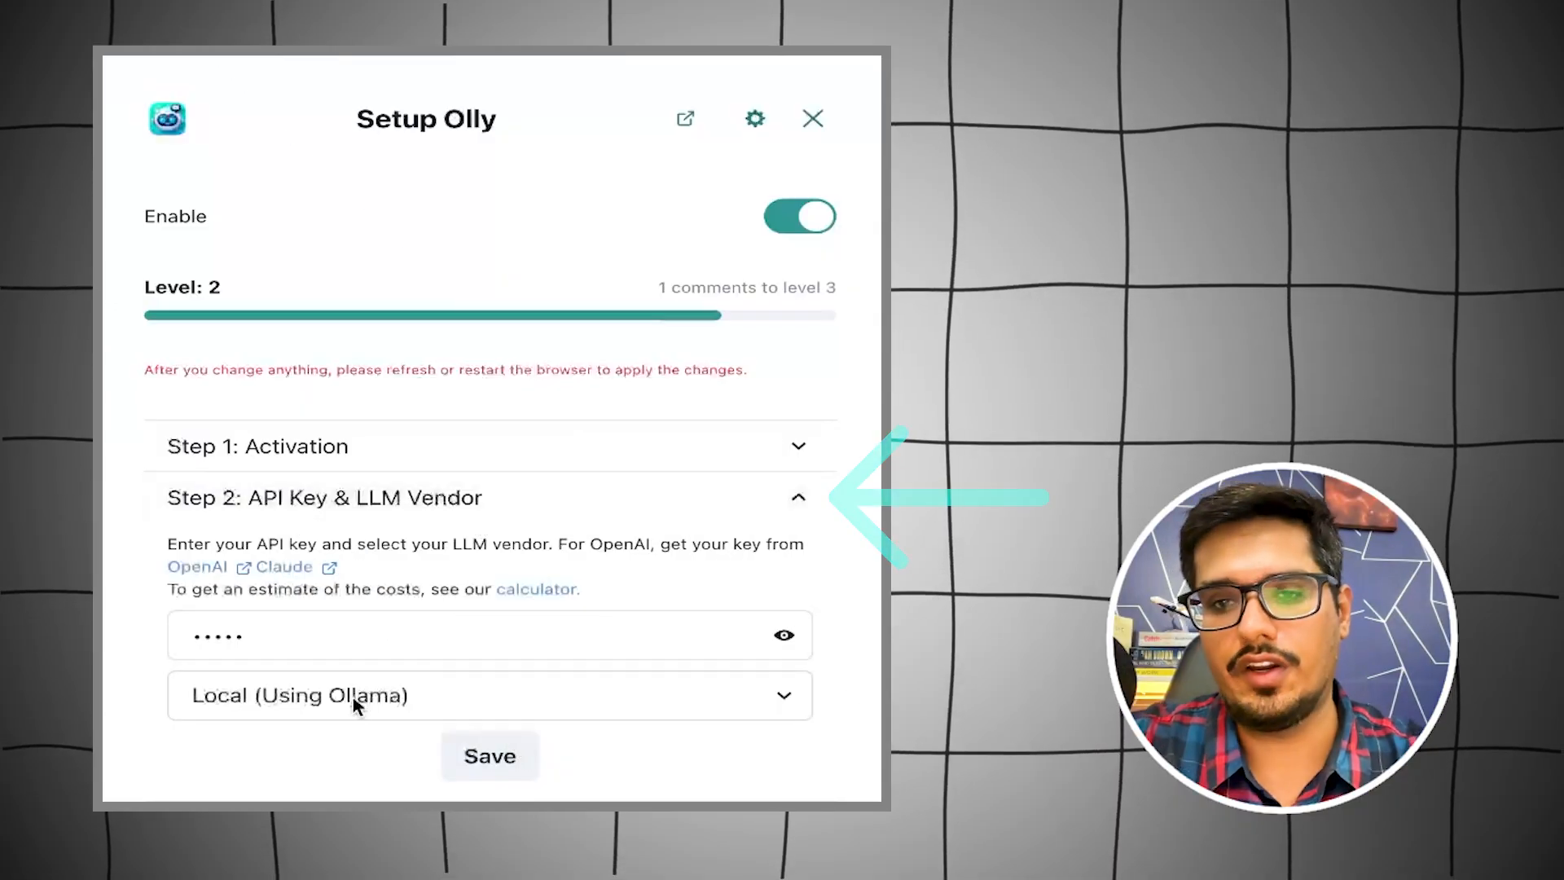
click(489, 635)
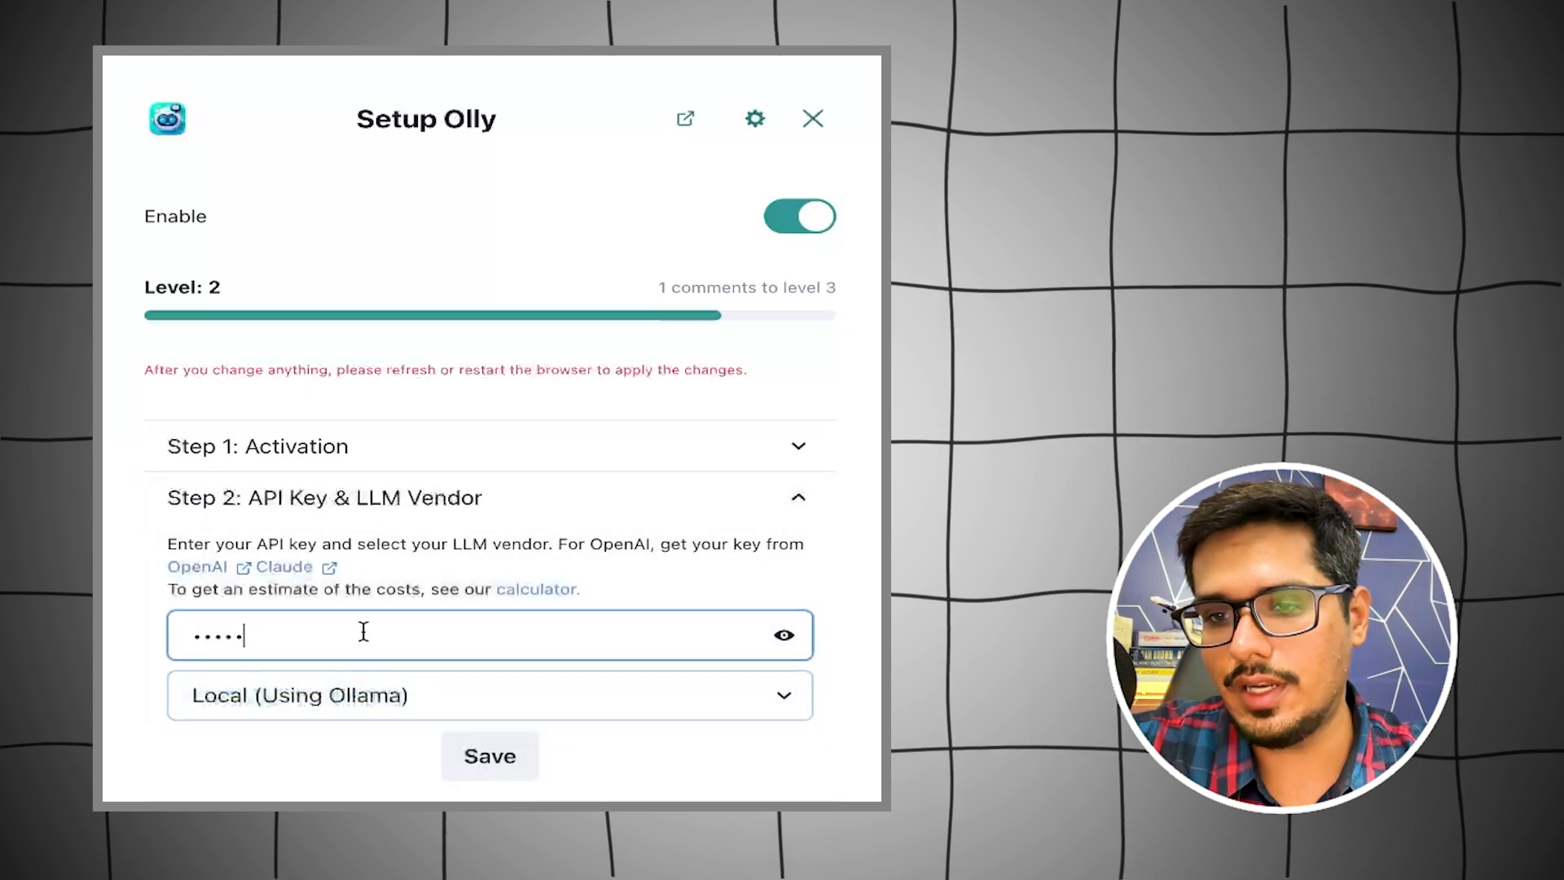
click(784, 634)
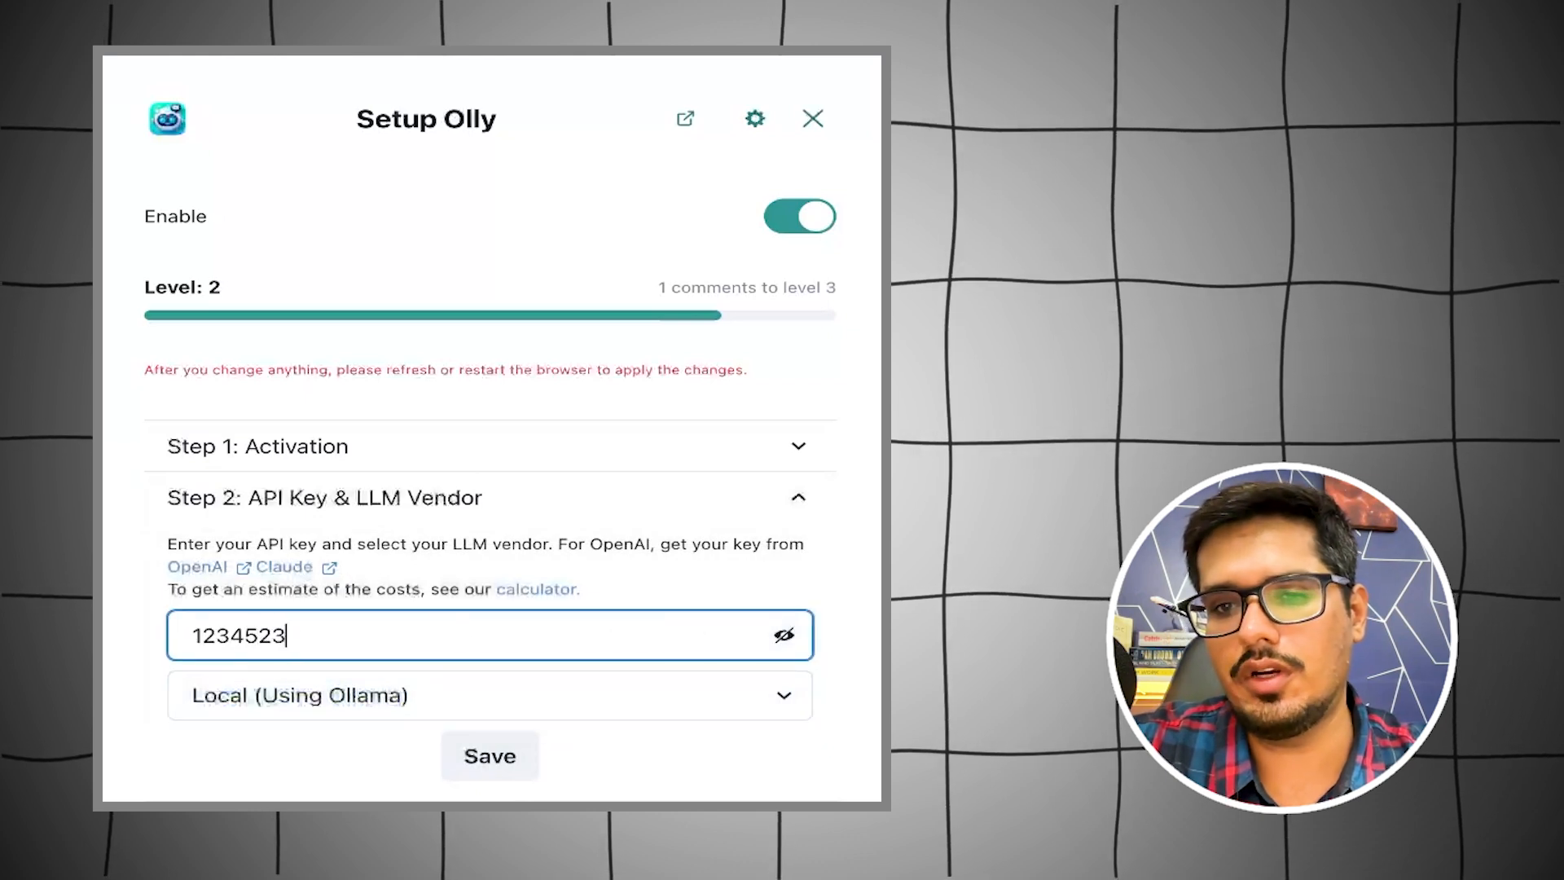
click(489, 755)
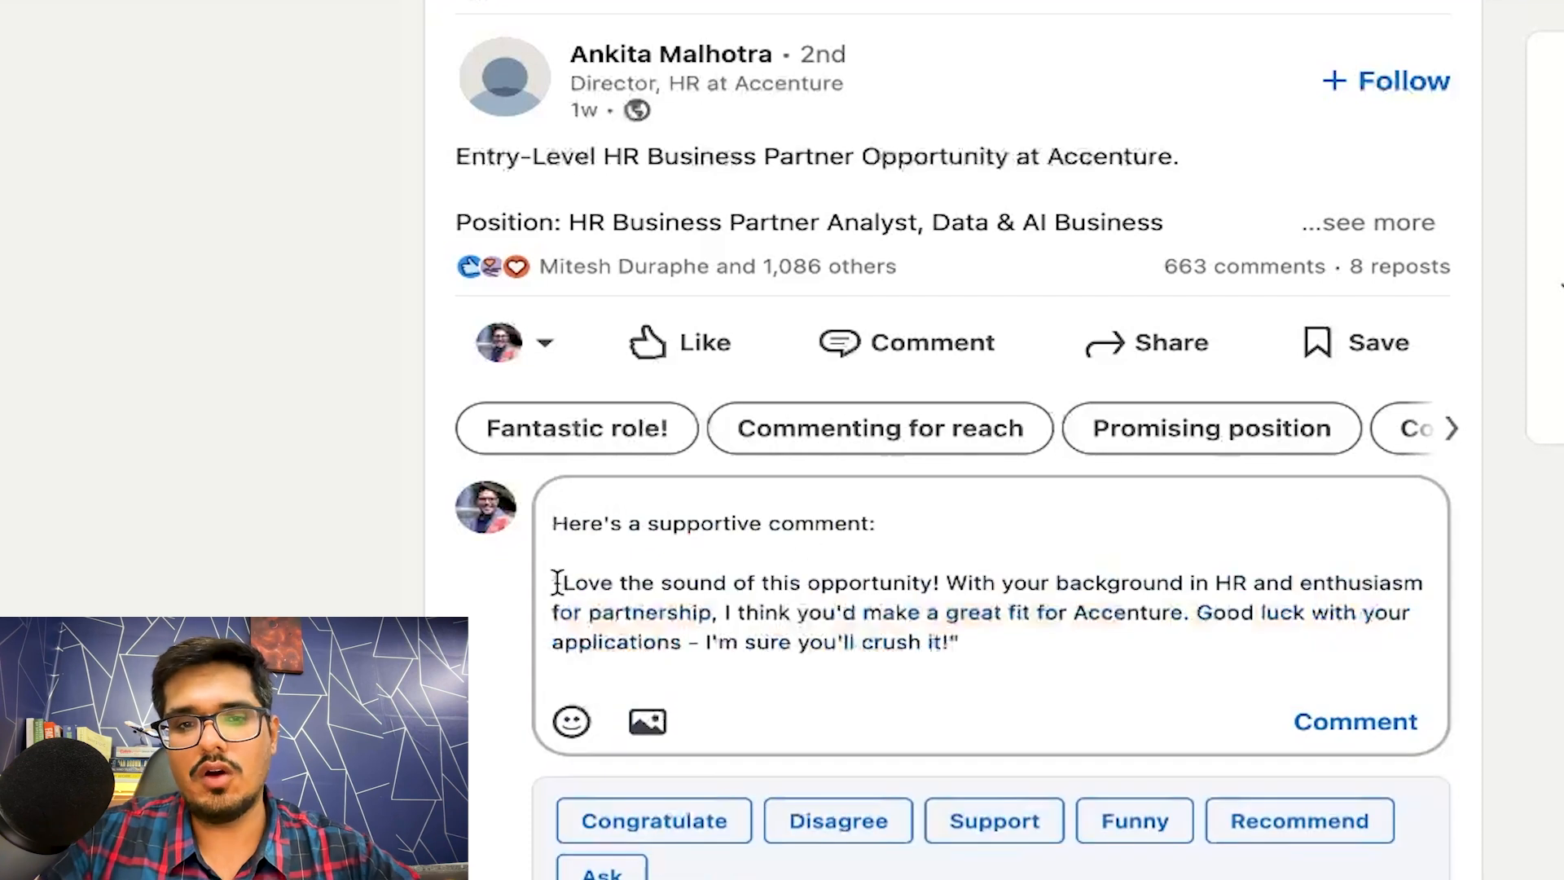
- Generate a supportive comment on the Accenture HR Business Partner post with an Olly quick-reply chip
double_click(712, 523)
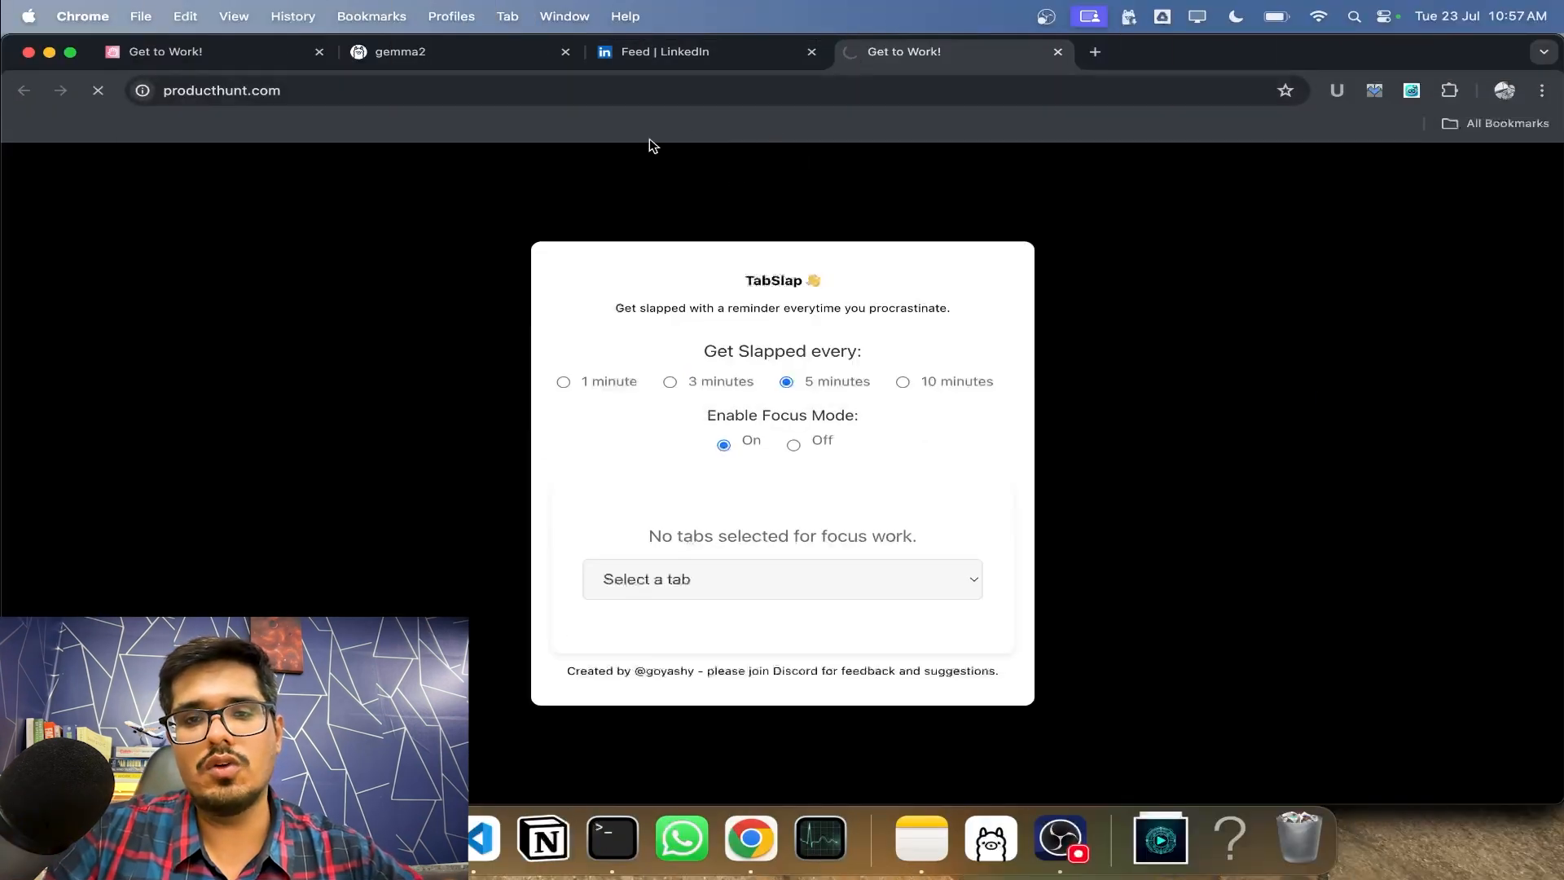
mouse_move(665, 215)
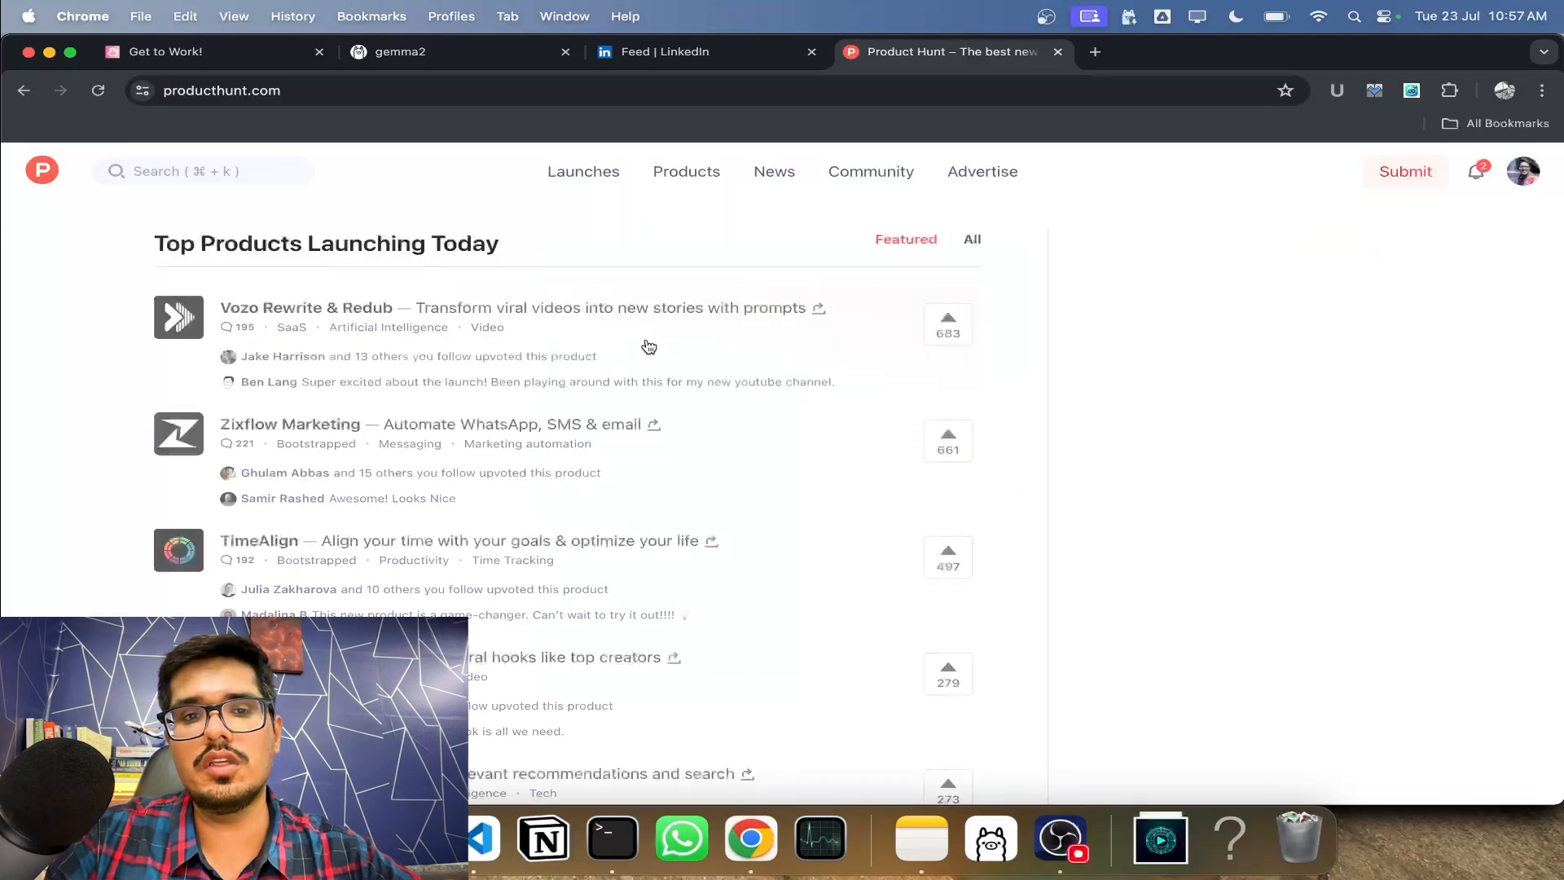
- Generate an Olly comment praising the Vozo Rewrite & Redub launch, then return to Terminal showing OLLAMA_ORIGINS
click(305, 308)
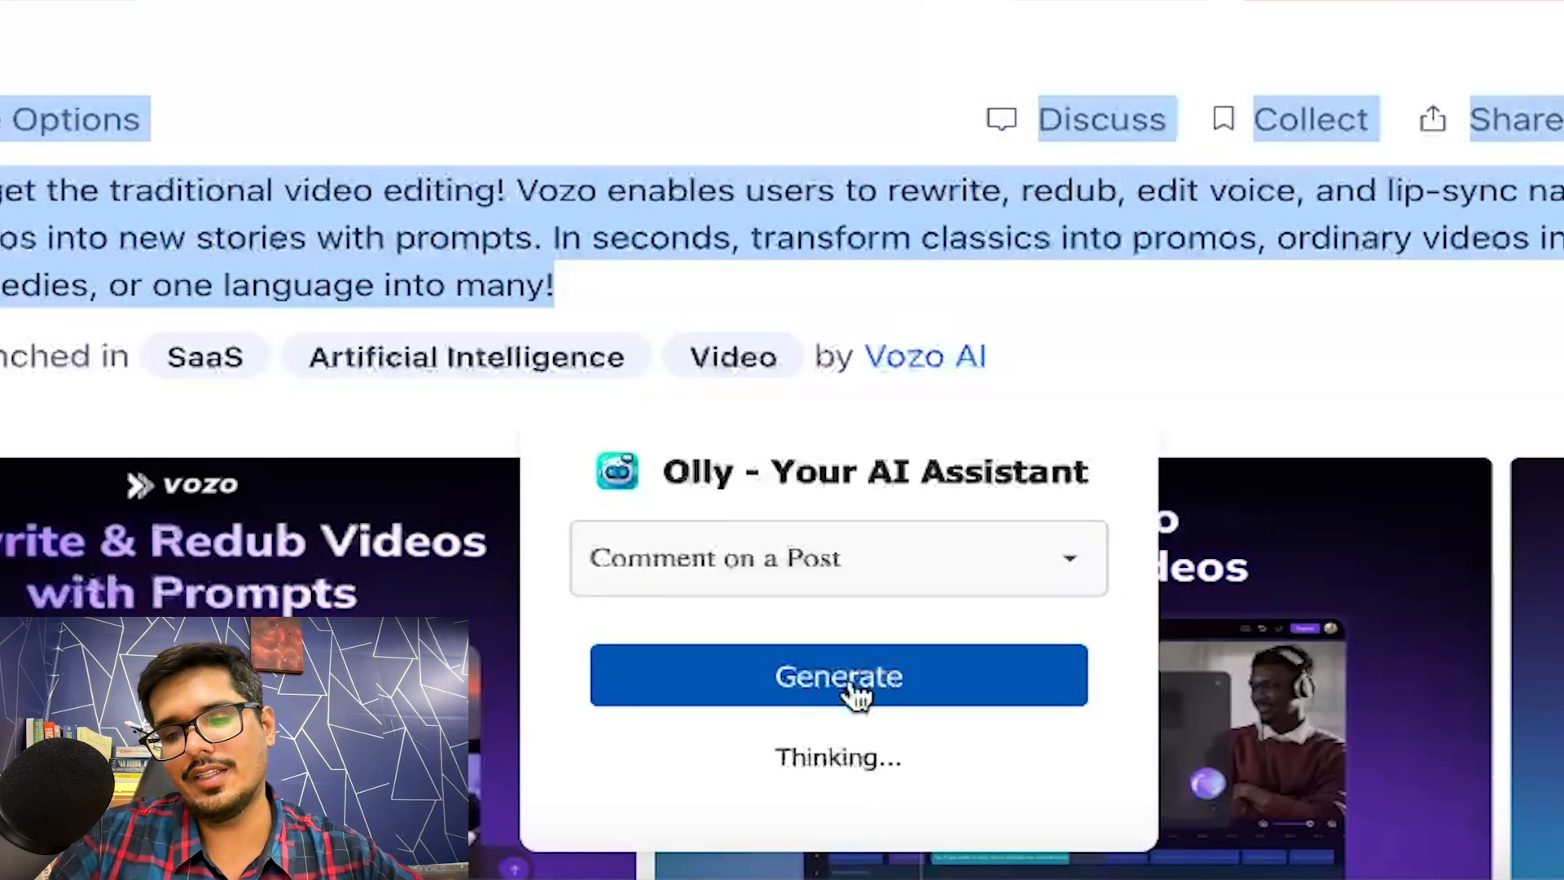
click(837, 675)
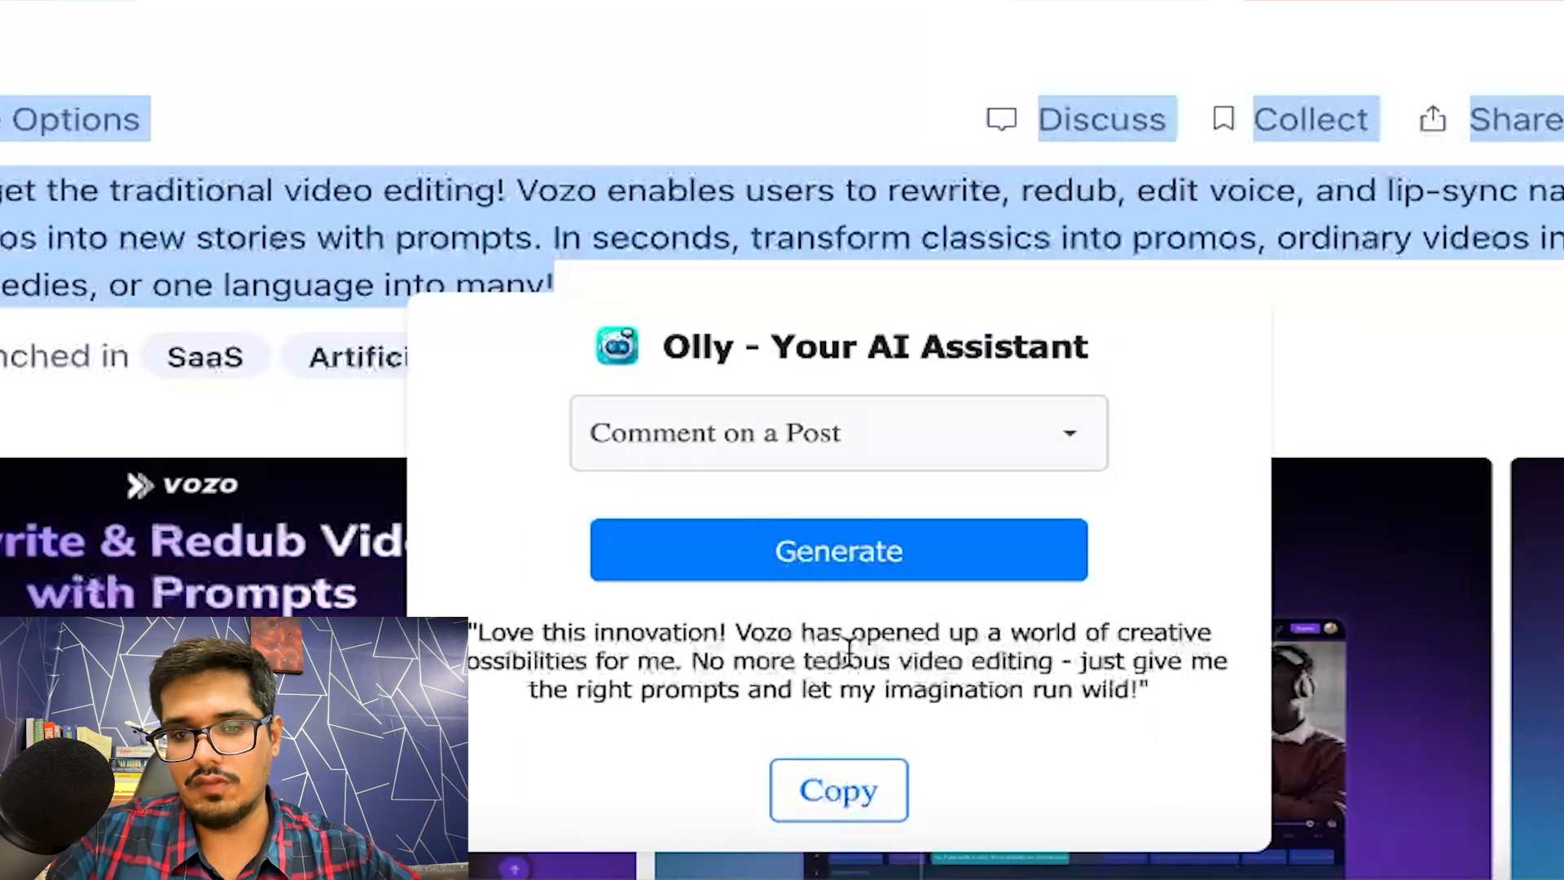
mouse_move(582, 634)
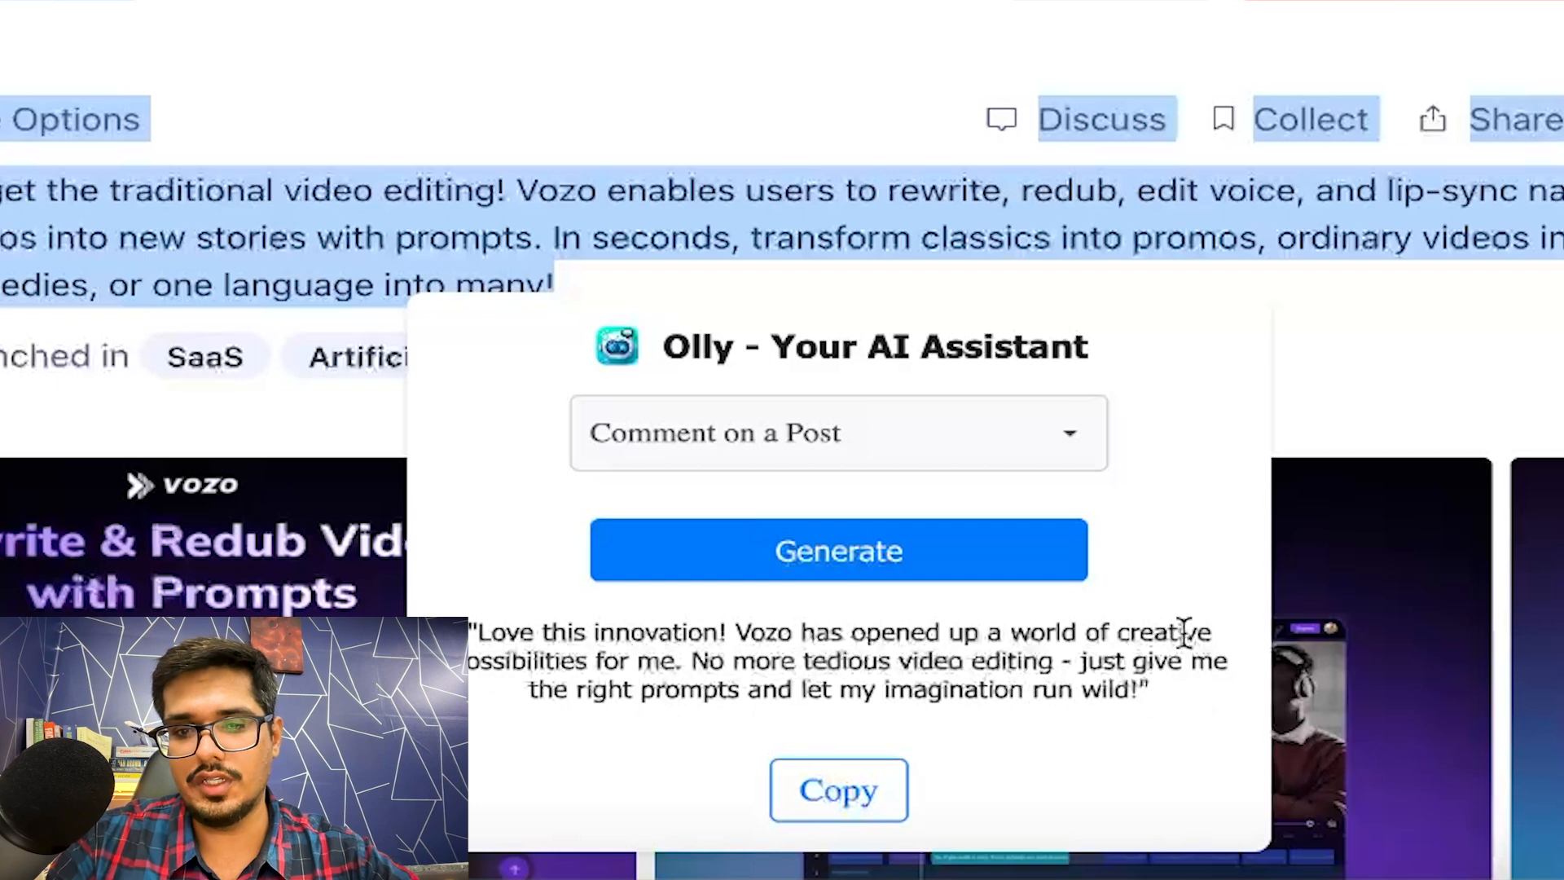
mouse_move(1387, 390)
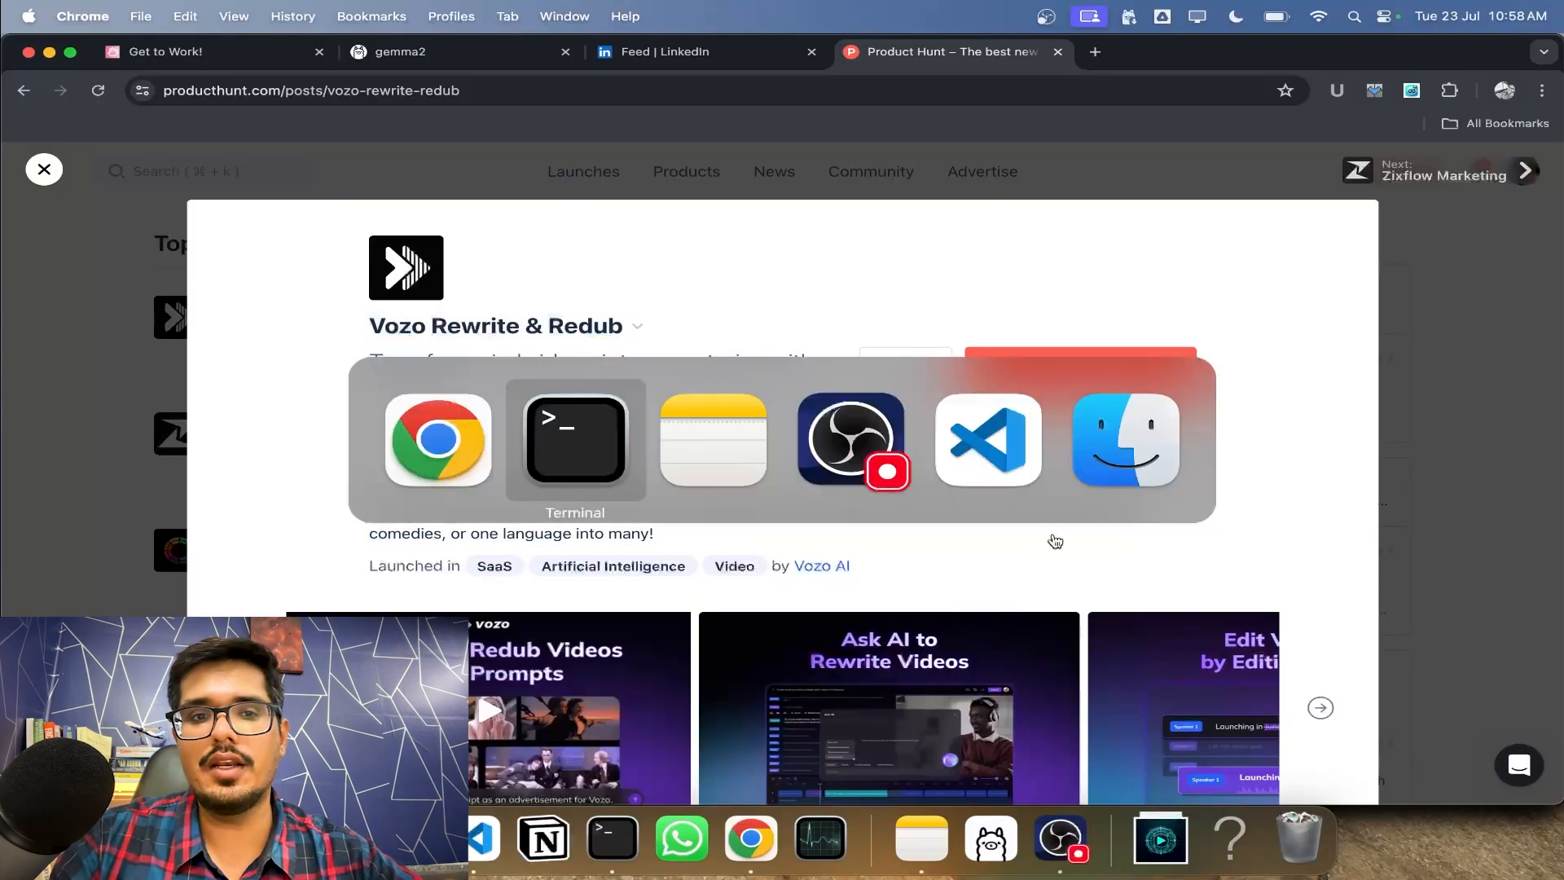
click(576, 438)
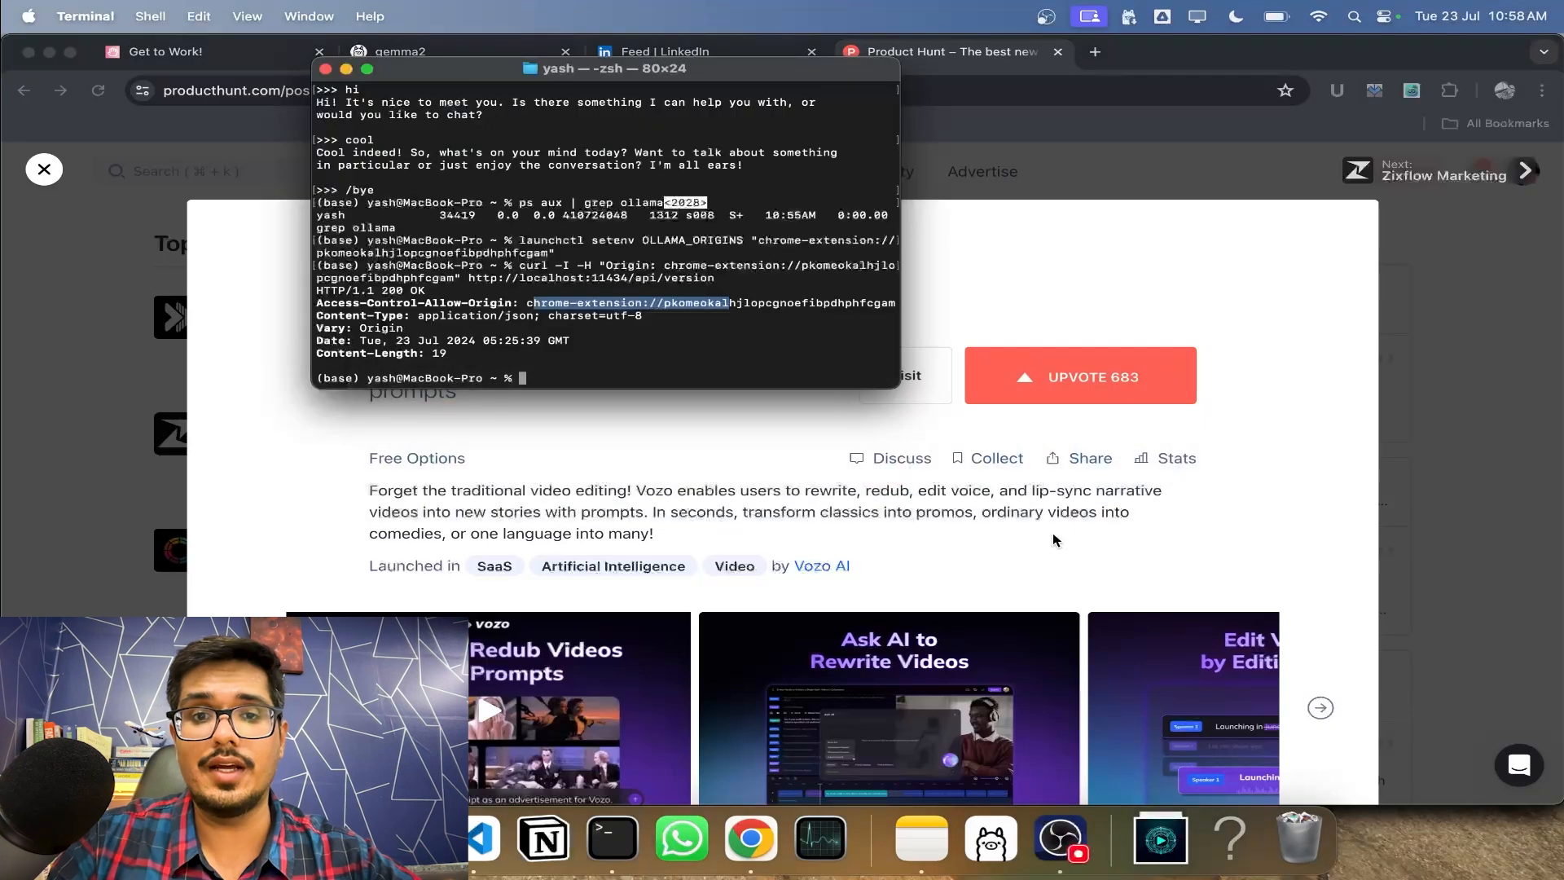